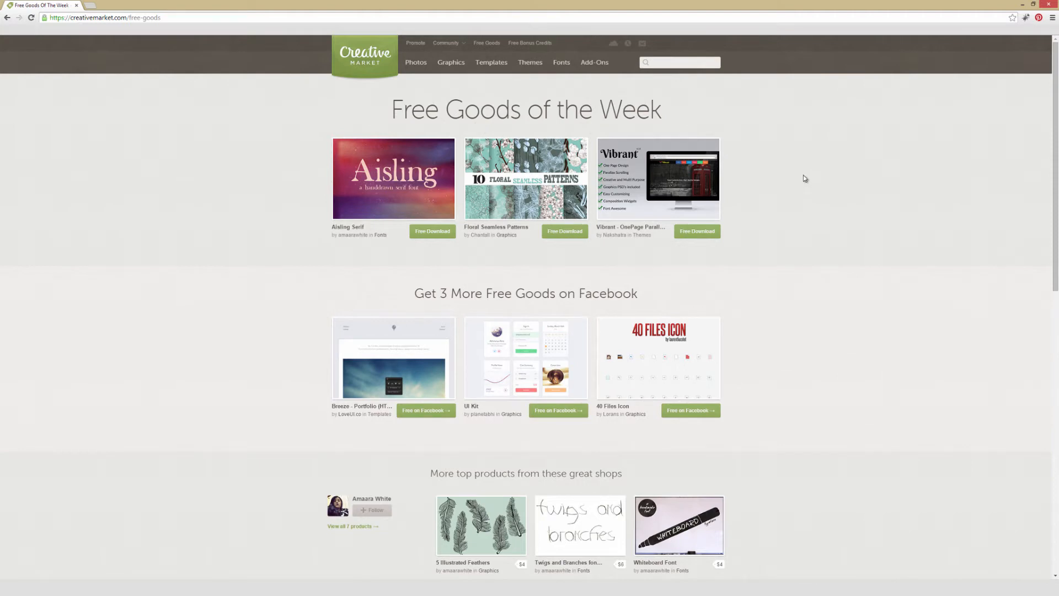
mouse_move(669, 160)
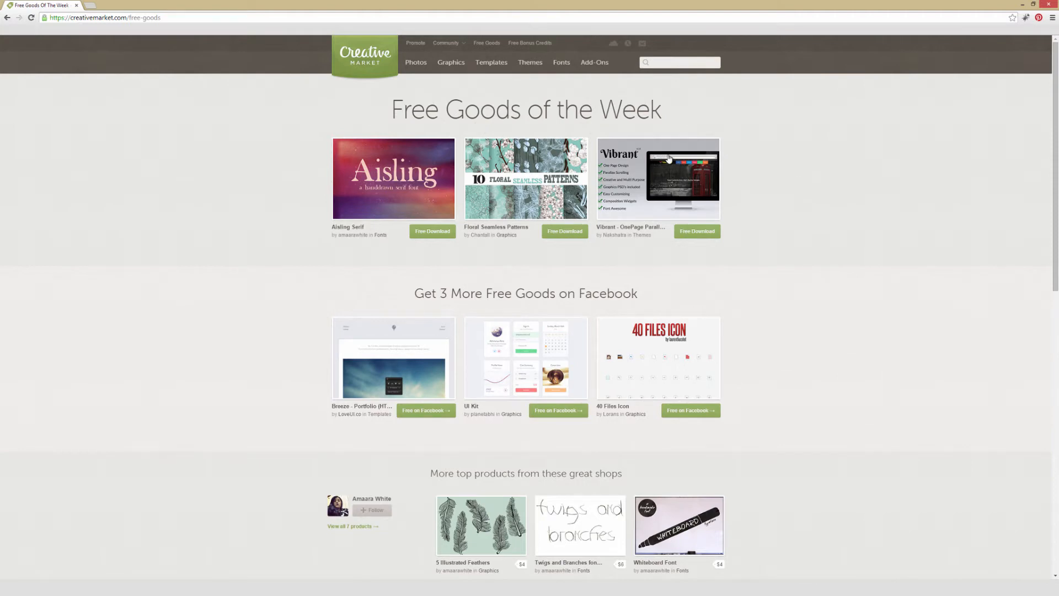
mouse_move(840, 178)
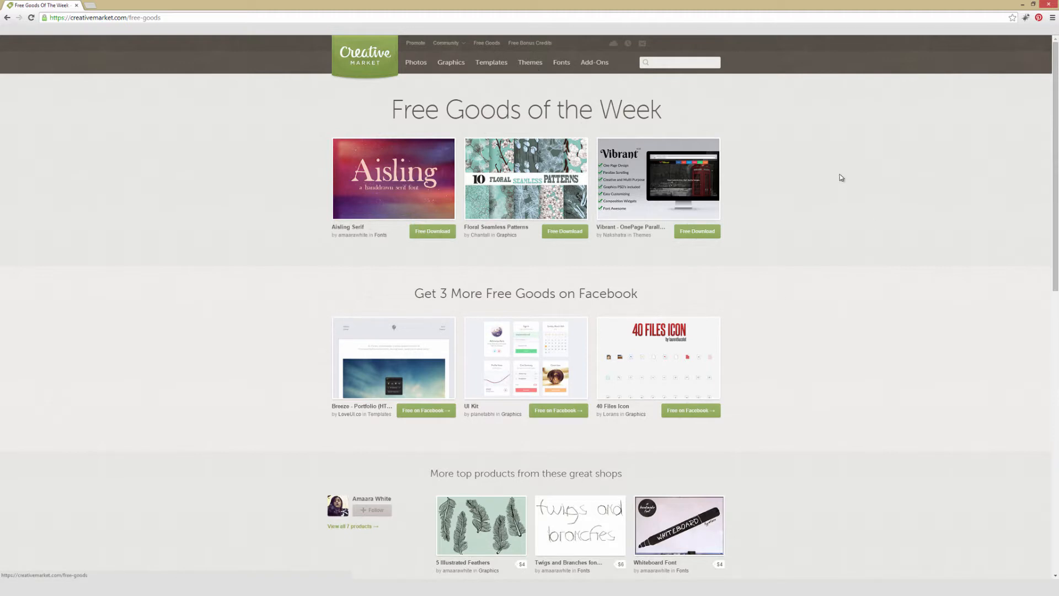
mouse_move(767, 167)
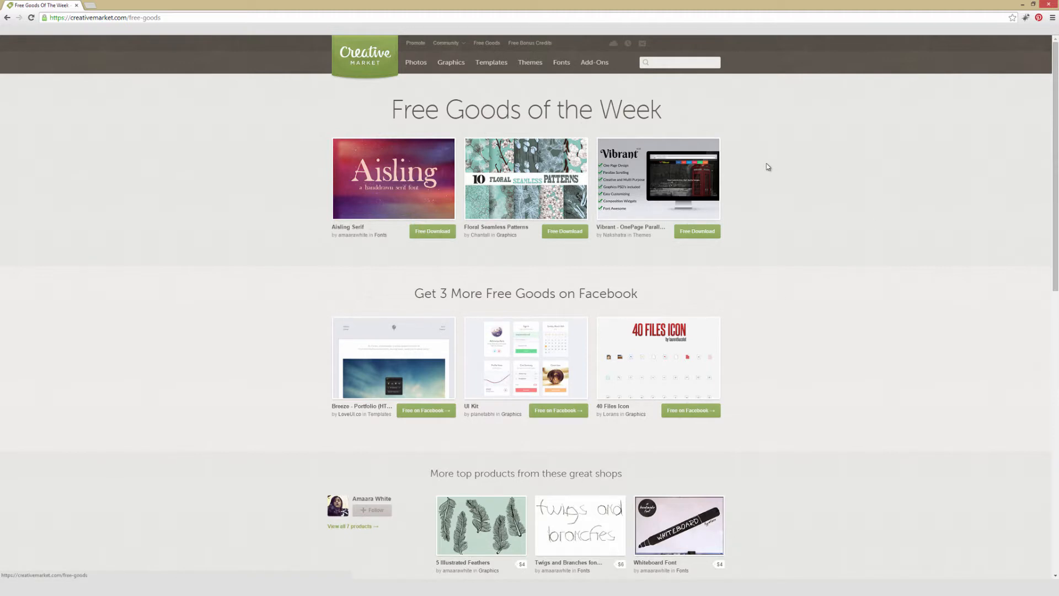
mouse_move(777, 188)
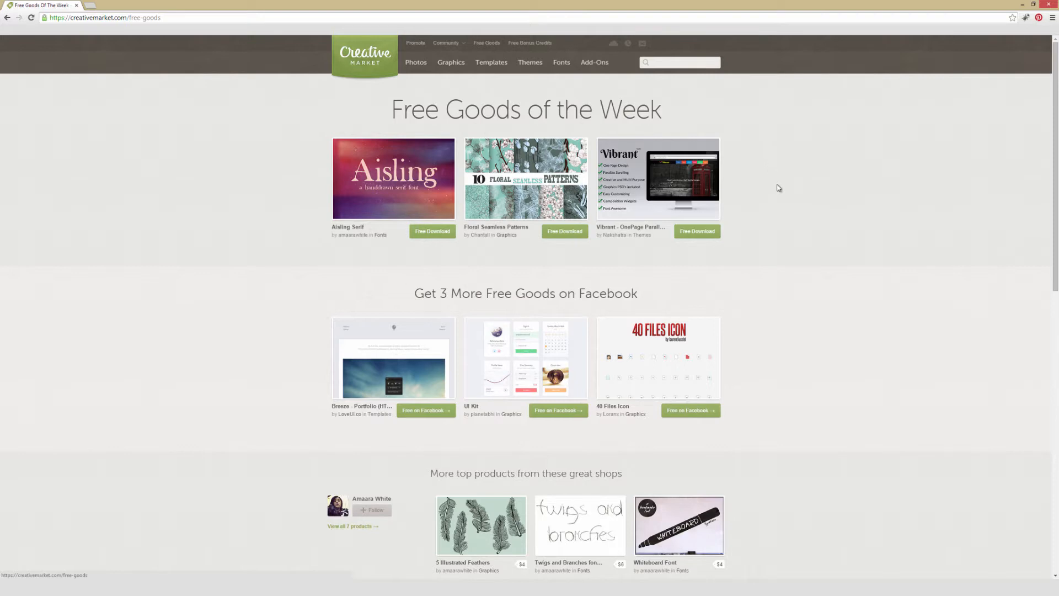
mouse_move(362, 252)
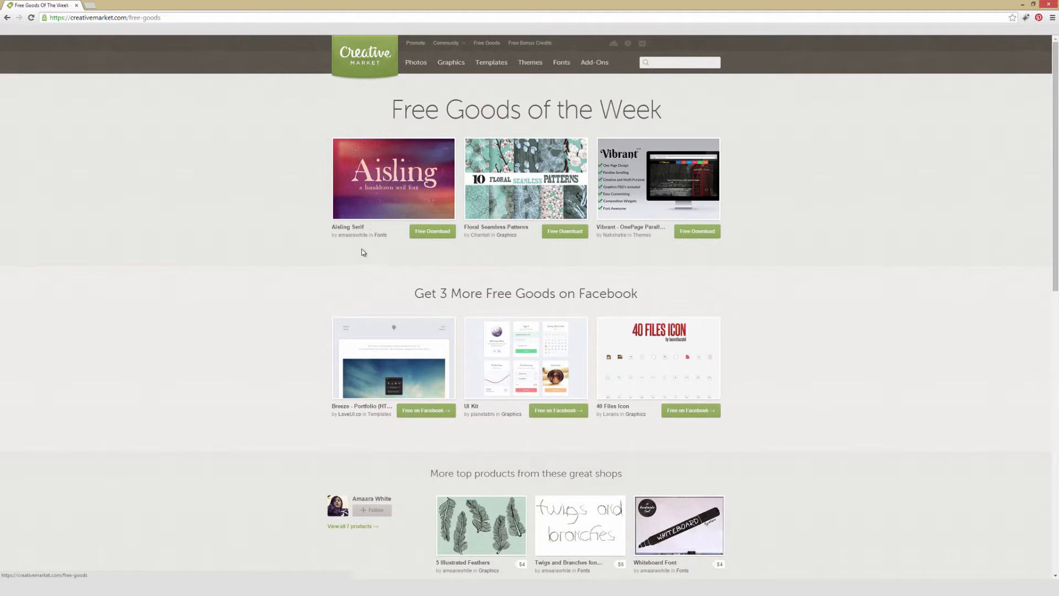
mouse_move(362, 250)
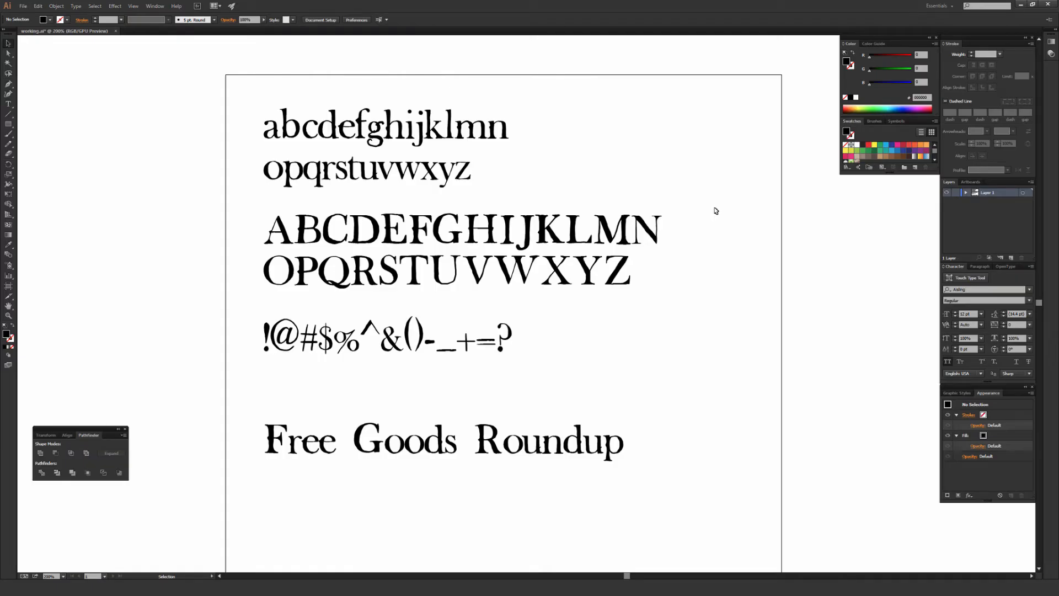
mouse_move(589, 192)
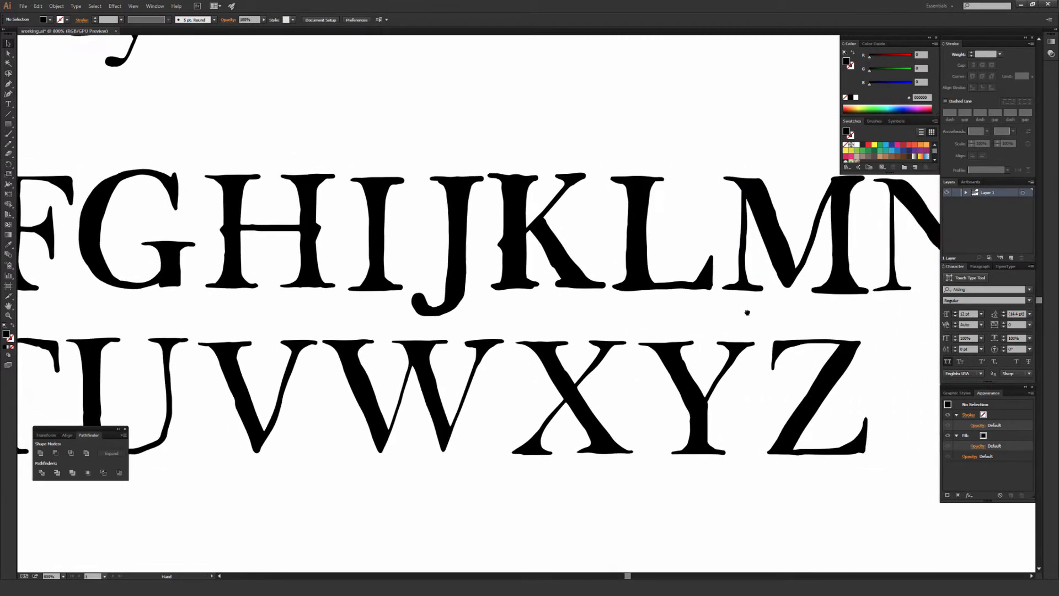
Scroll left across the Aisling specimen to inspect the symbols line closely
scroll(left, 3)
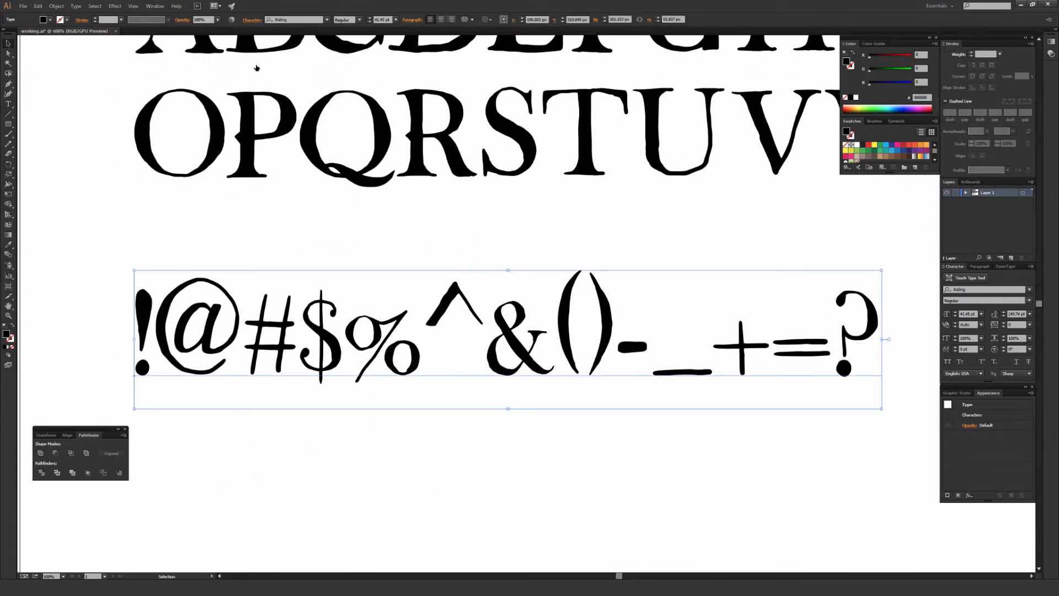
click(88, 54)
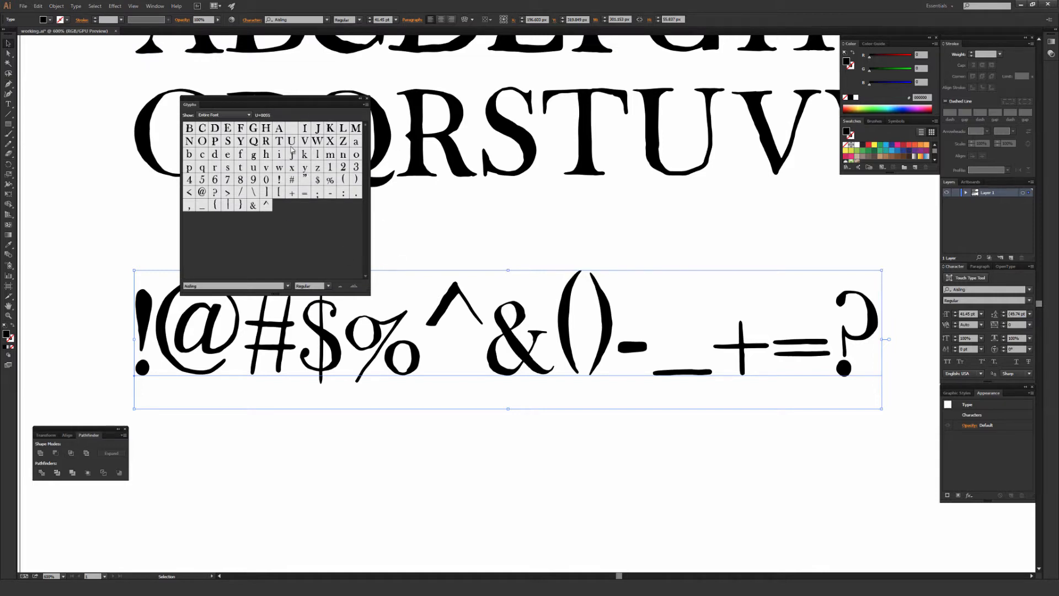
click(366, 99)
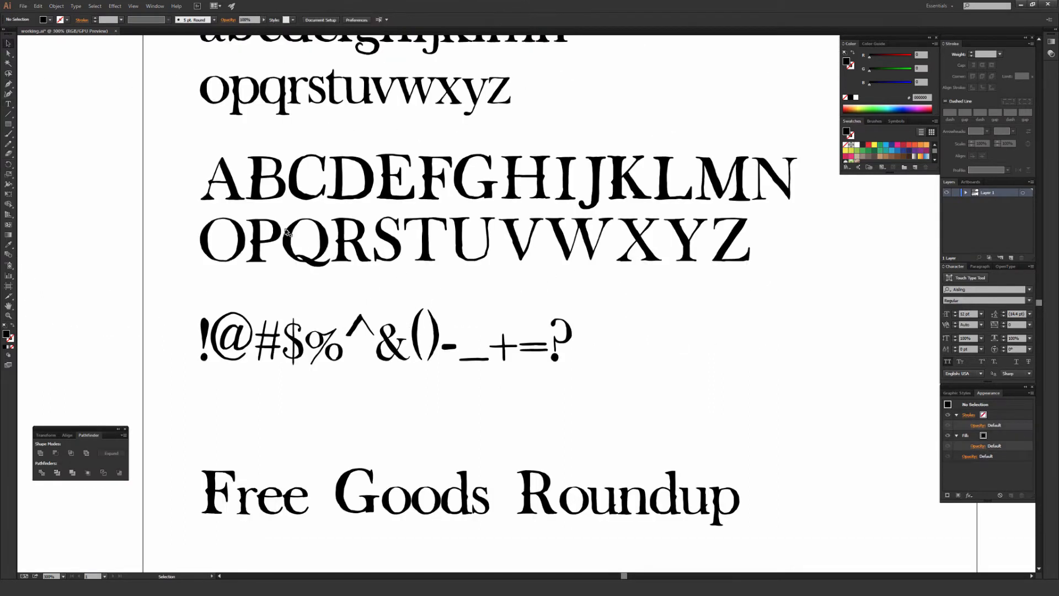
scroll(down, 3)
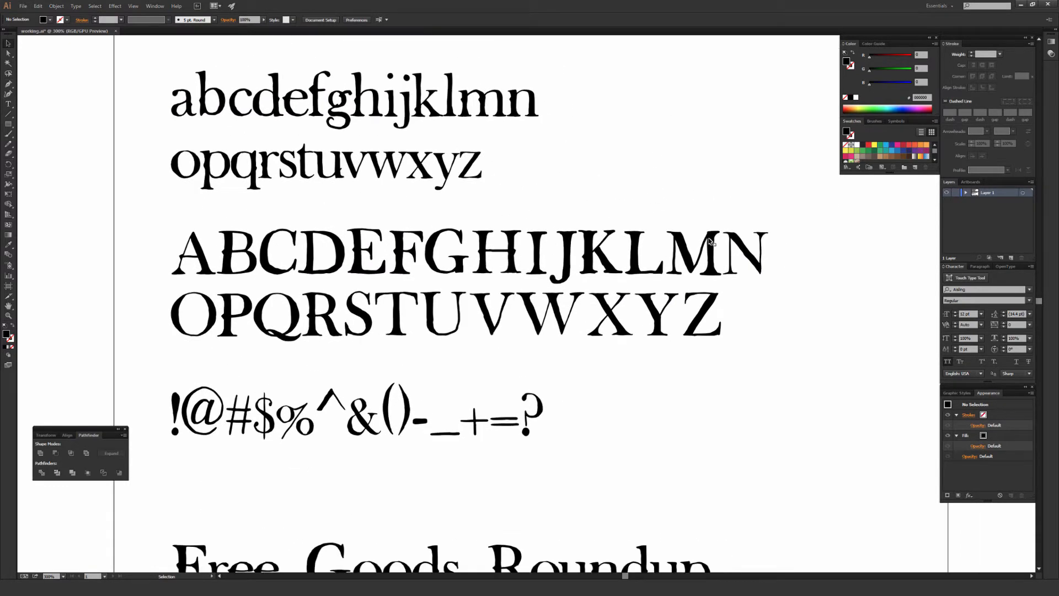
mouse_move(721, 191)
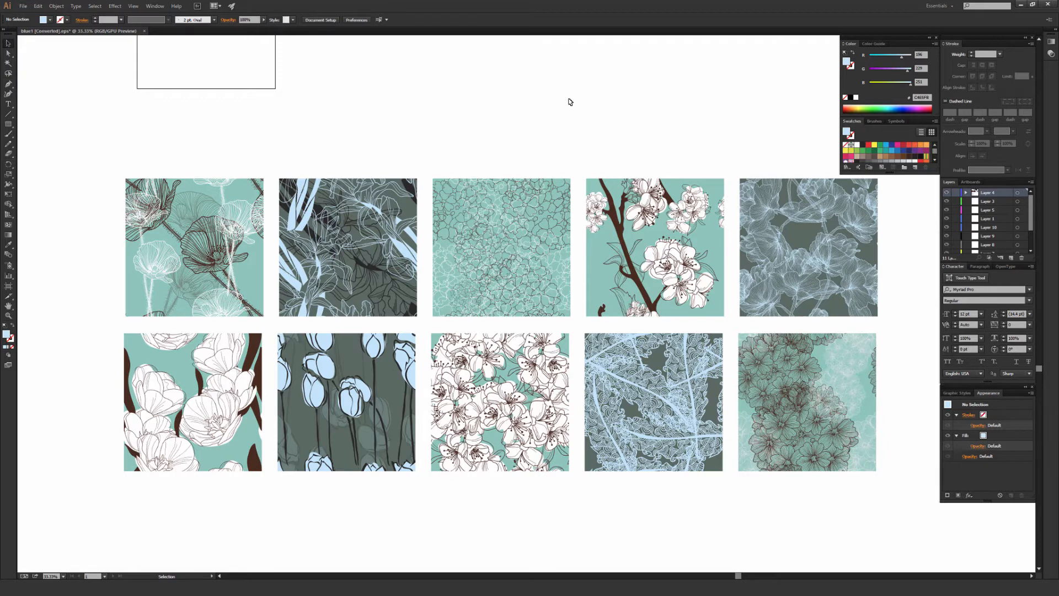
mouse_move(573, 109)
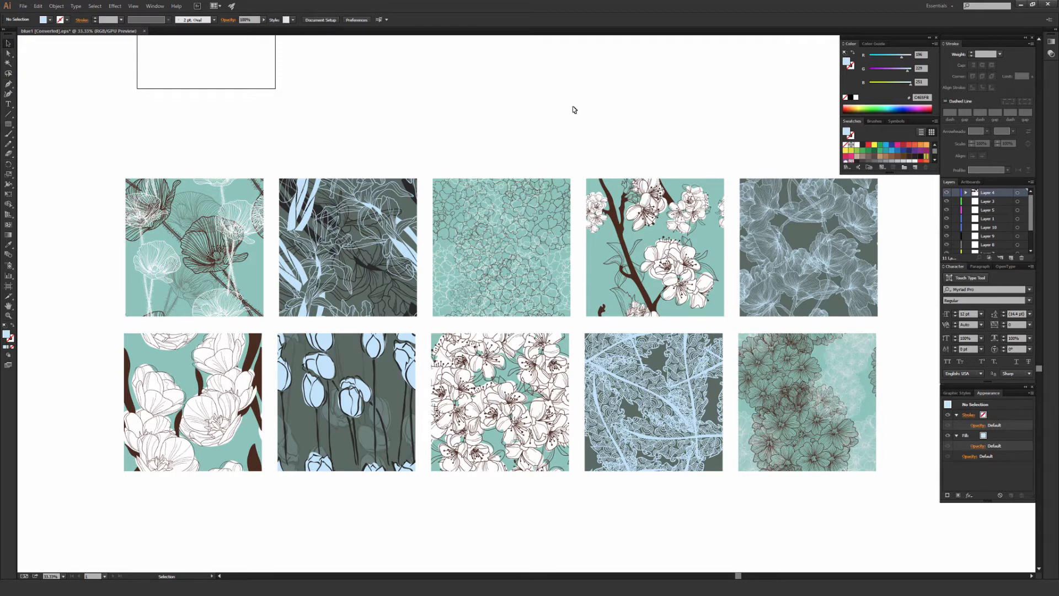
mouse_move(549, 117)
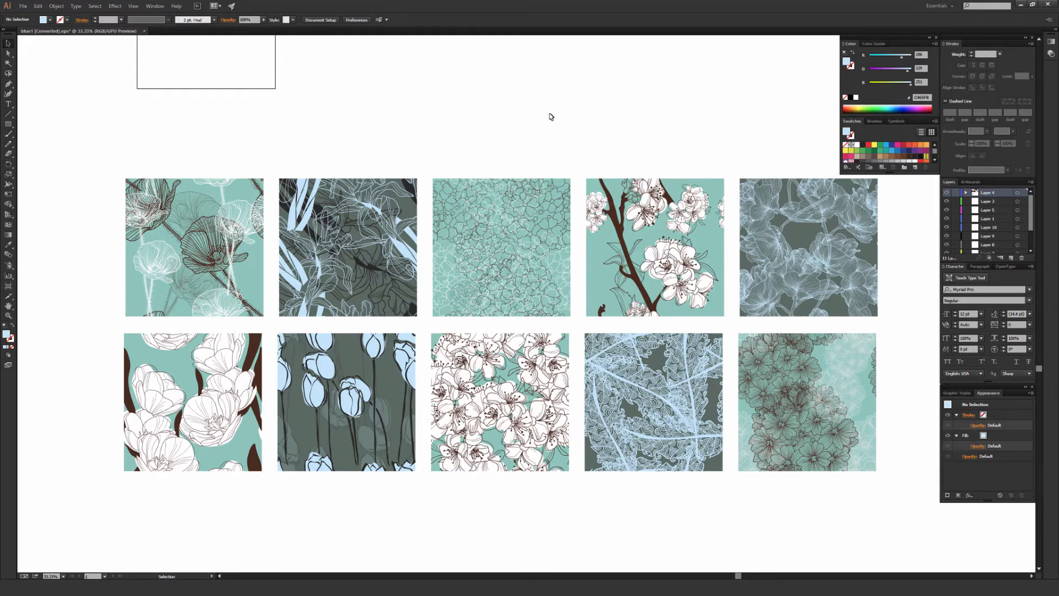
mouse_move(426, 162)
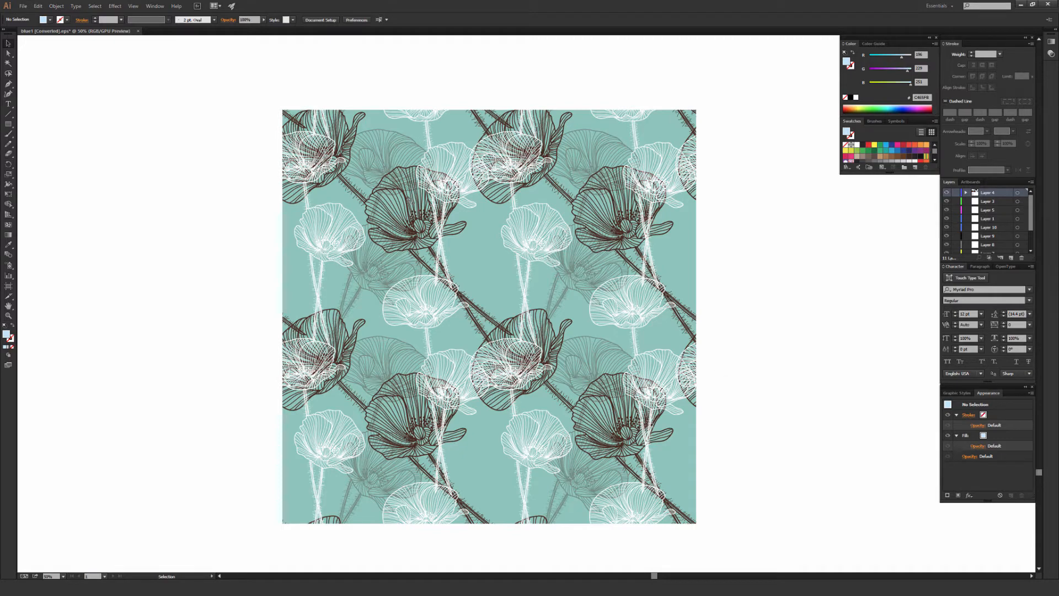
mouse_move(796, 486)
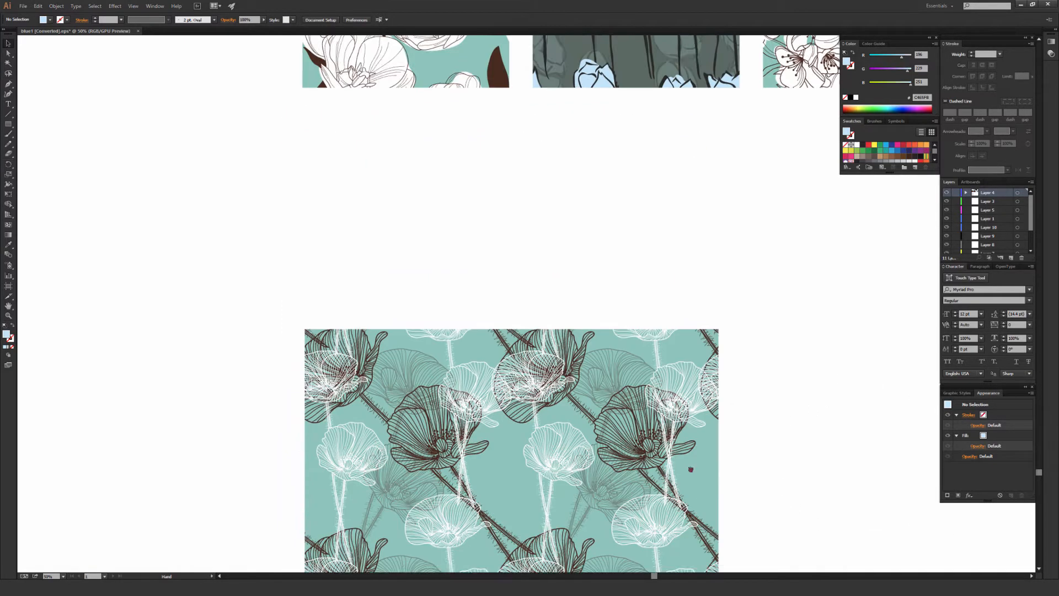
scroll(up, 3)
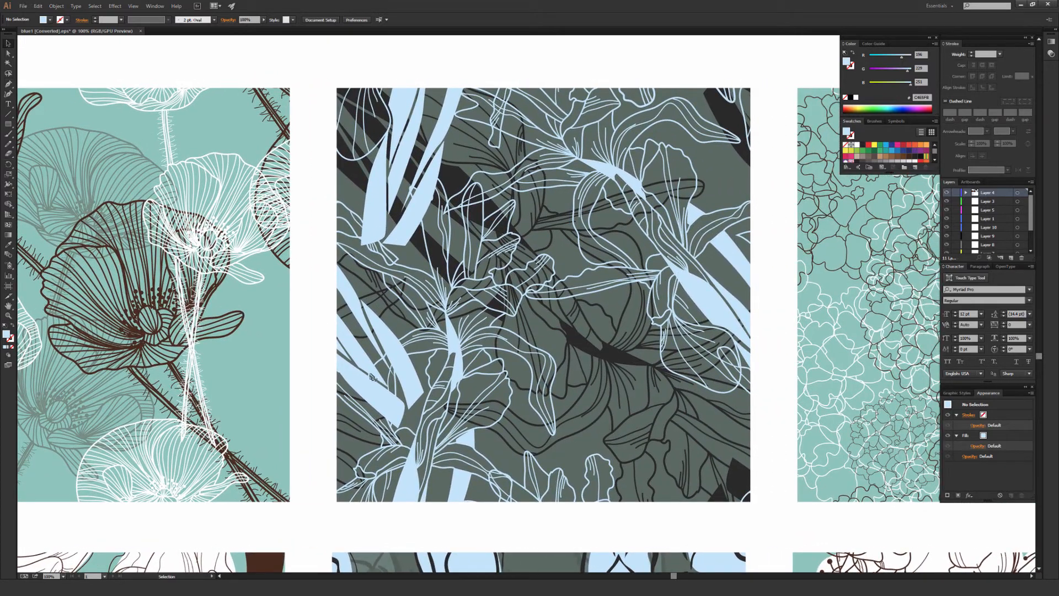
scroll(right, 3)
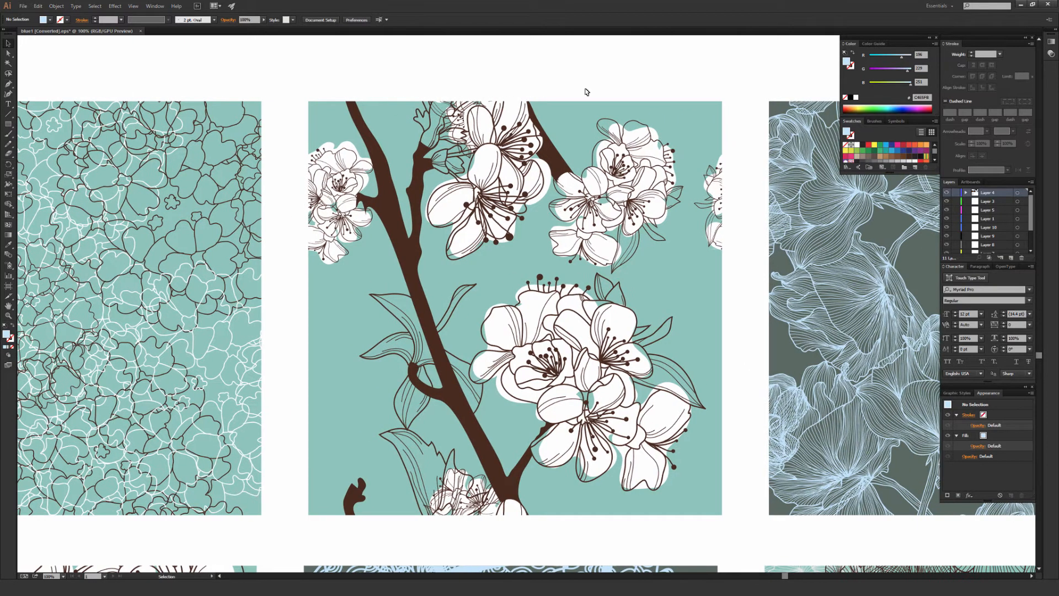
mouse_move(527, 329)
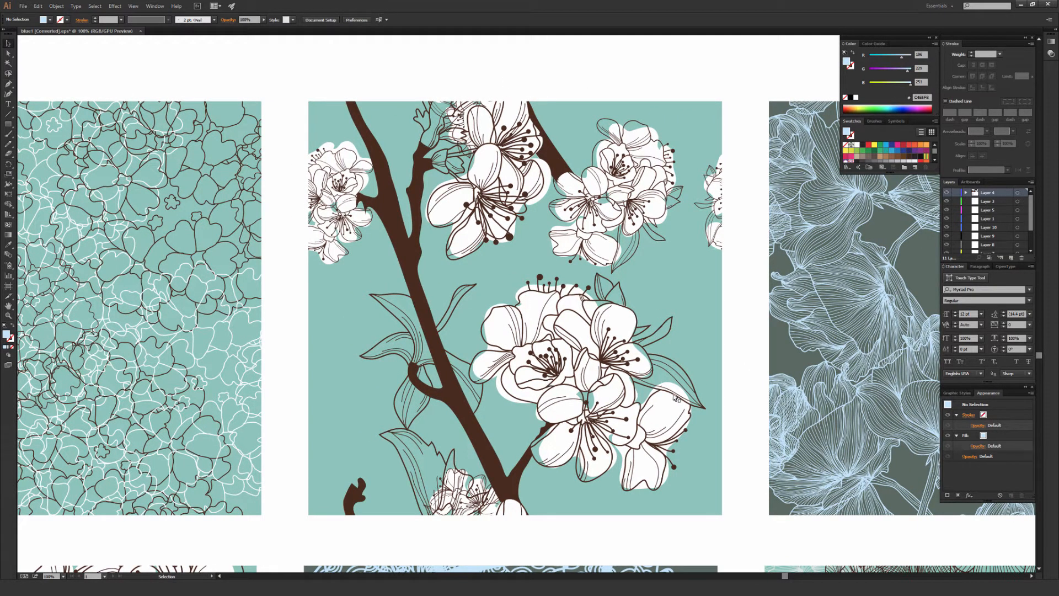
mouse_move(528, 301)
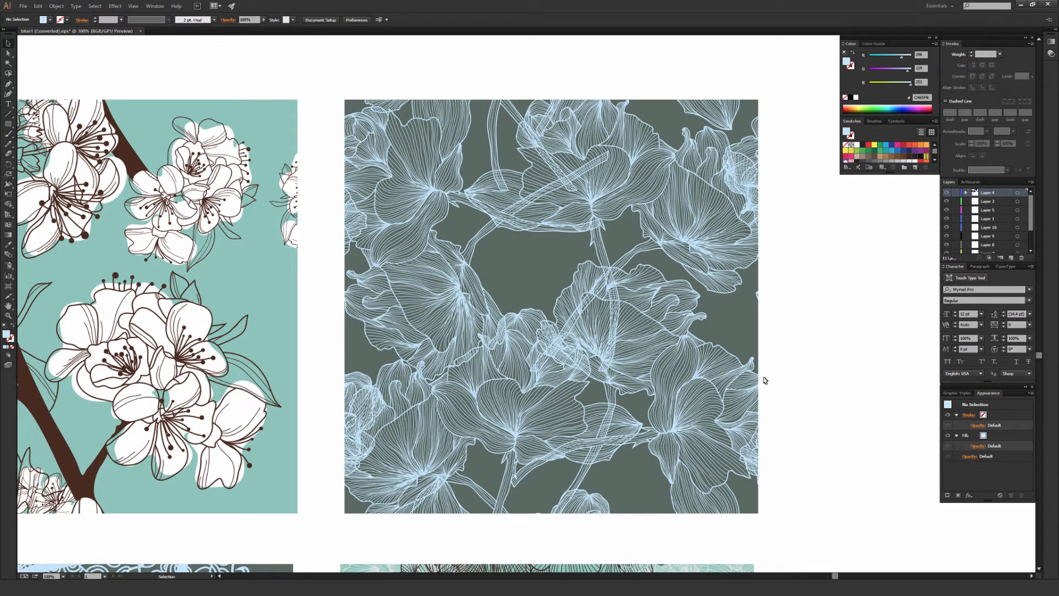
mouse_move(763, 380)
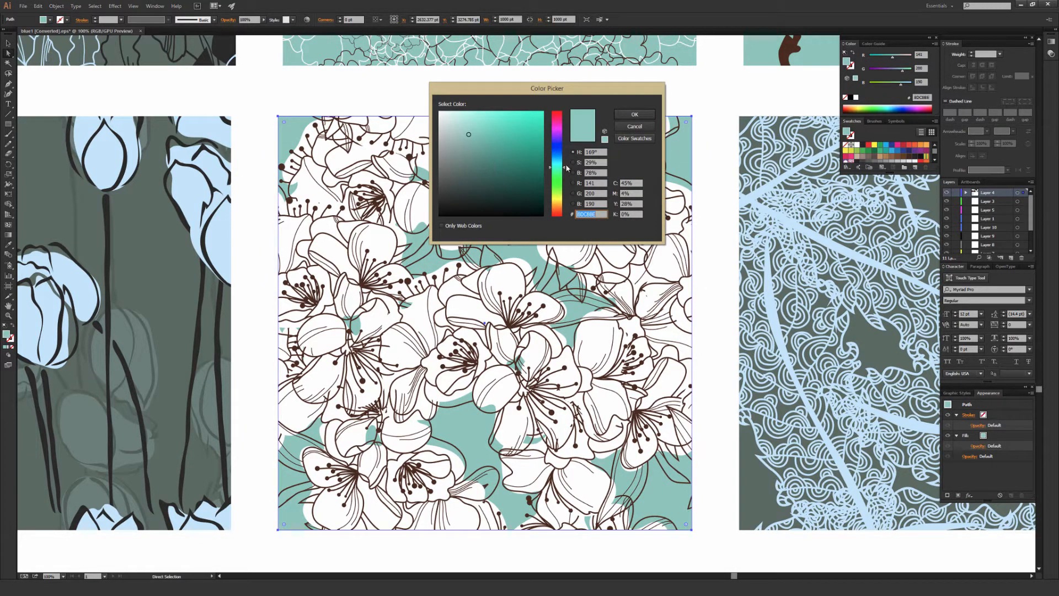
Give the cherry blossom pattern's background a lavender-blue fill instead of teal
click(633, 113)
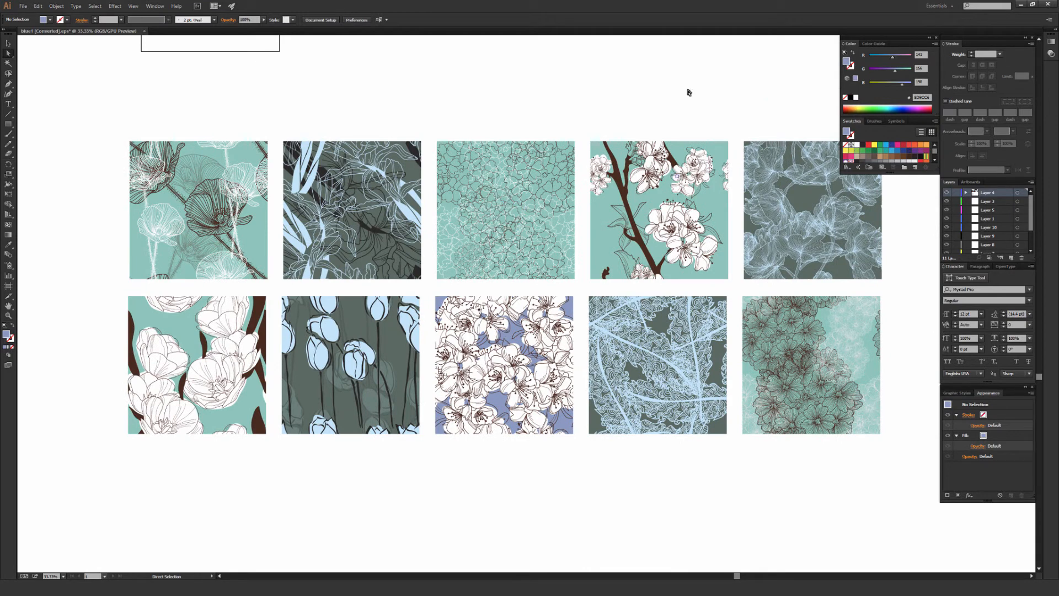
Back on the Creative Market free goods page, launch the Vibrant one-page template's live demo
scroll(down, 3)
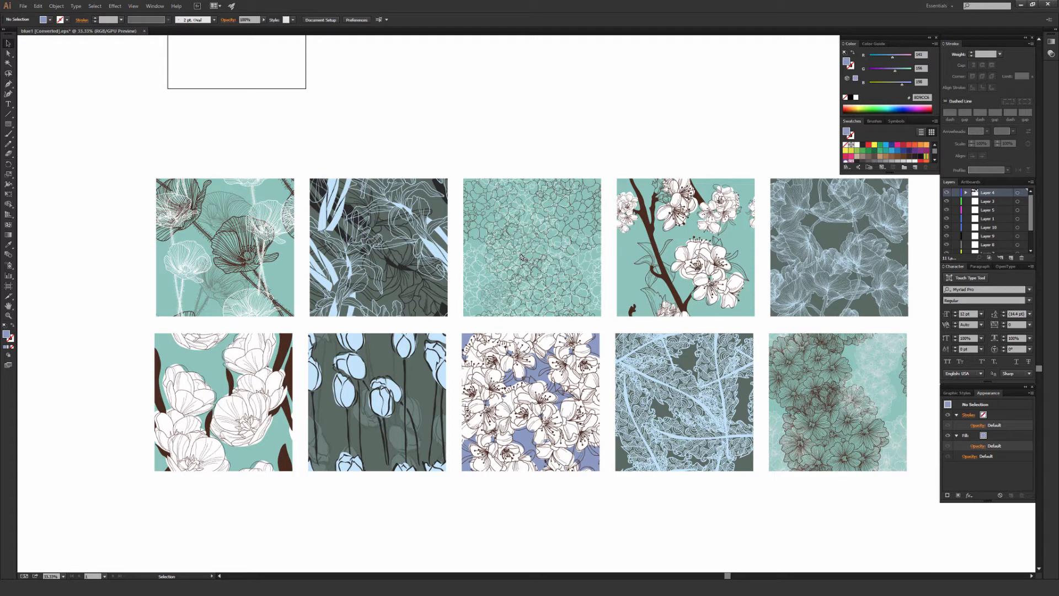
mouse_move(536, 253)
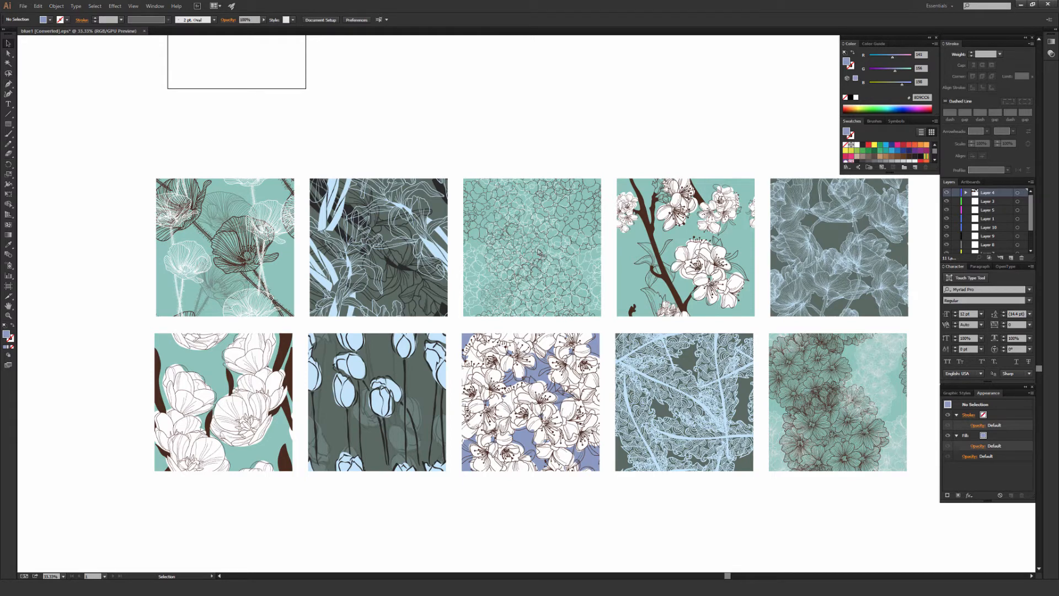
mouse_move(509, 157)
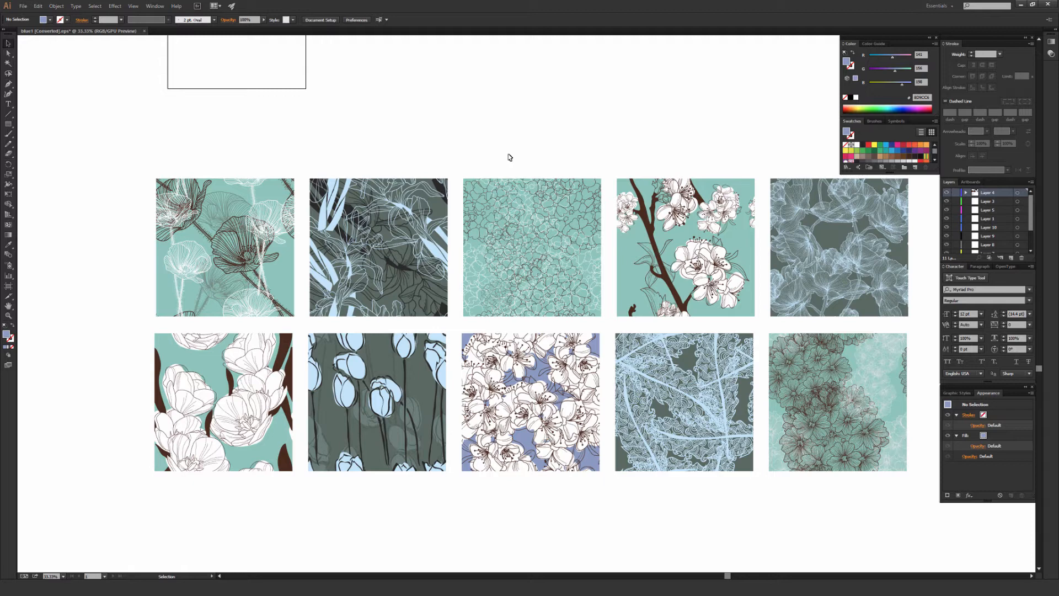
mouse_move(646, 173)
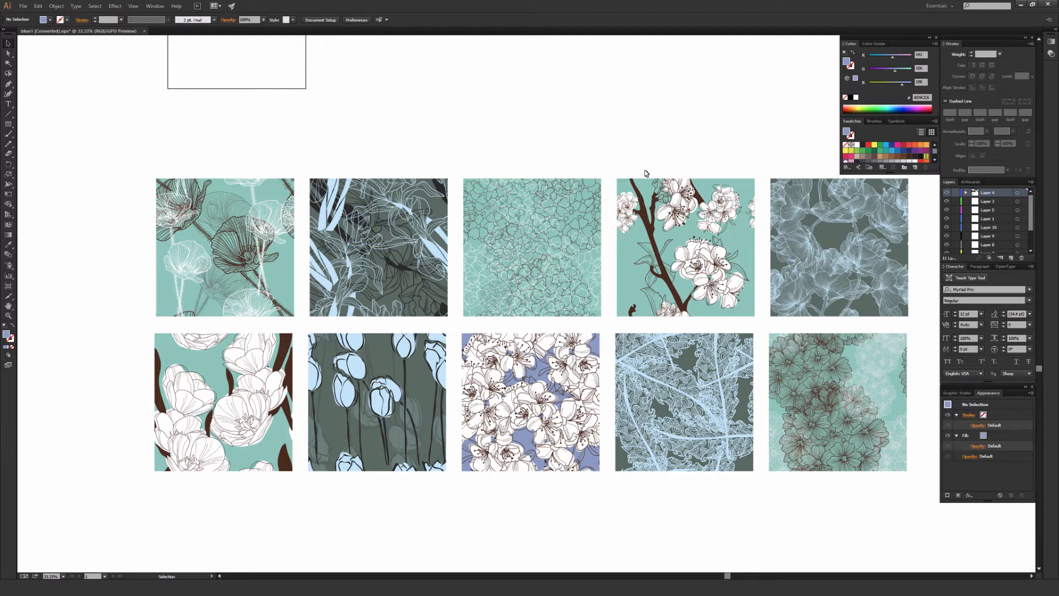
mouse_move(613, 293)
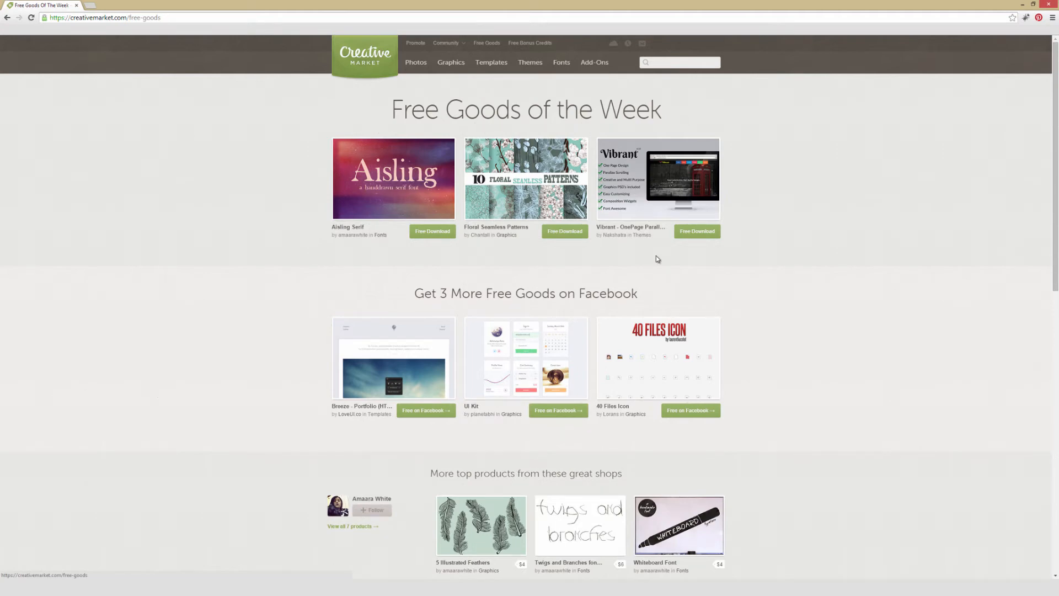
click(658, 178)
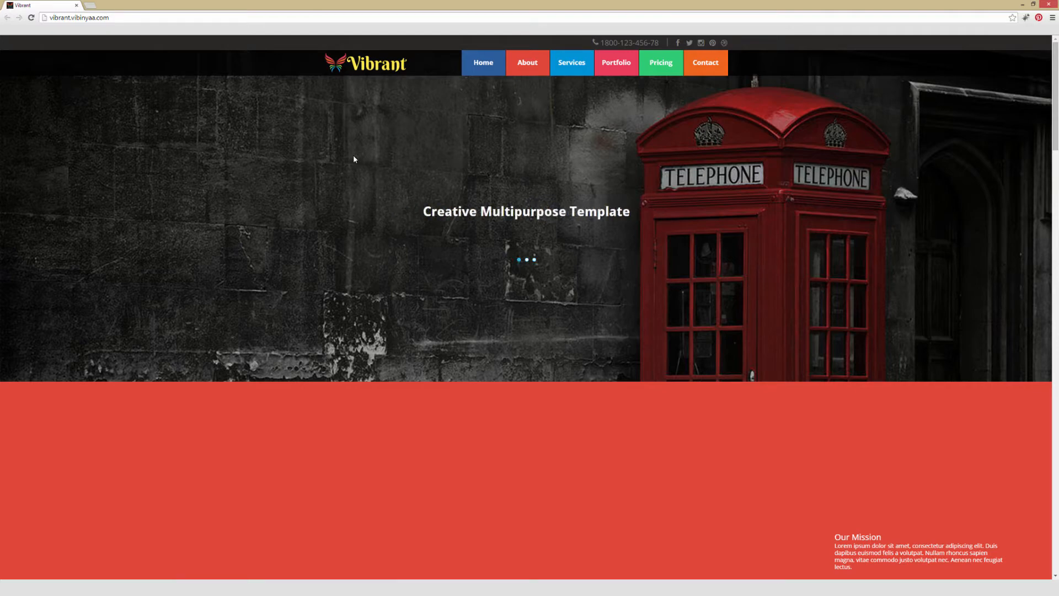
Scroll the Vibrant demo past About, team and Services down to the Portfolio gallery
scroll(down, 3)
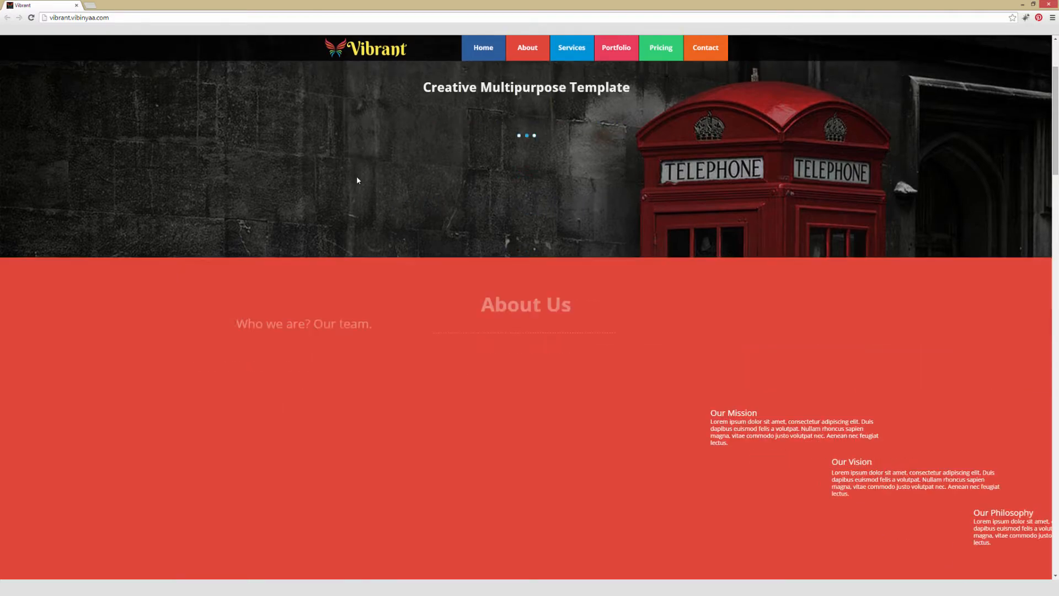
scroll(down, 3)
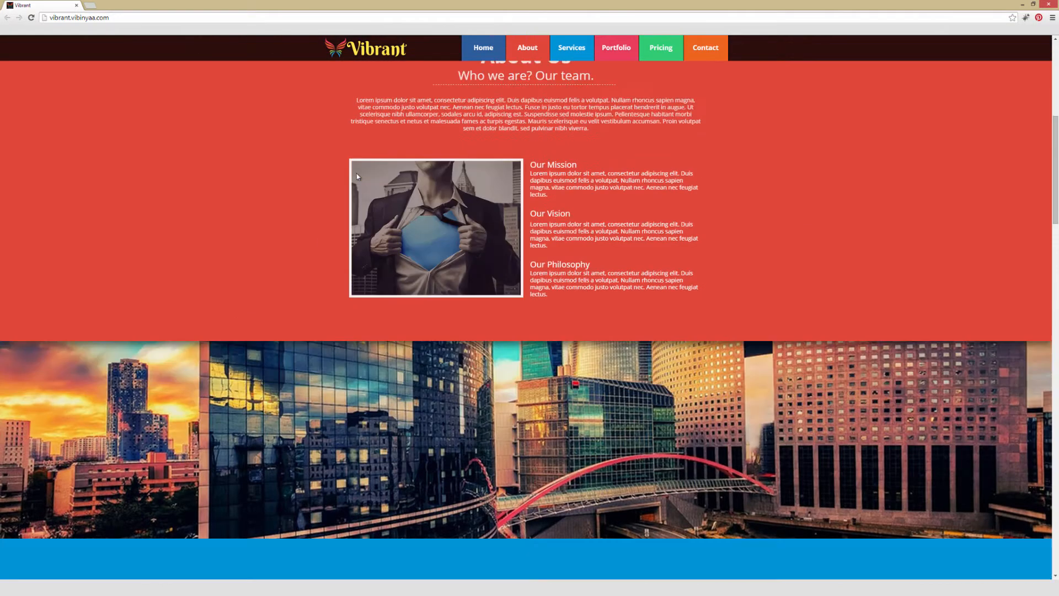
scroll(down, 3)
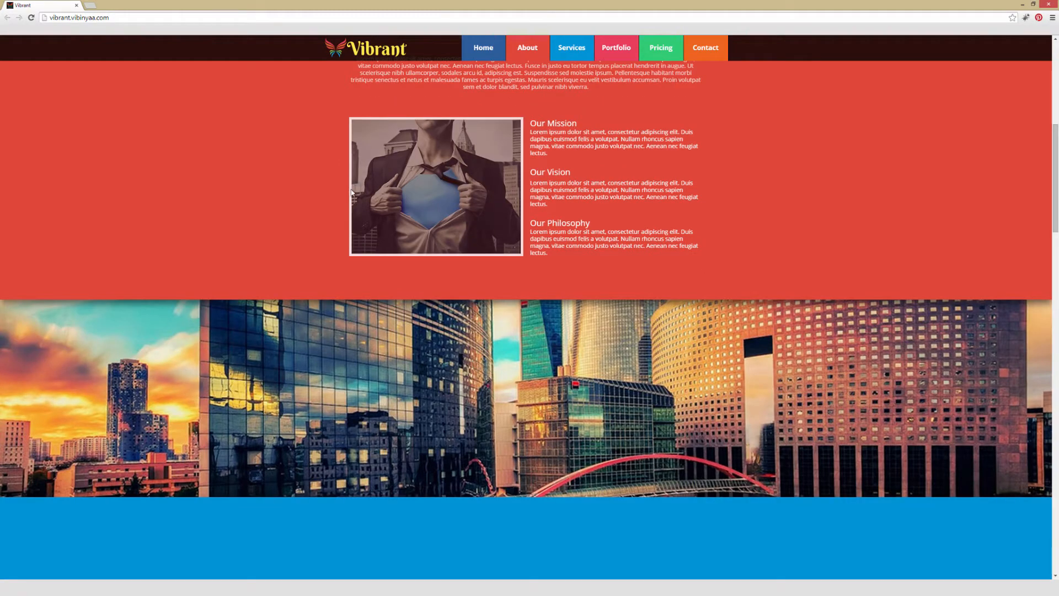
scroll(down, 3)
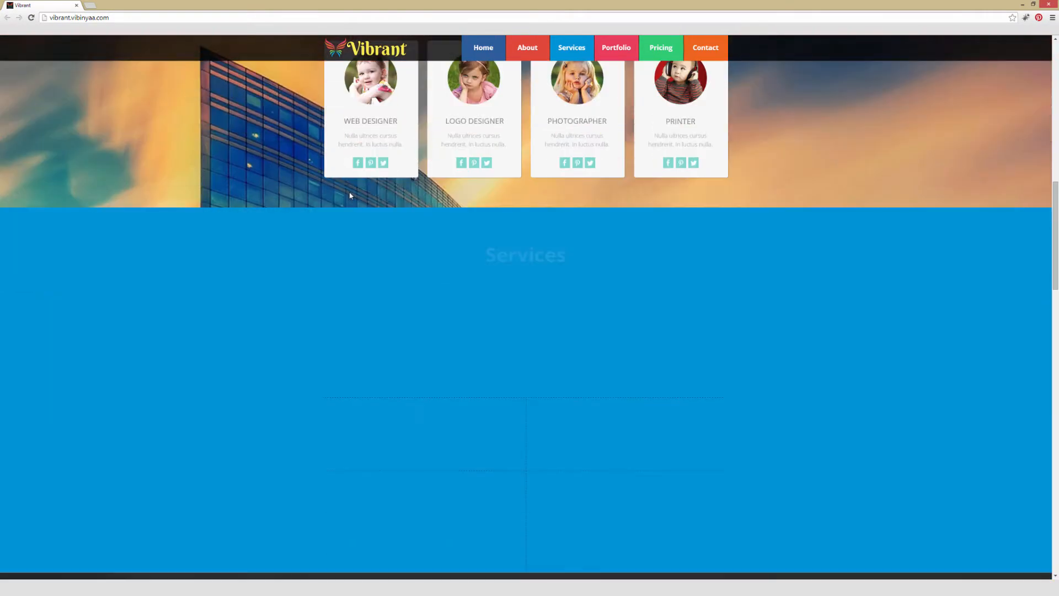
mouse_move(446, 234)
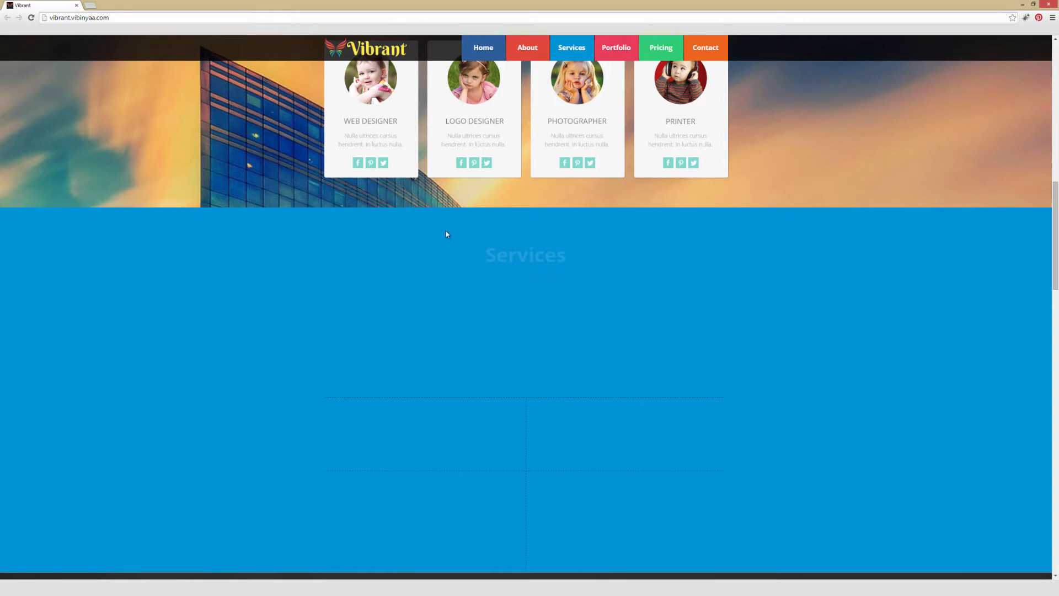
scroll(up, 3)
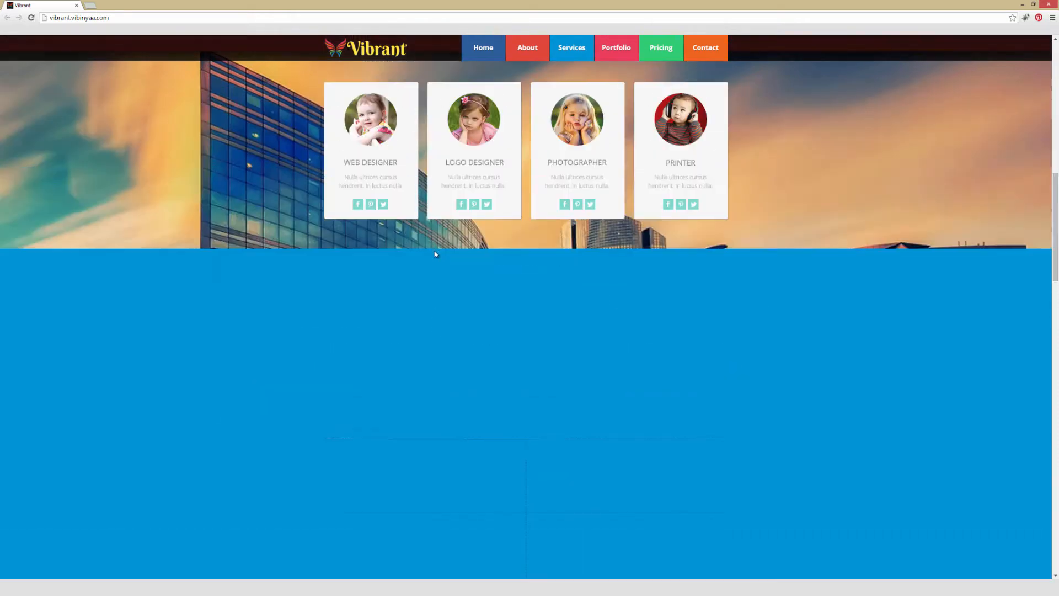
scroll(down, 3)
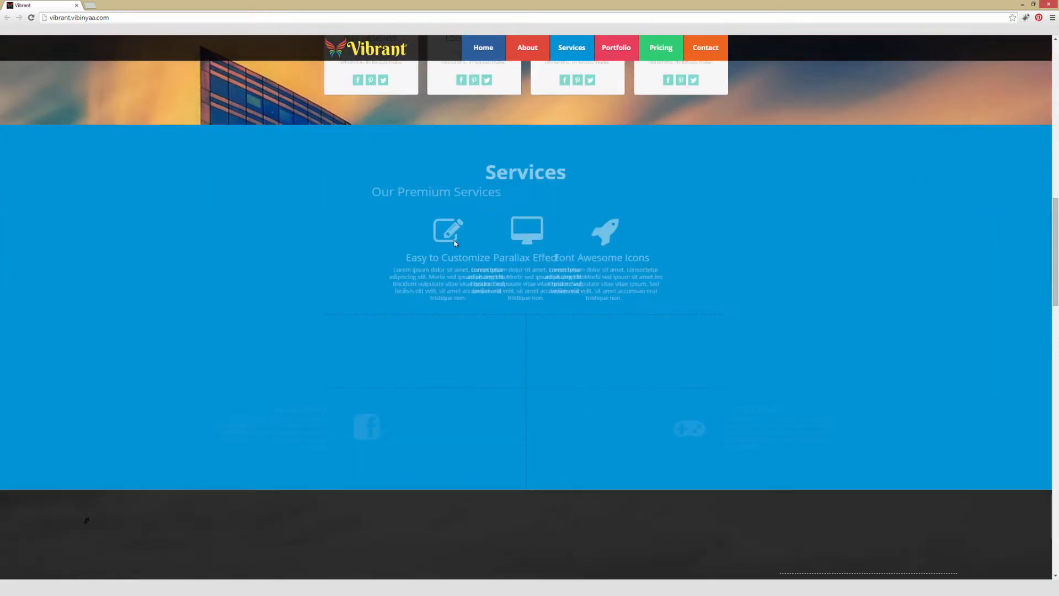
scroll(down, 3)
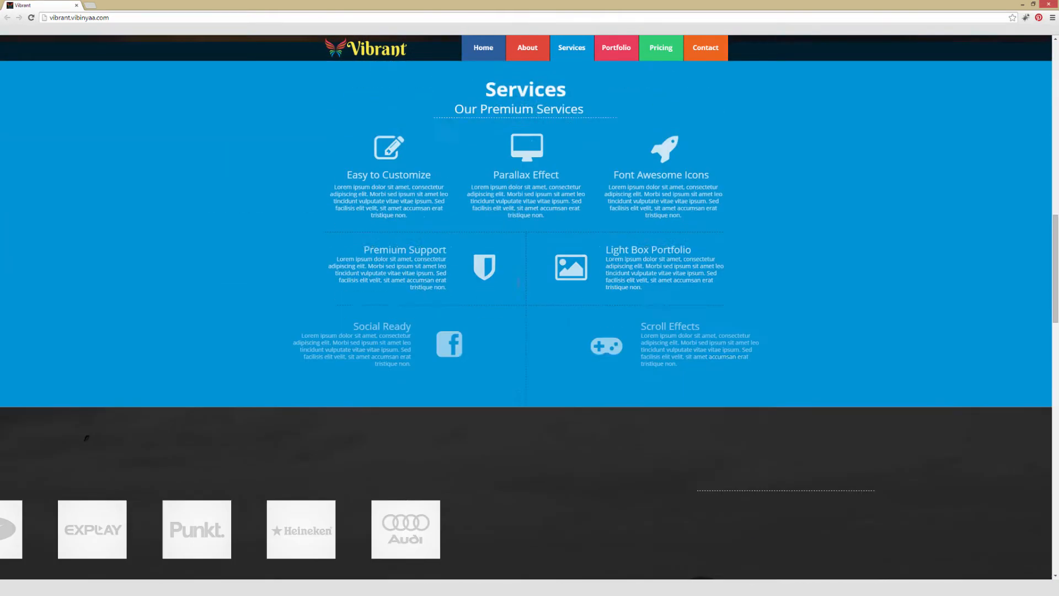
mouse_move(502, 241)
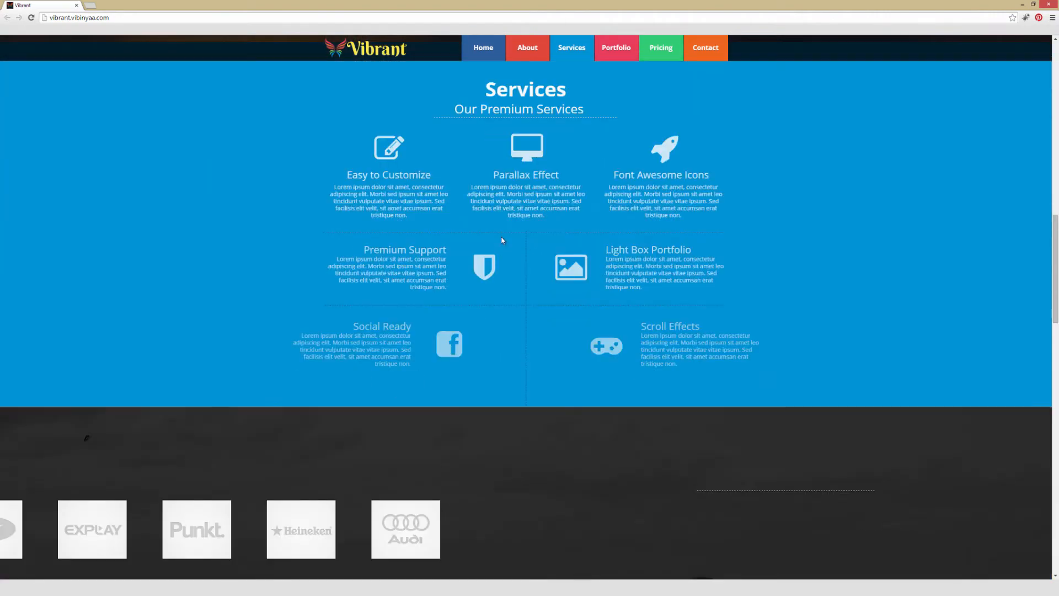
scroll(down, 3)
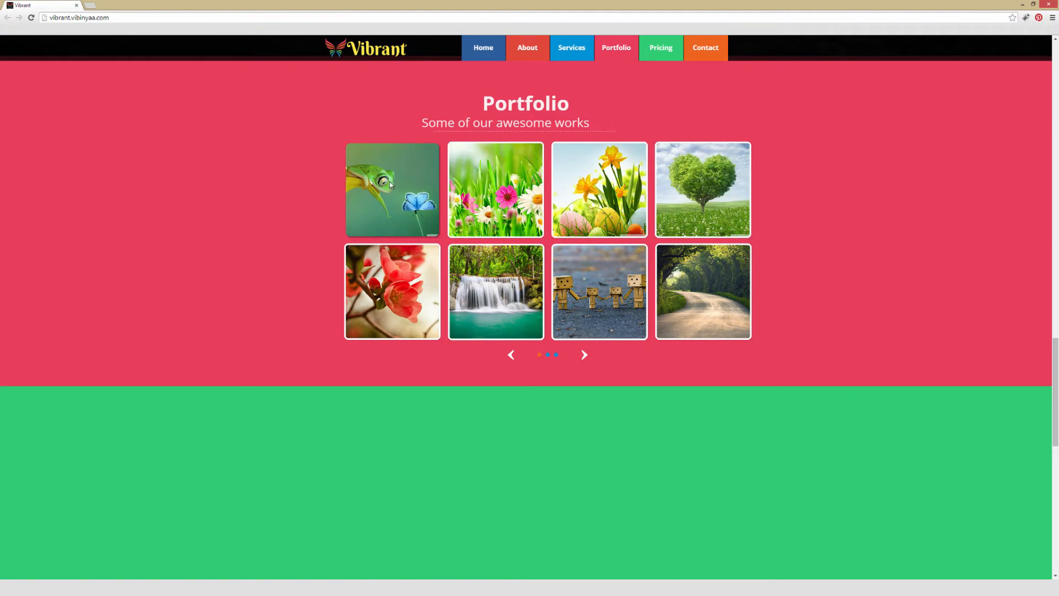
View the frog photo enlarged, page through the next portfolio photos, then leave the lightbox
click(392, 189)
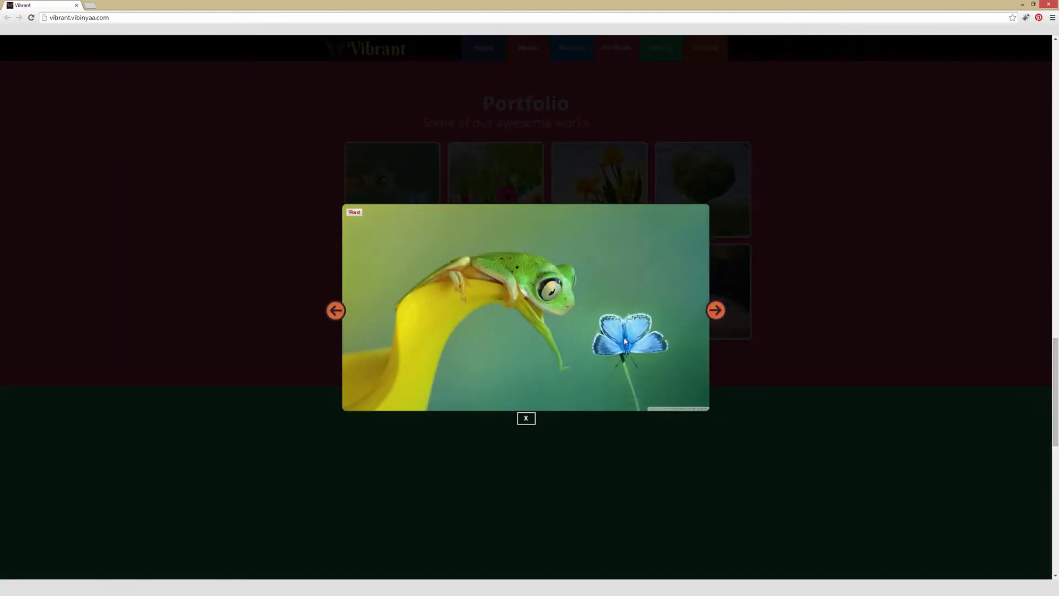
click(715, 310)
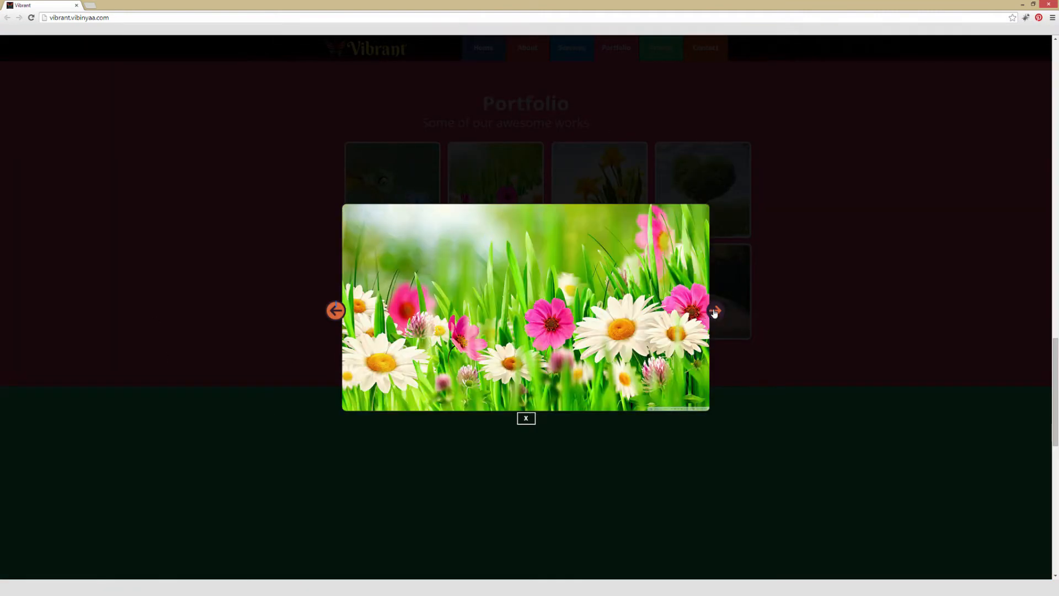
click(715, 310)
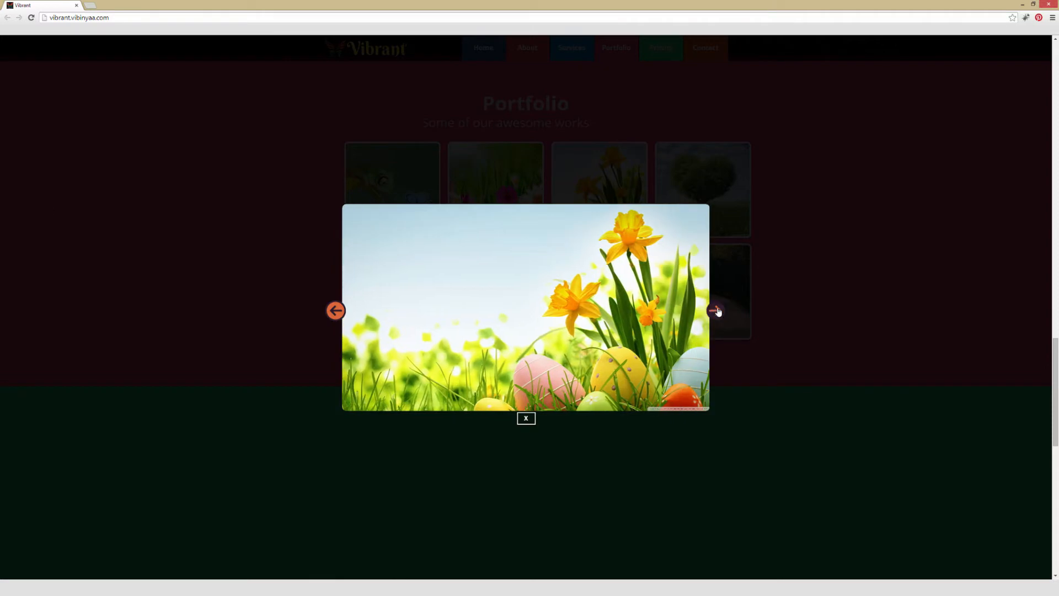
click(715, 310)
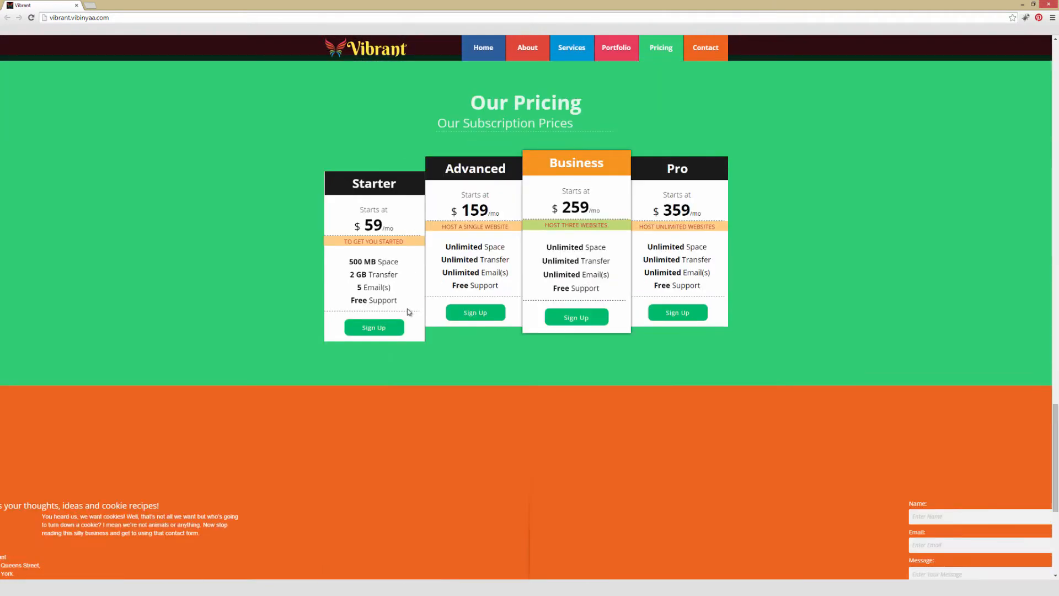
mouse_move(760, 164)
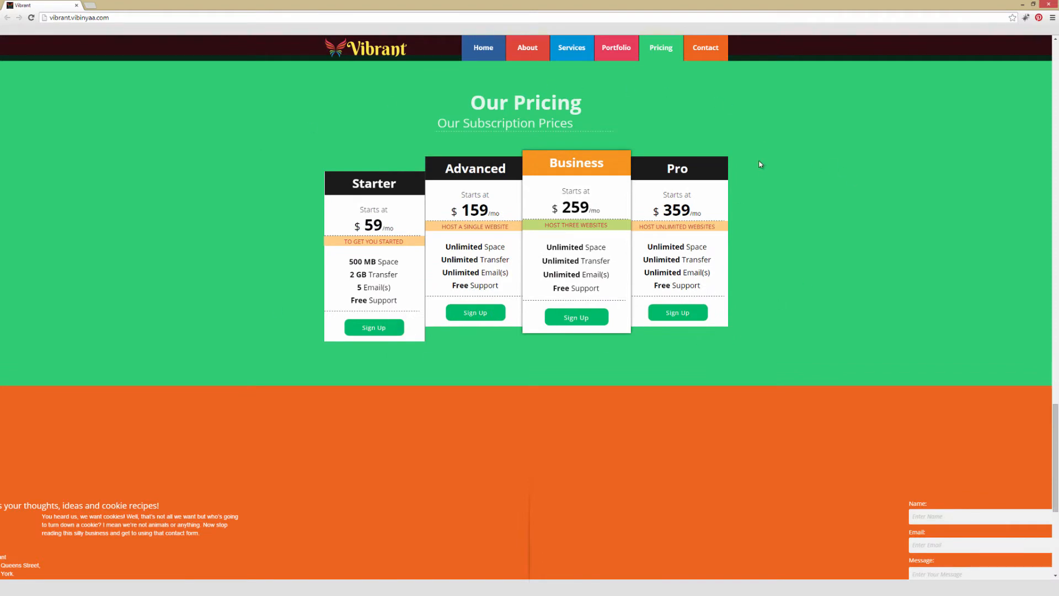
mouse_move(756, 286)
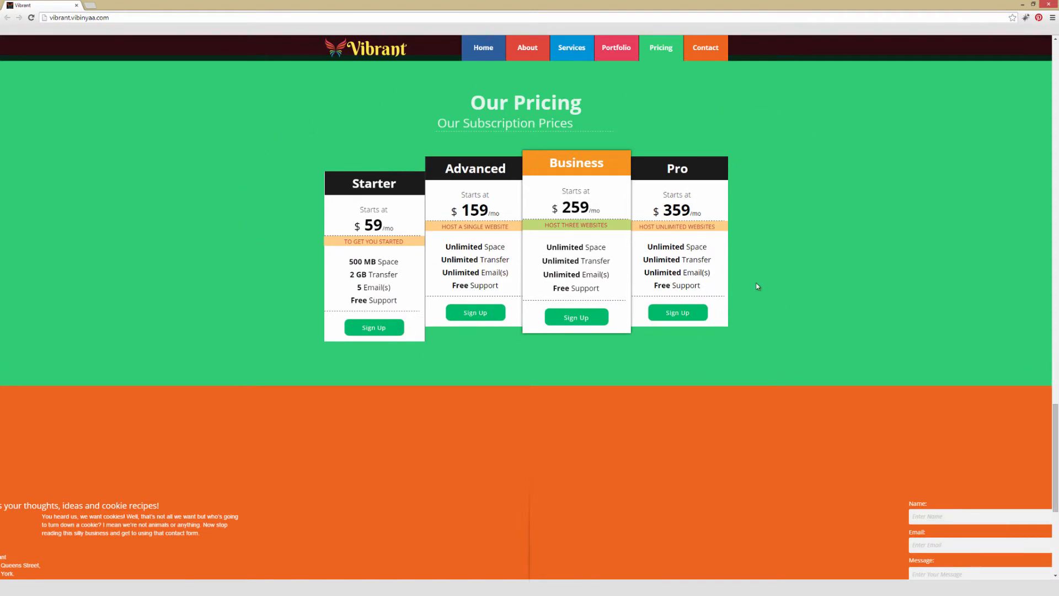
mouse_move(748, 272)
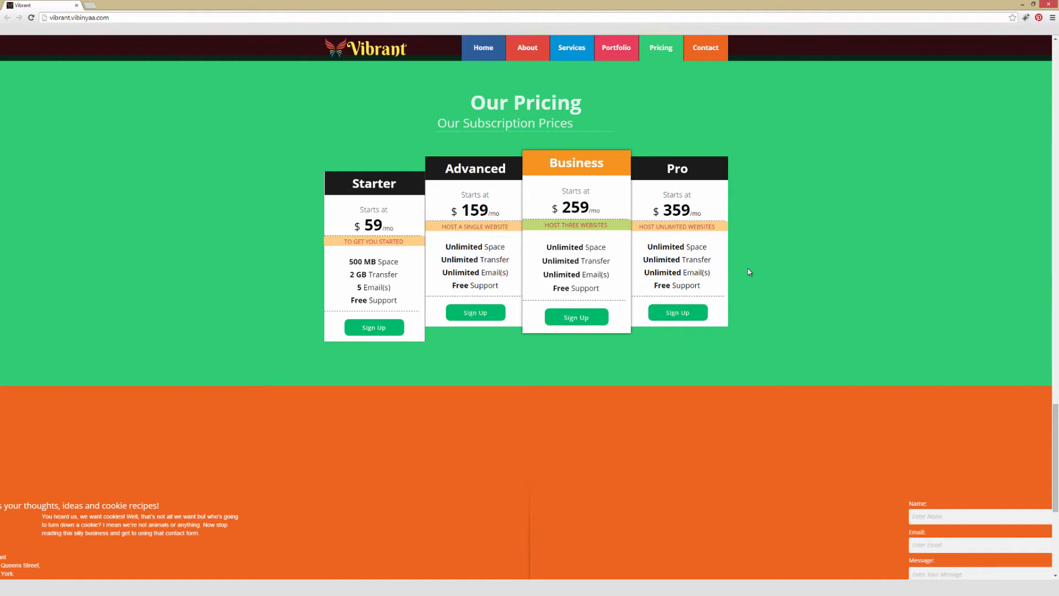
mouse_move(768, 214)
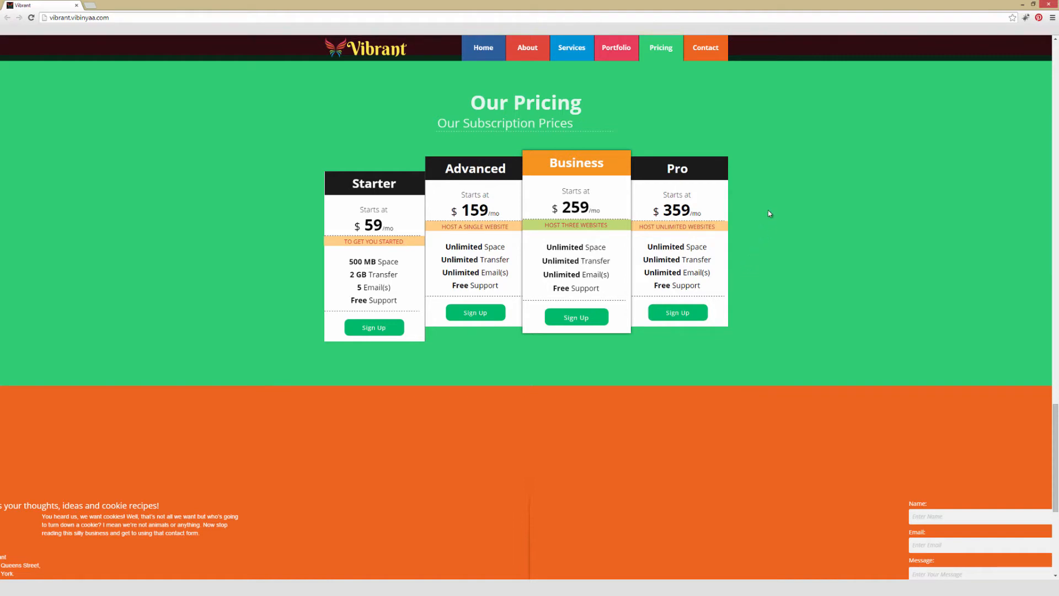
mouse_move(582, 248)
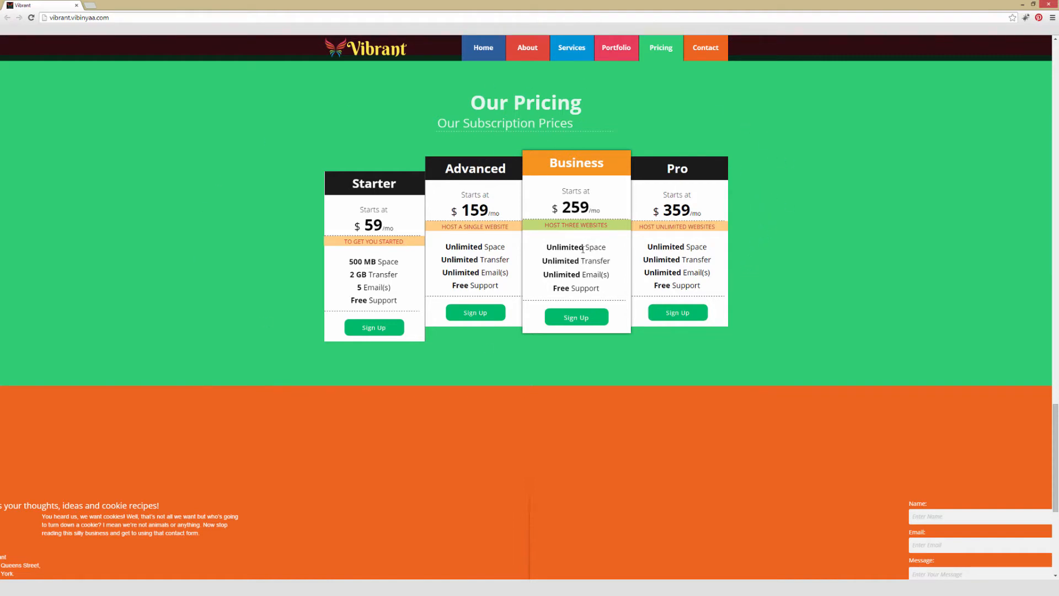
Reach Vibrant's Contact Us section and start writing in the form's Message field
scroll(down, 3)
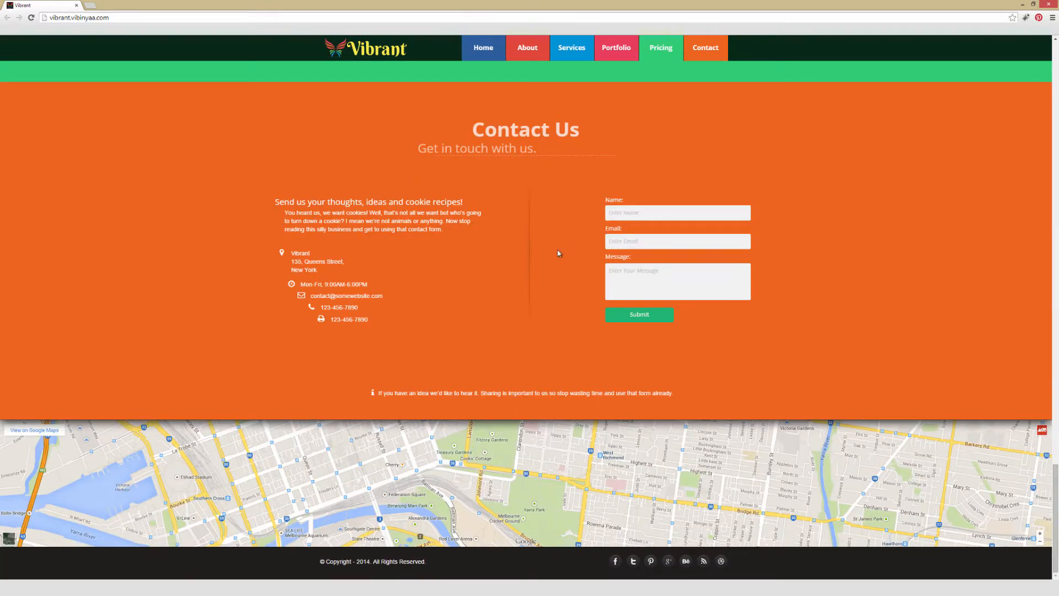
click(676, 281)
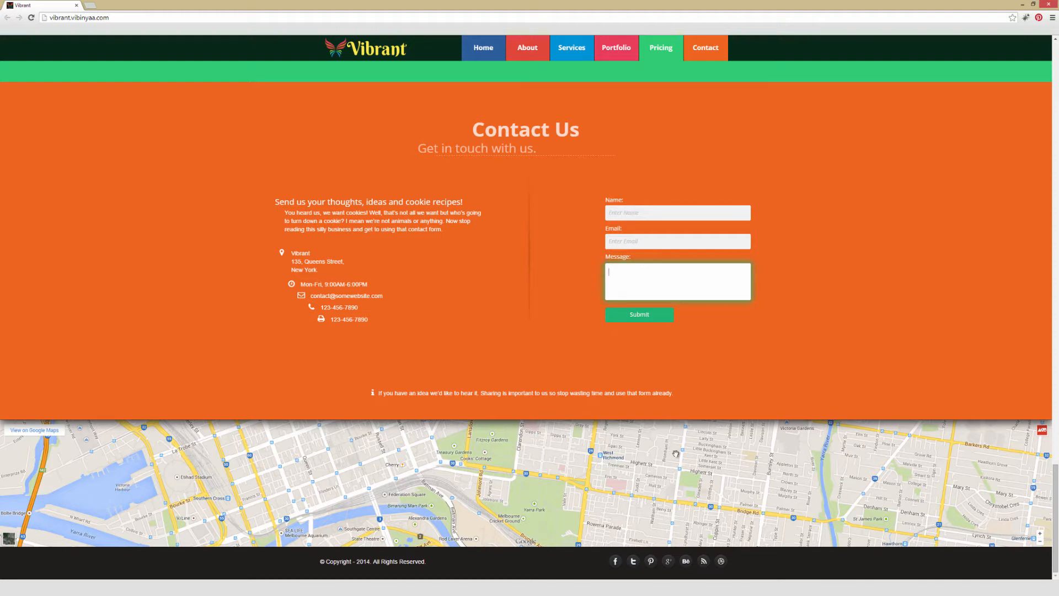
mouse_move(671, 563)
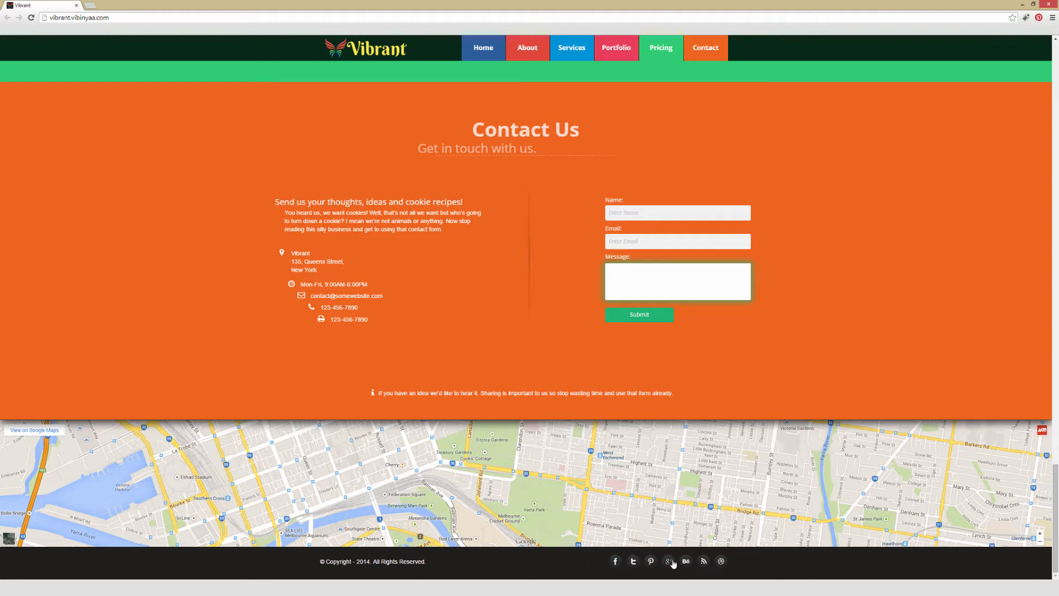
mouse_move(527, 48)
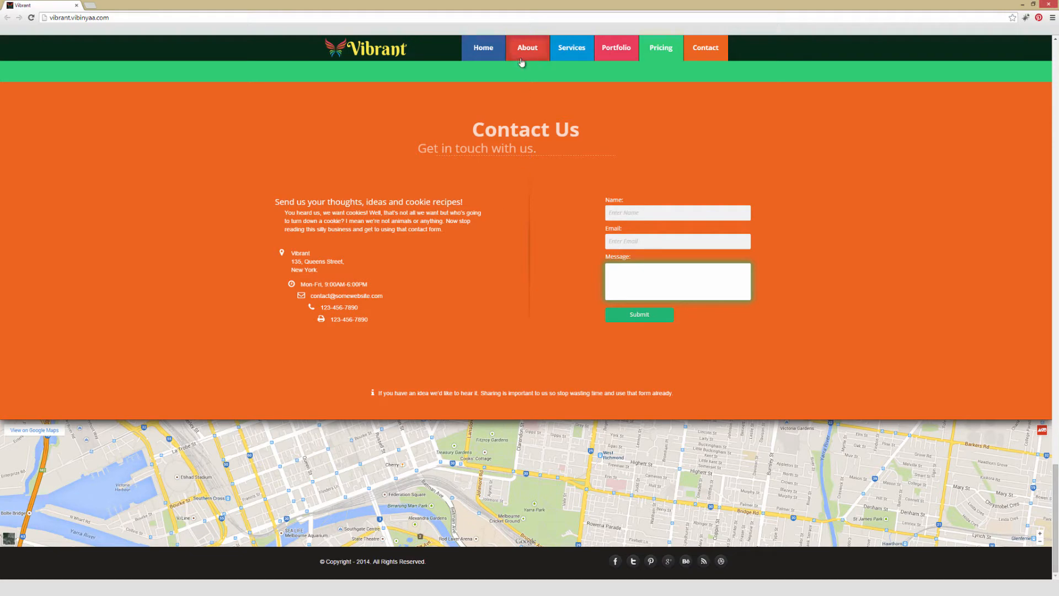
mouse_move(570, 48)
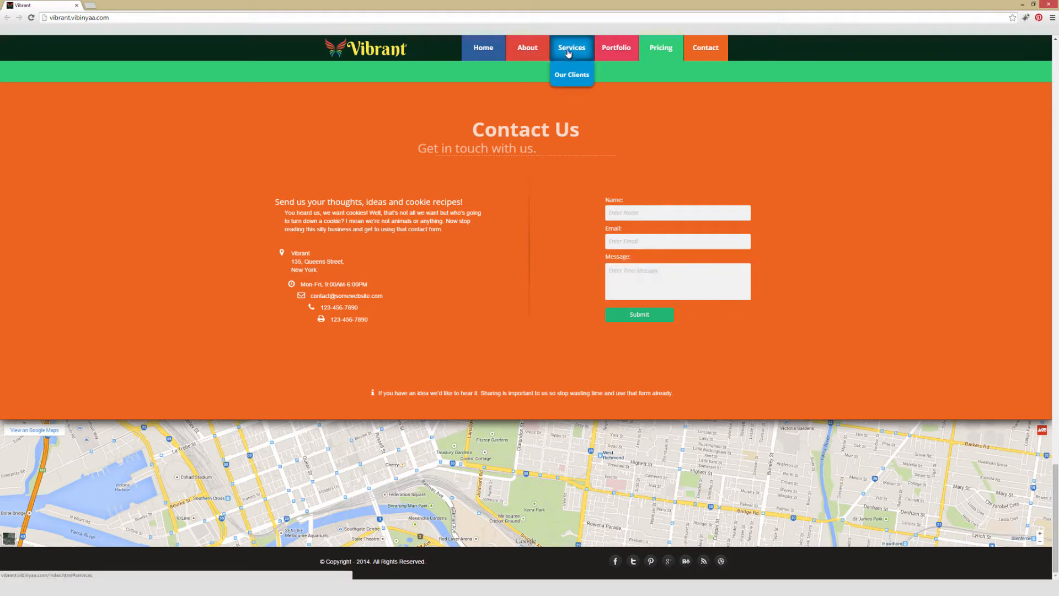
click(570, 48)
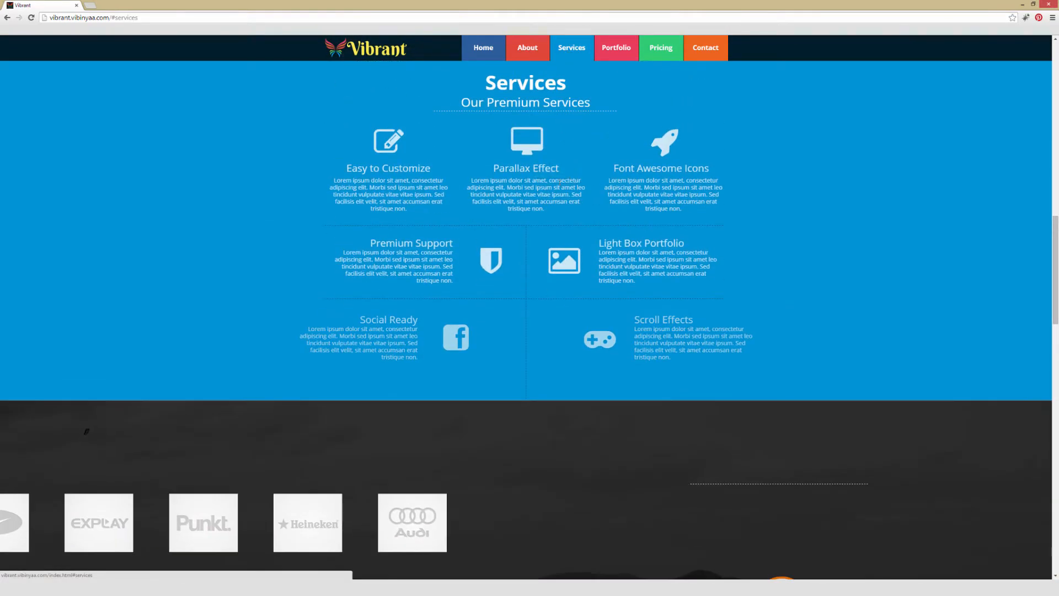
click(615, 47)
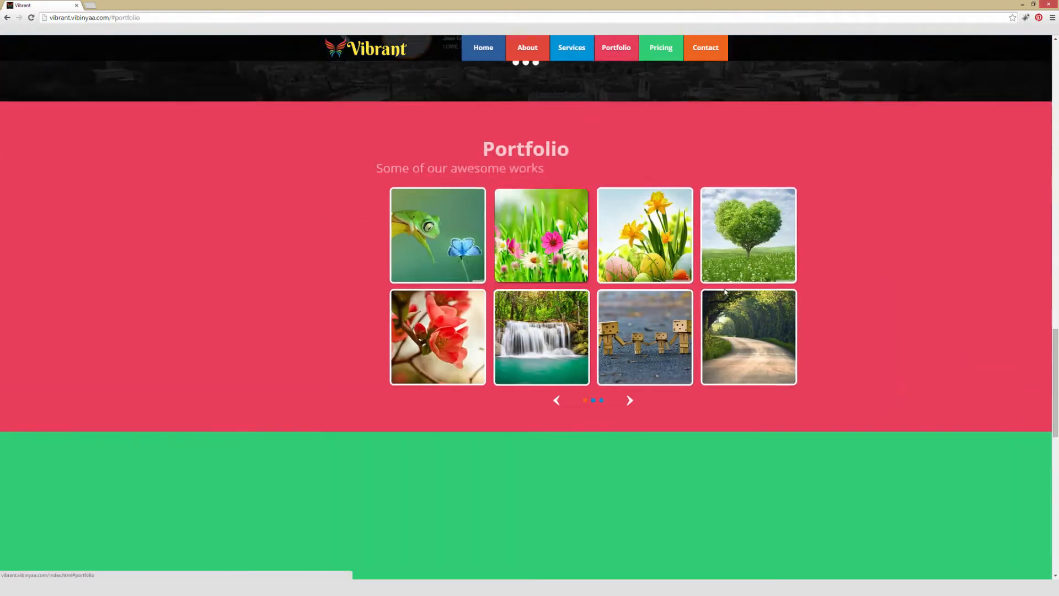
scroll(down, 3)
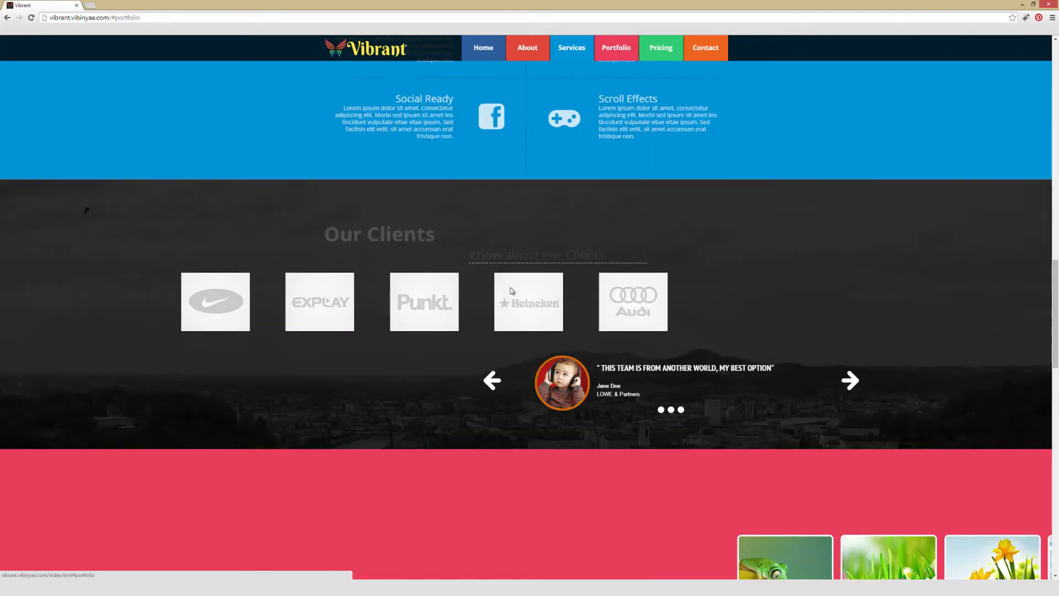
scroll(down, 3)
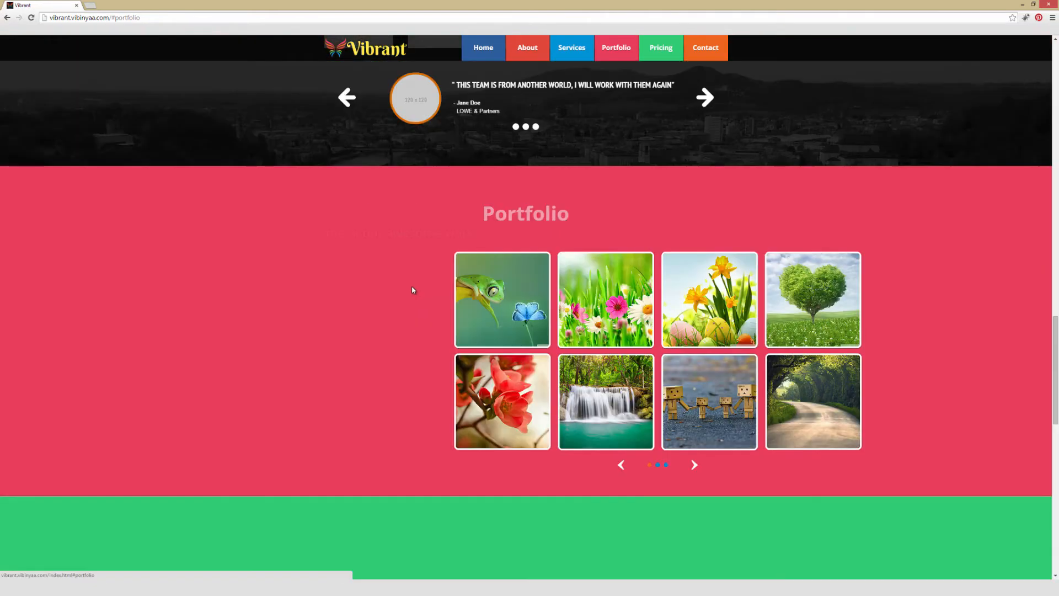
click(482, 47)
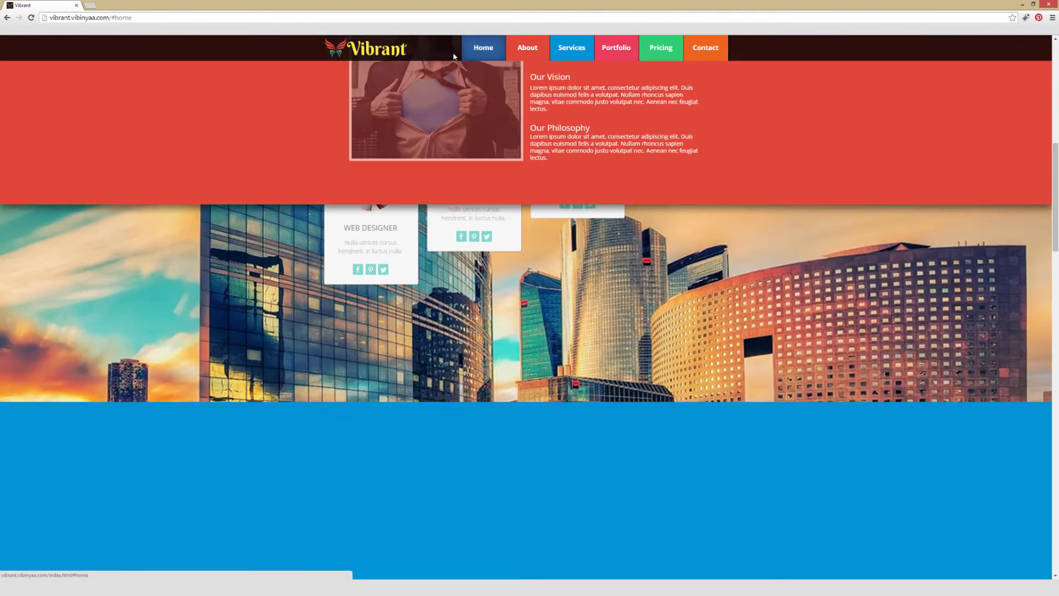
click(659, 47)
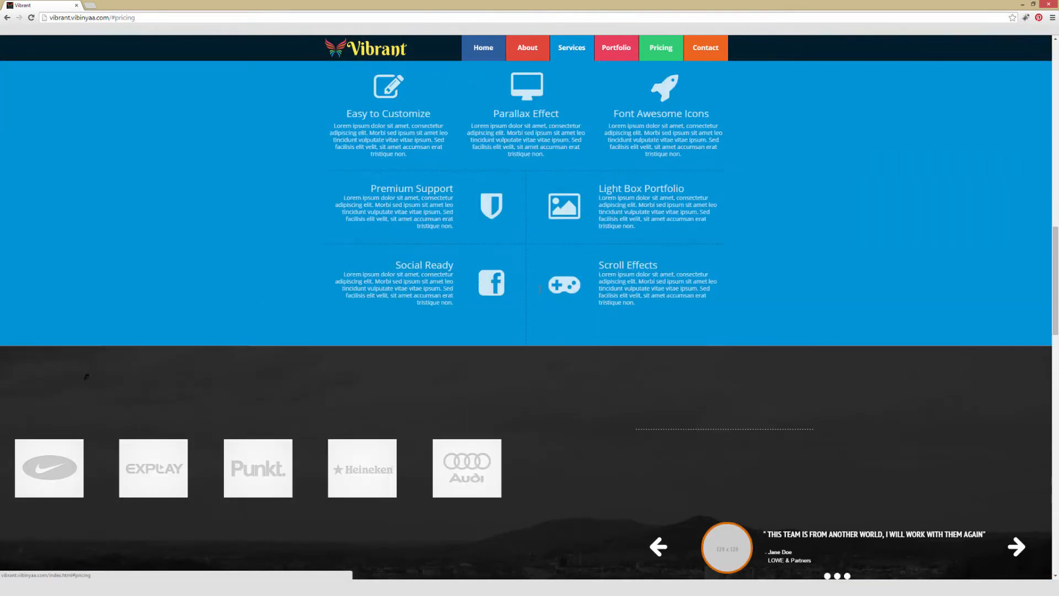
scroll(up, 3)
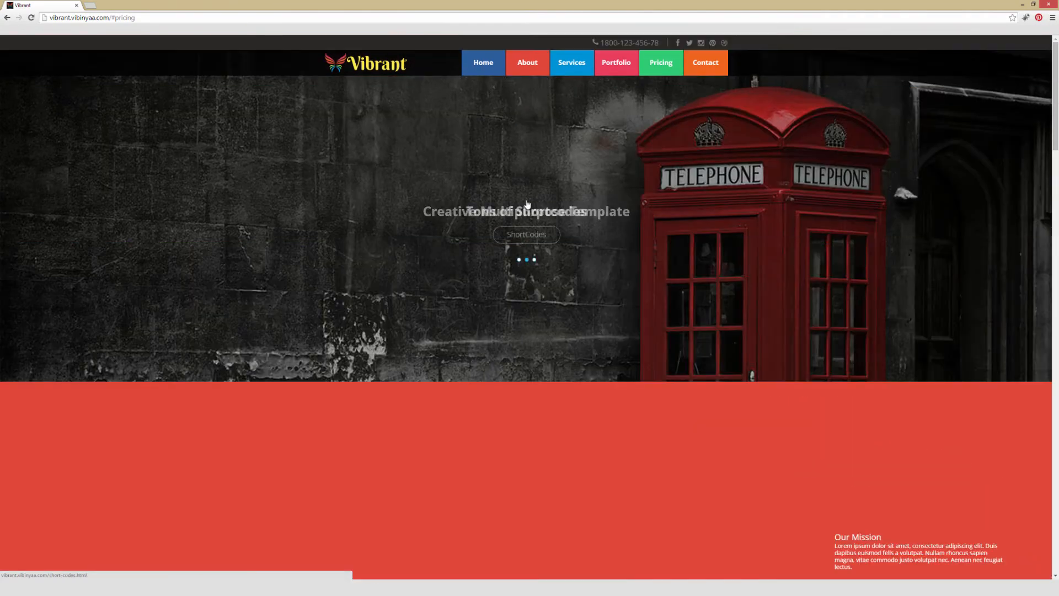
scroll(down, 3)
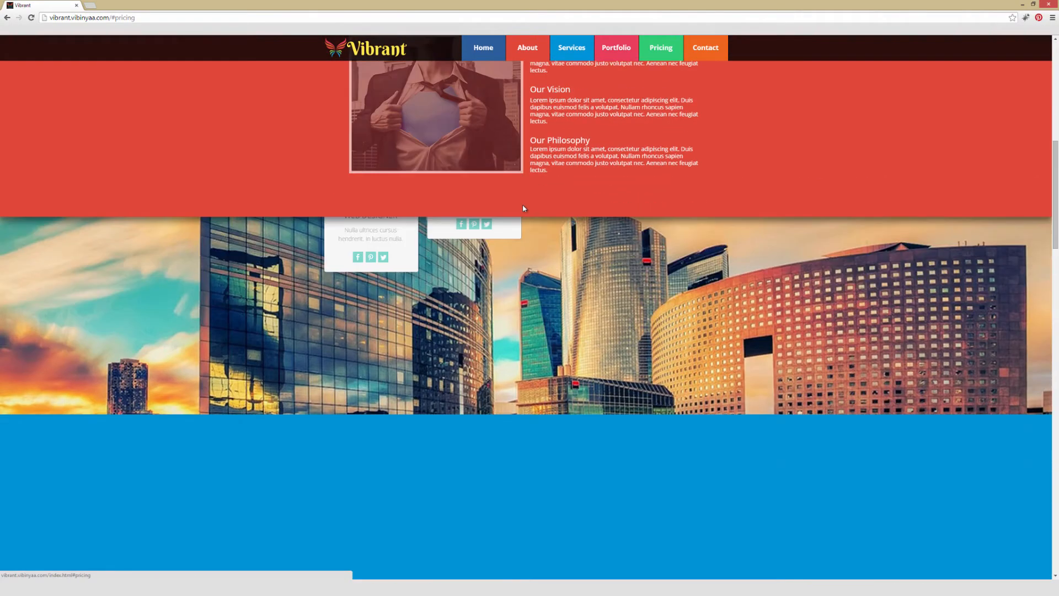
scroll(down, 3)
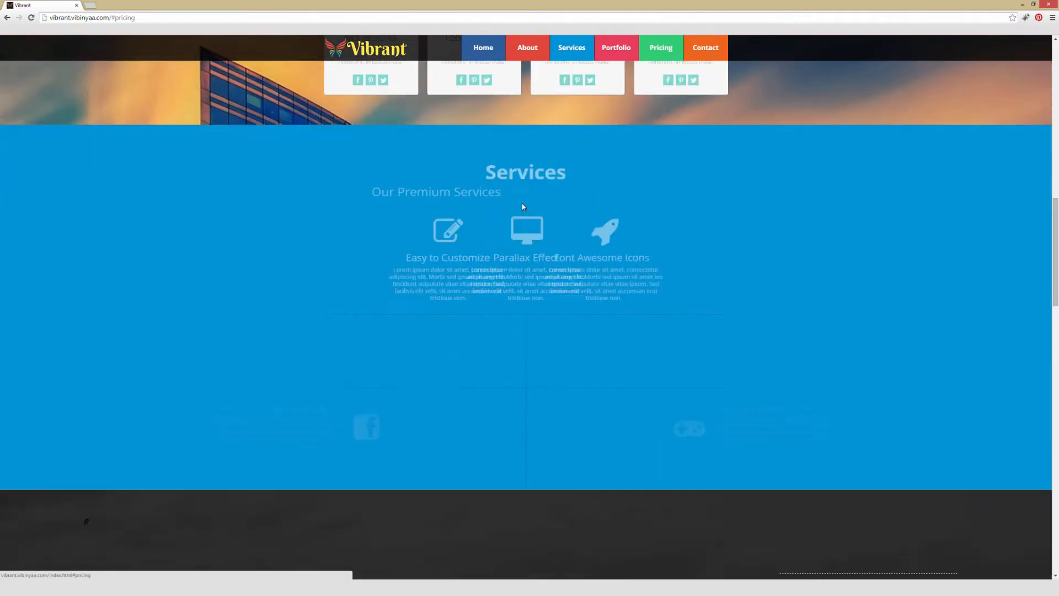
scroll(down, 3)
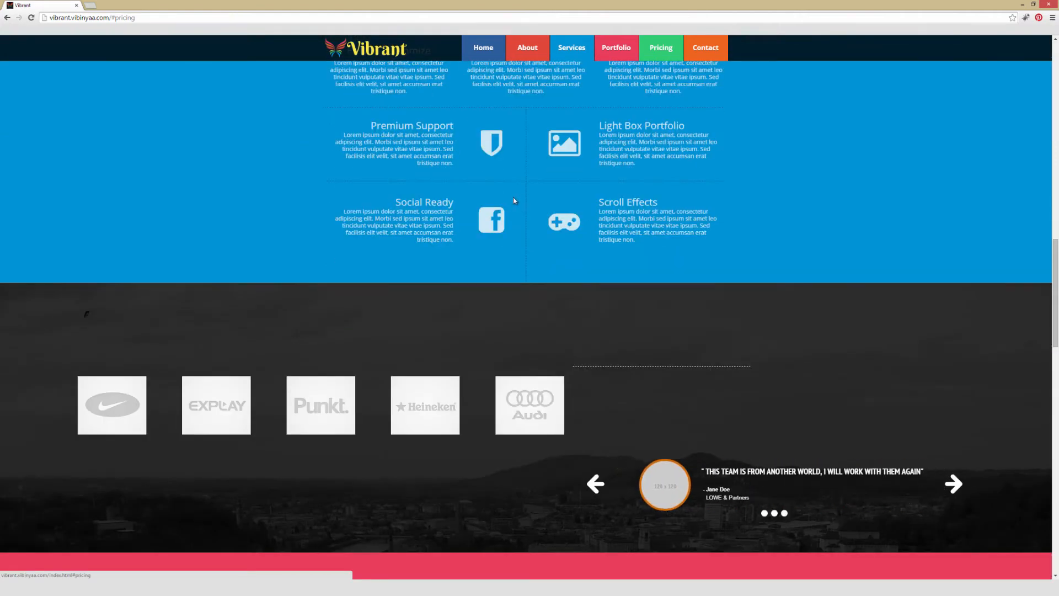
scroll(down, 3)
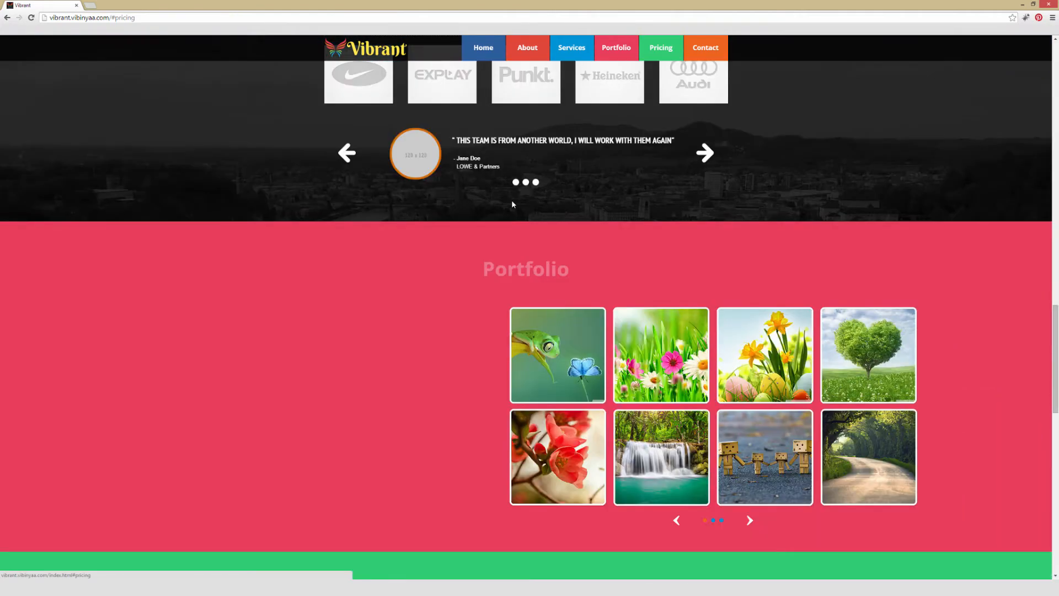
scroll(down, 3)
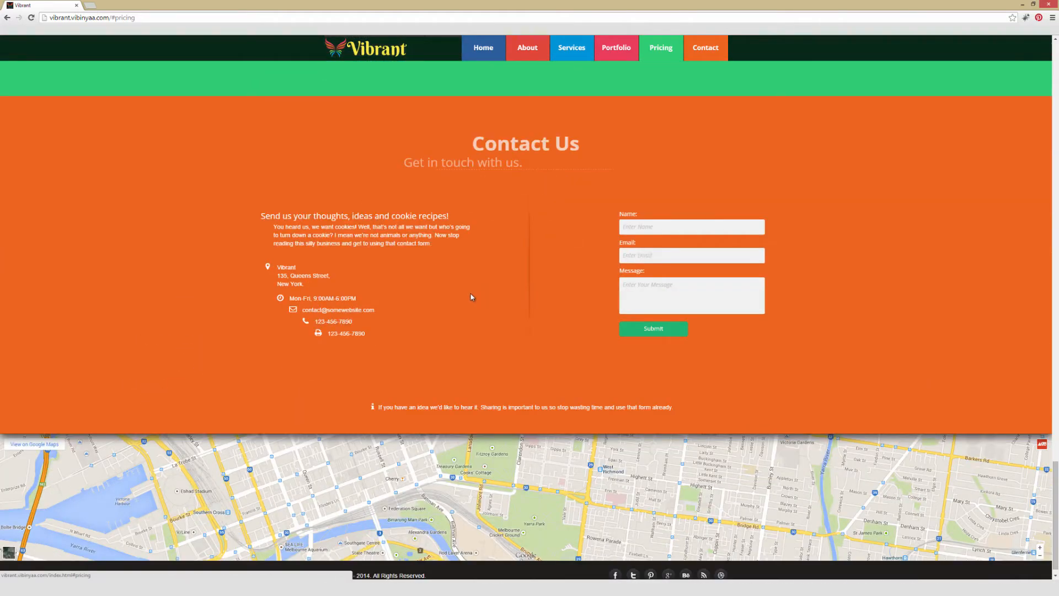
mouse_move(503, 372)
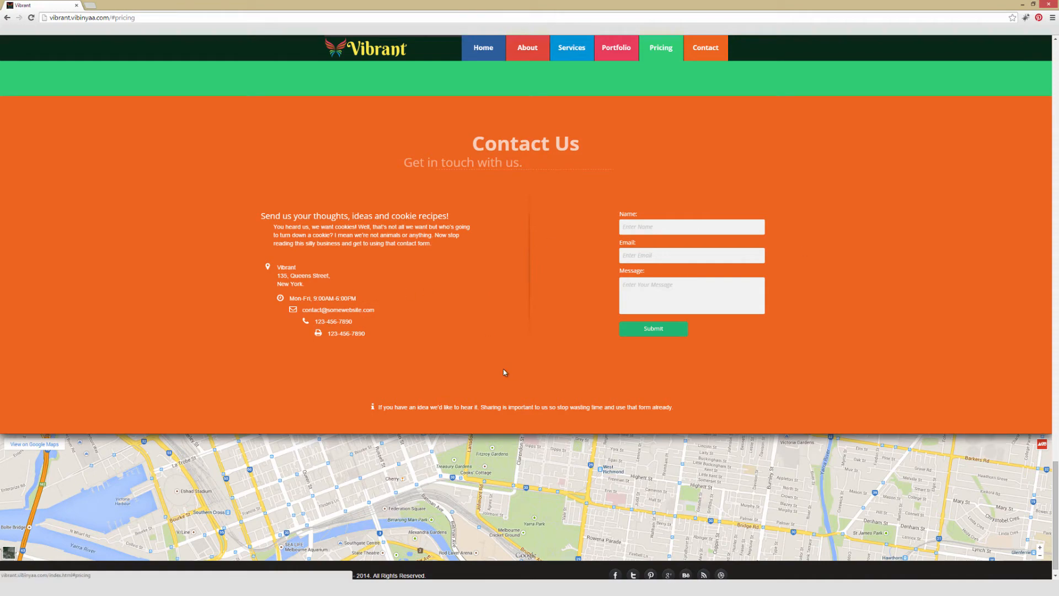
scroll(up, 3)
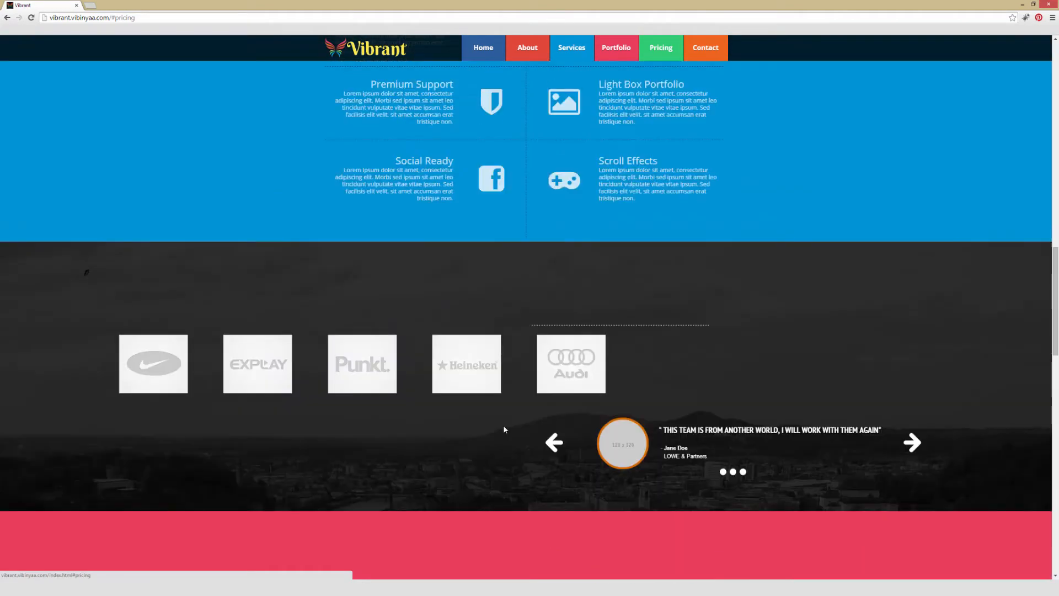
scroll(up, 3)
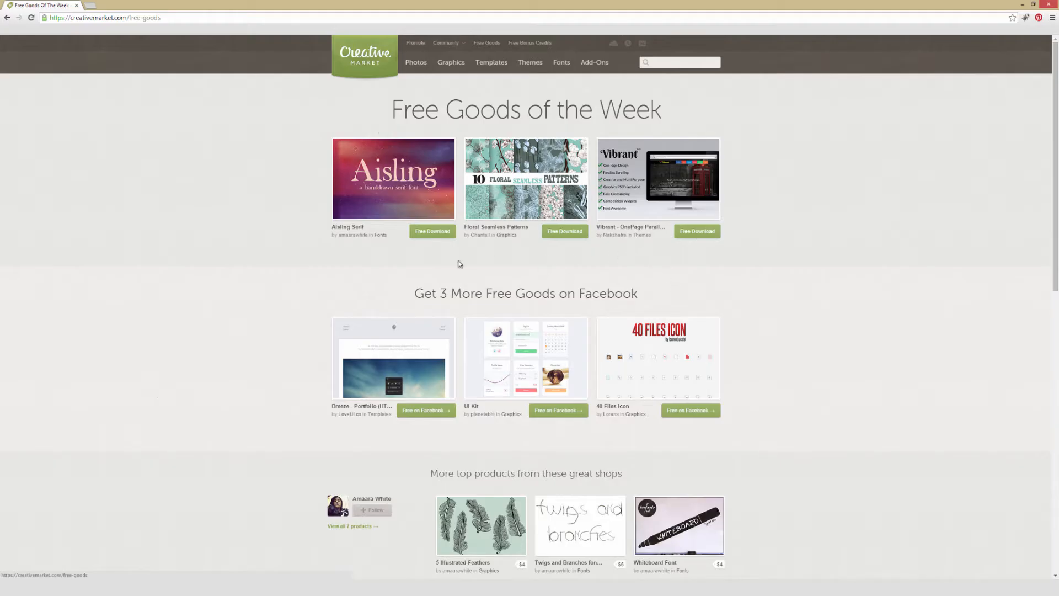
mouse_move(441, 404)
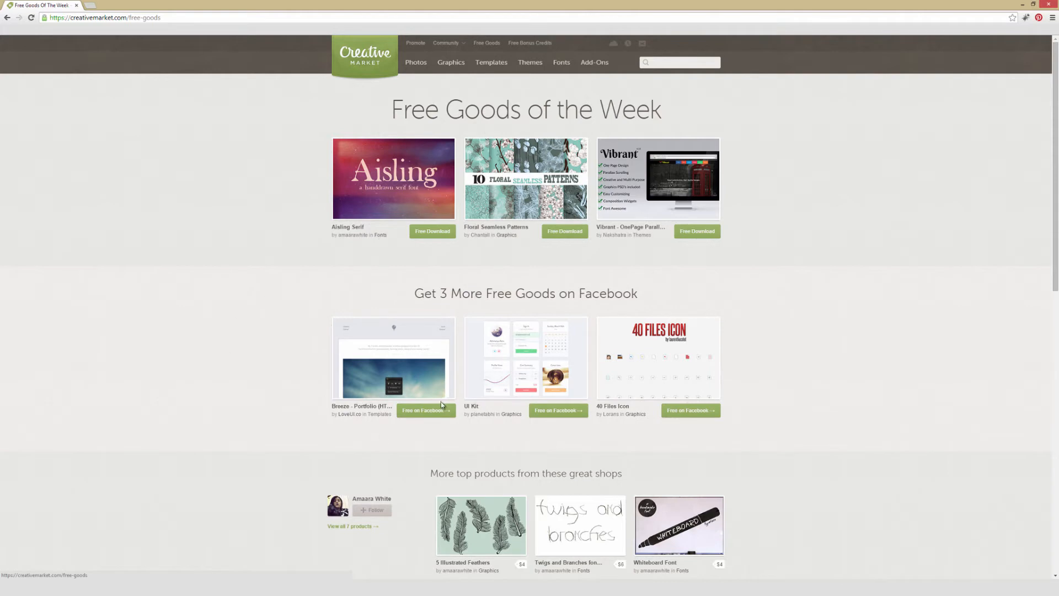
mouse_move(425, 436)
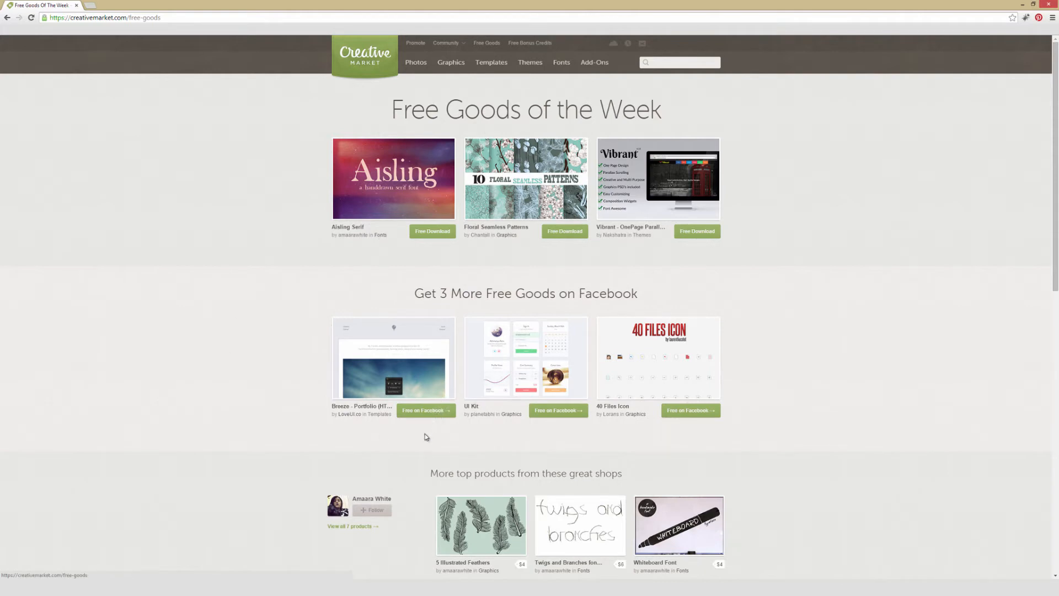
mouse_move(383, 434)
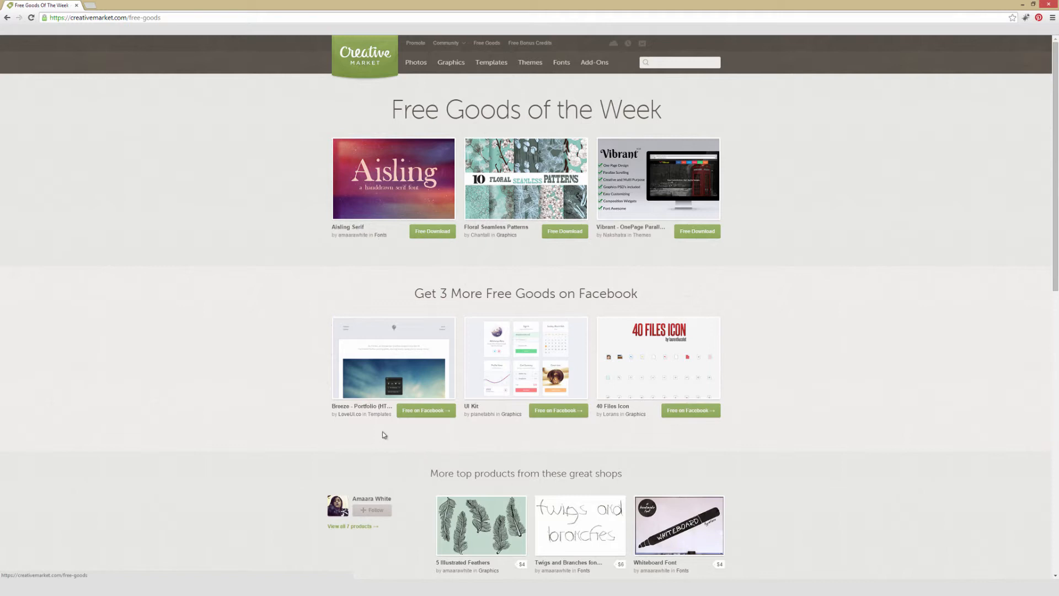
mouse_move(376, 431)
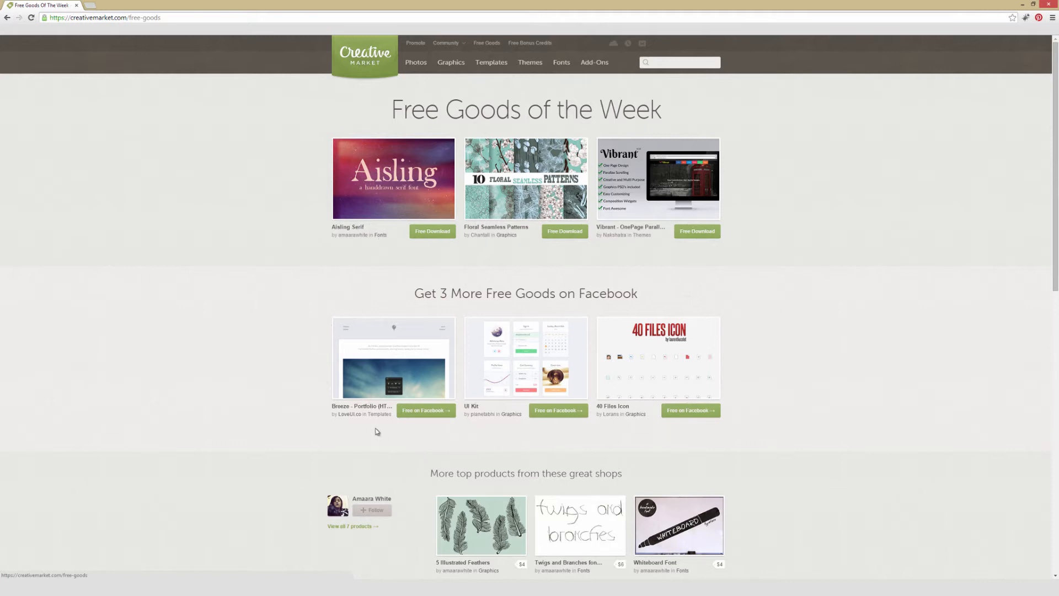
Load the local Breeze portfolio index.html and browse its sky-themed project tiles
click(393, 358)
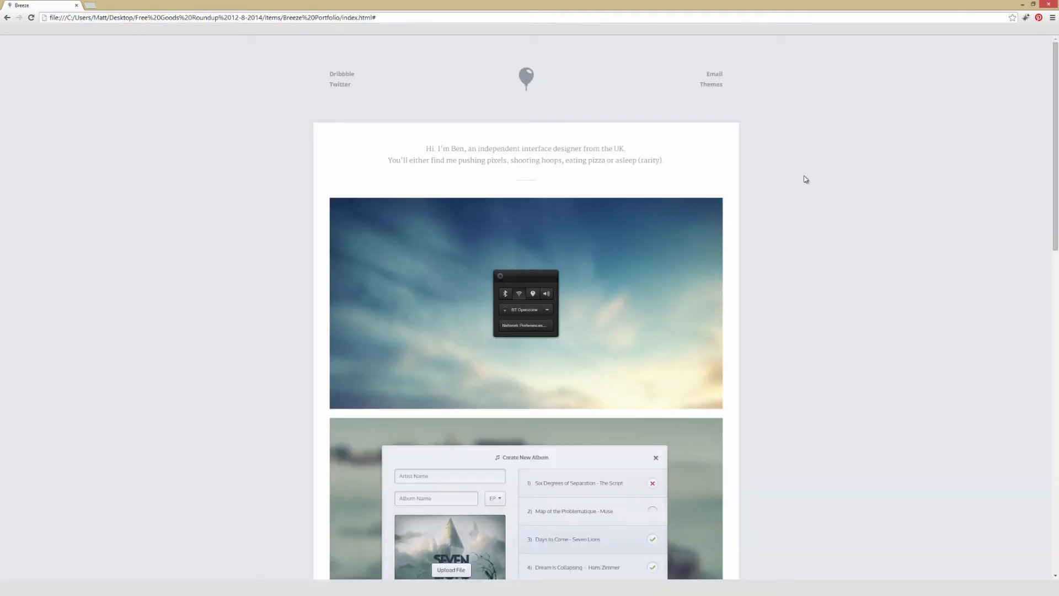
mouse_move(794, 182)
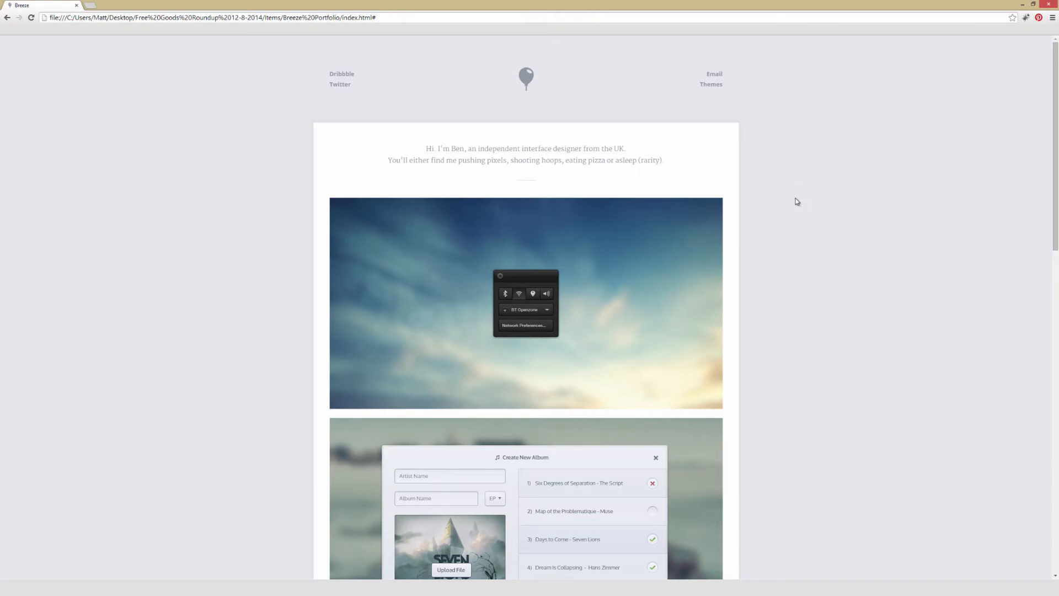
mouse_move(390, 187)
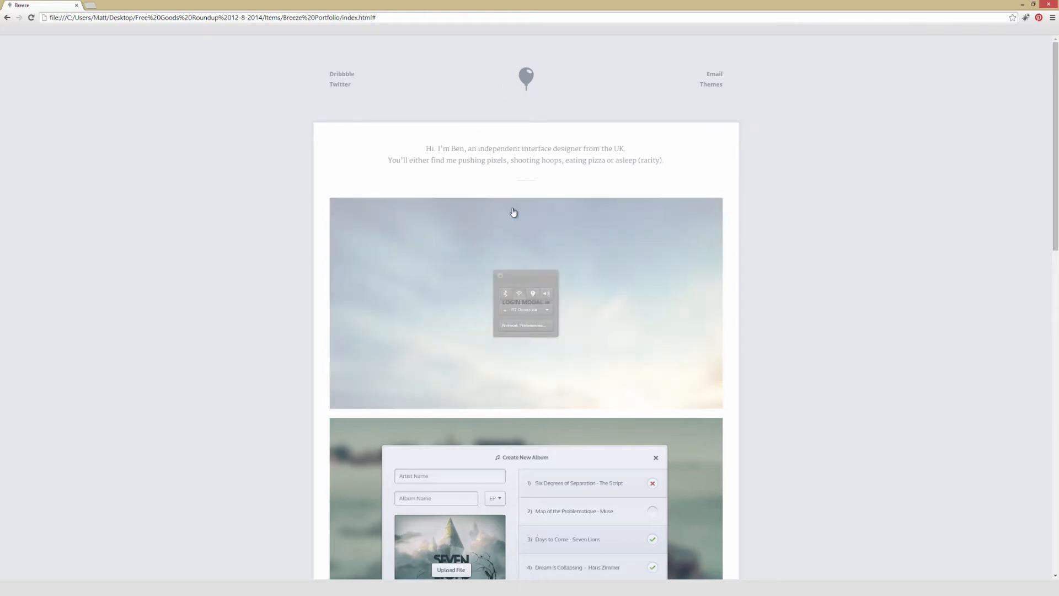
scroll(down, 3)
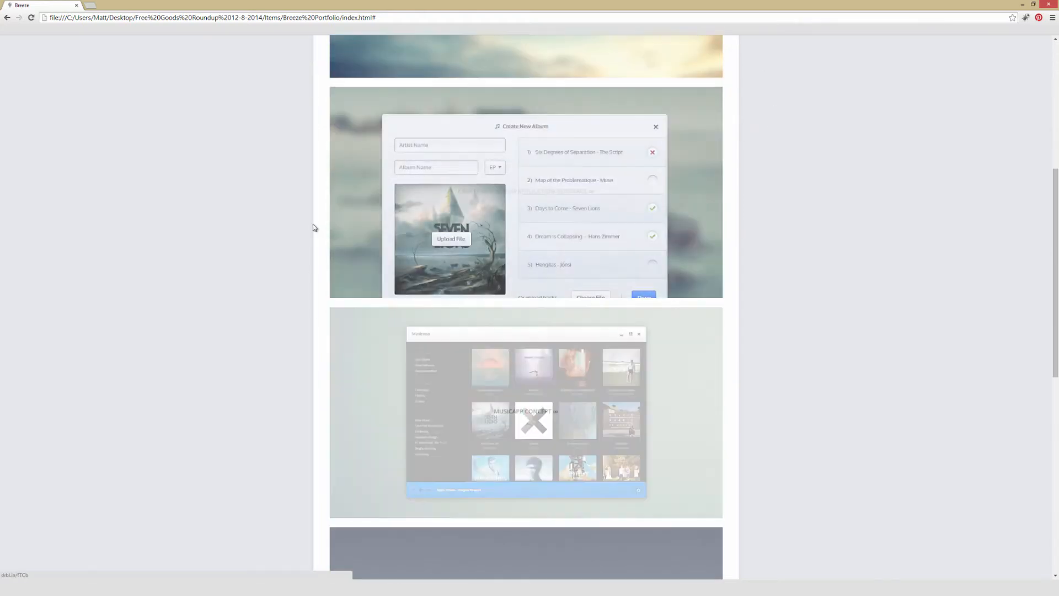
scroll(up, 3)
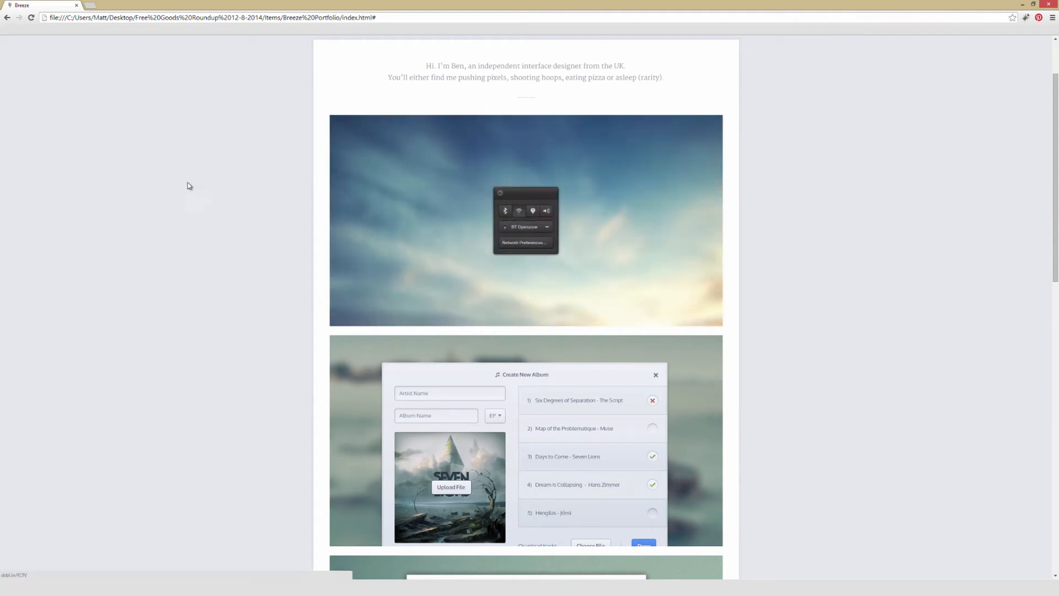
scroll(down, 3)
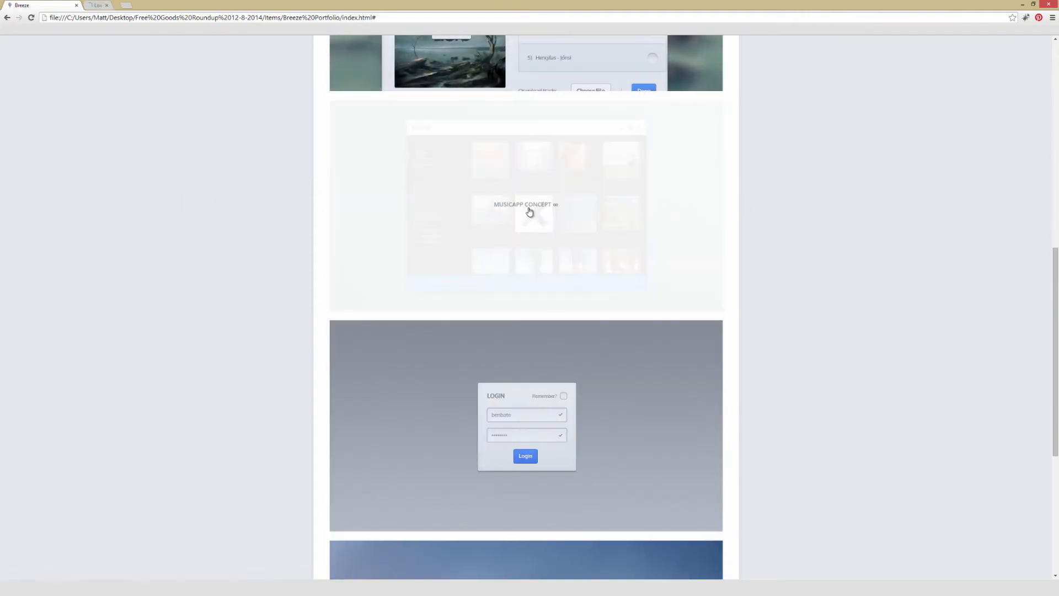
View the Musicapp shot on Dribbble, close it, then browse Breeze to the Hire Me footer and back up
click(526, 208)
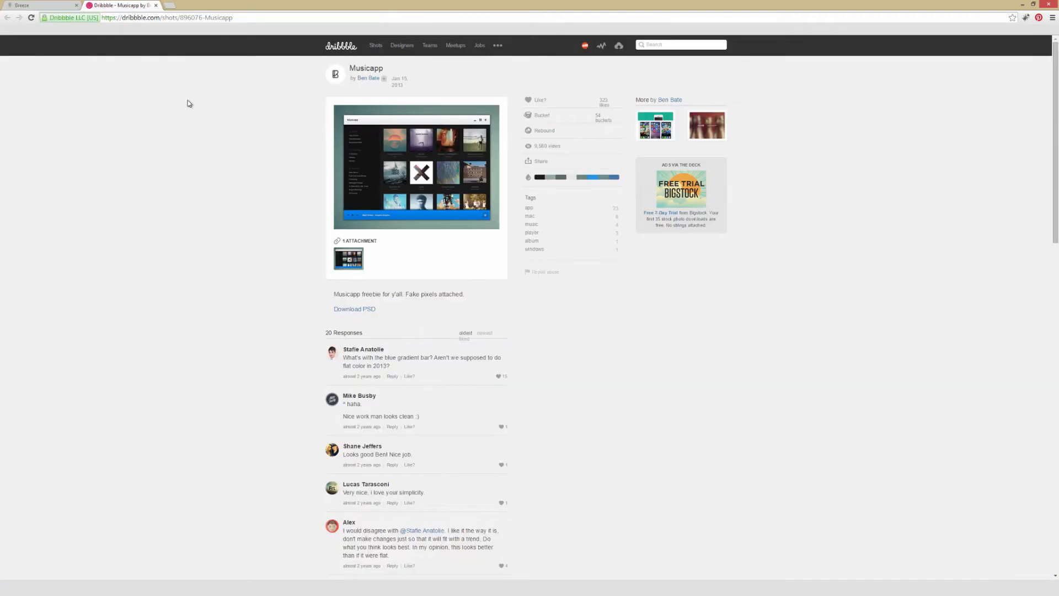
mouse_move(538, 94)
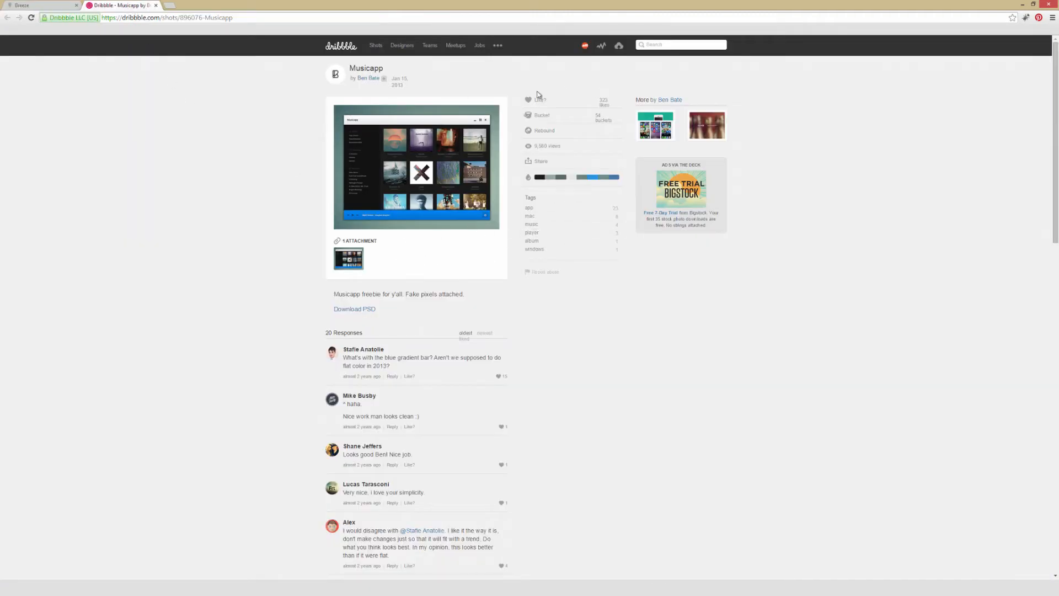
click(37, 6)
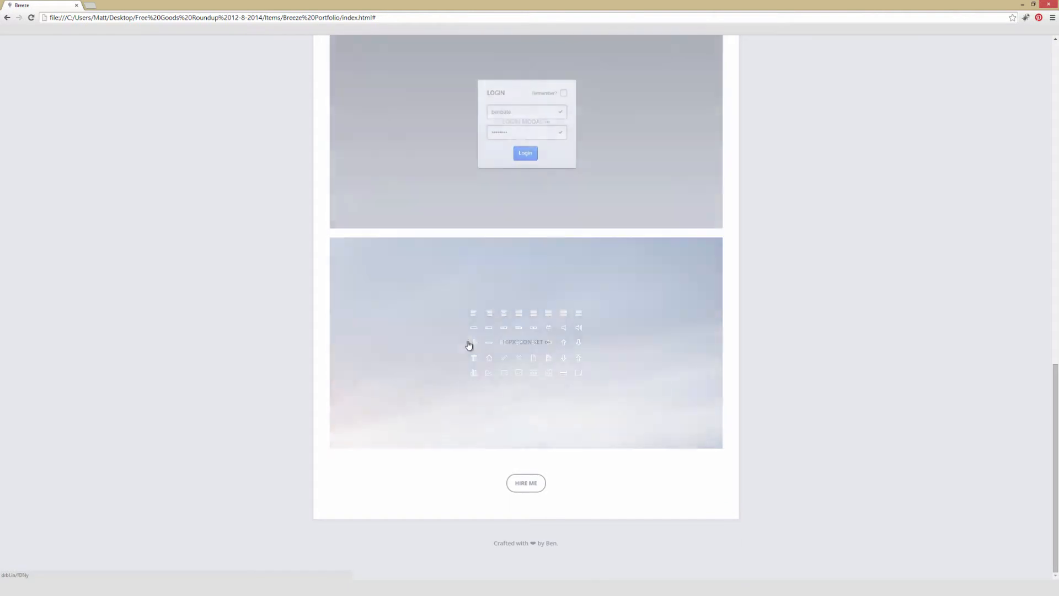
scroll(up, 3)
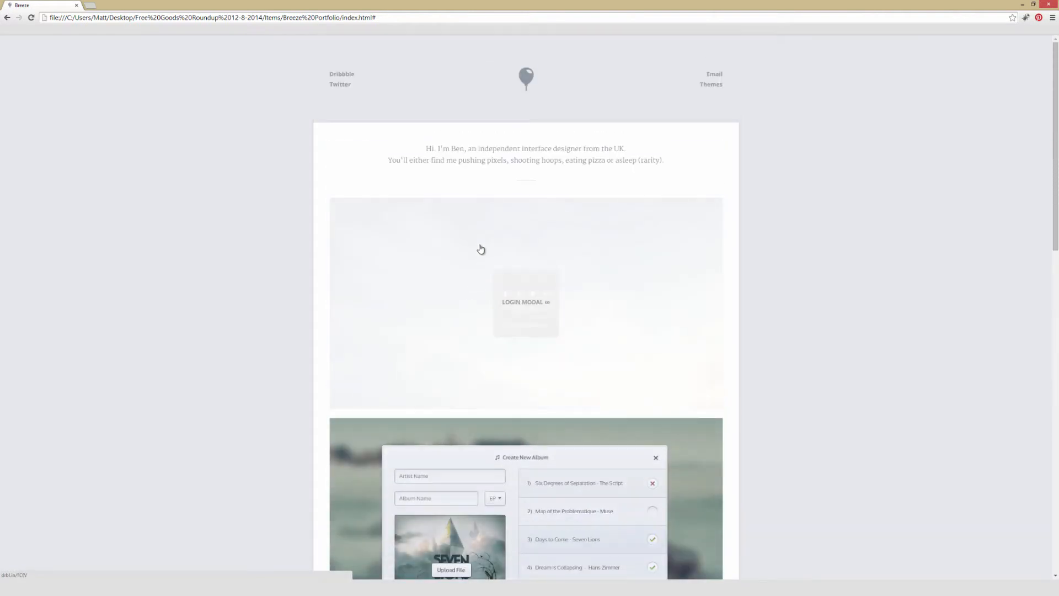
scroll(down, 3)
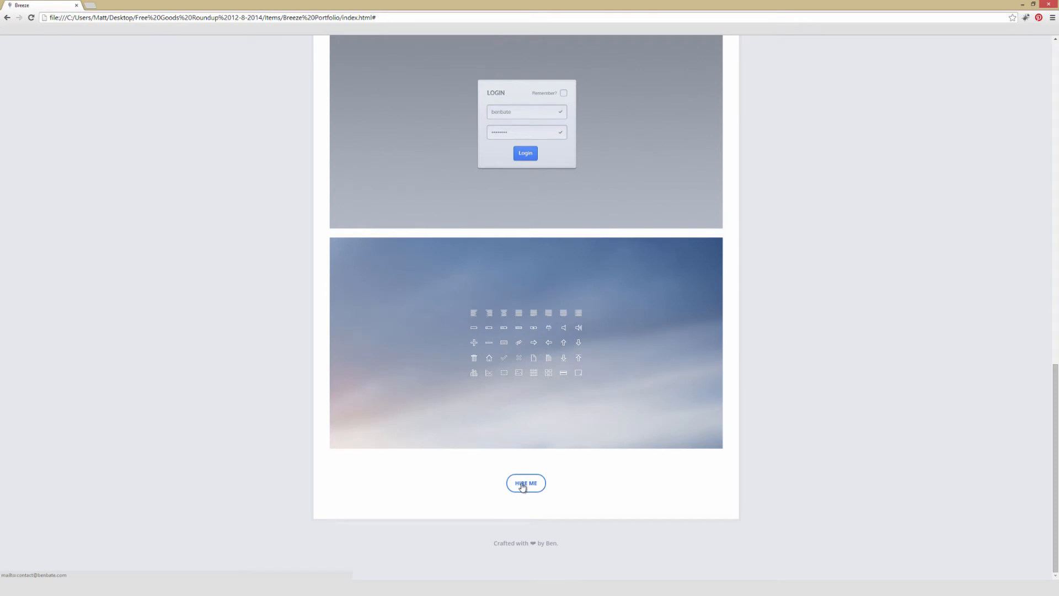
scroll(up, 3)
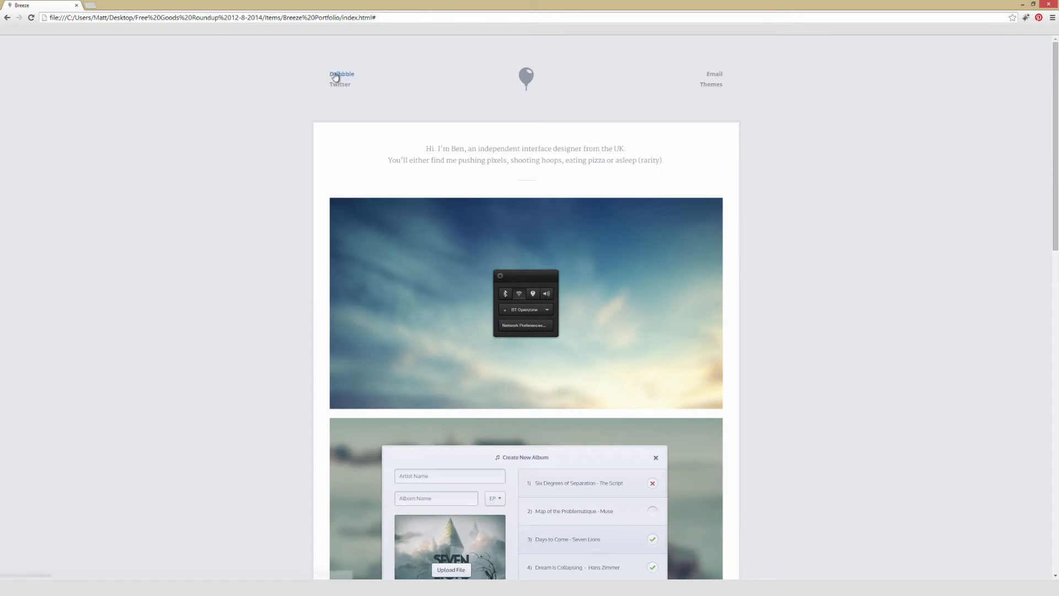
mouse_move(710, 85)
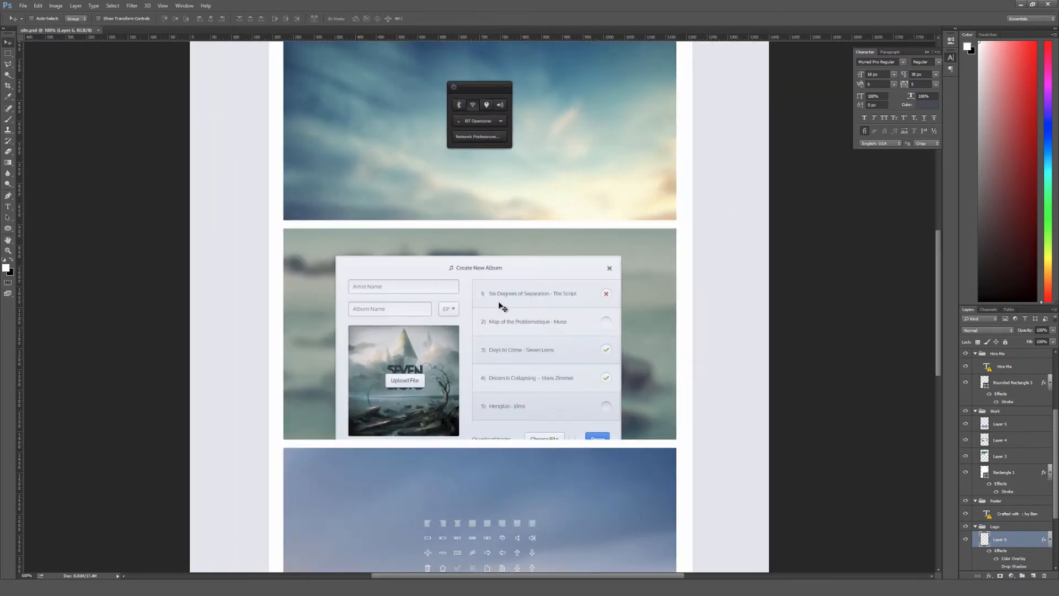
Scroll the Breeze PSD canvas in Photoshop to inspect its header, work tiles and footer groups
scroll(up, 3)
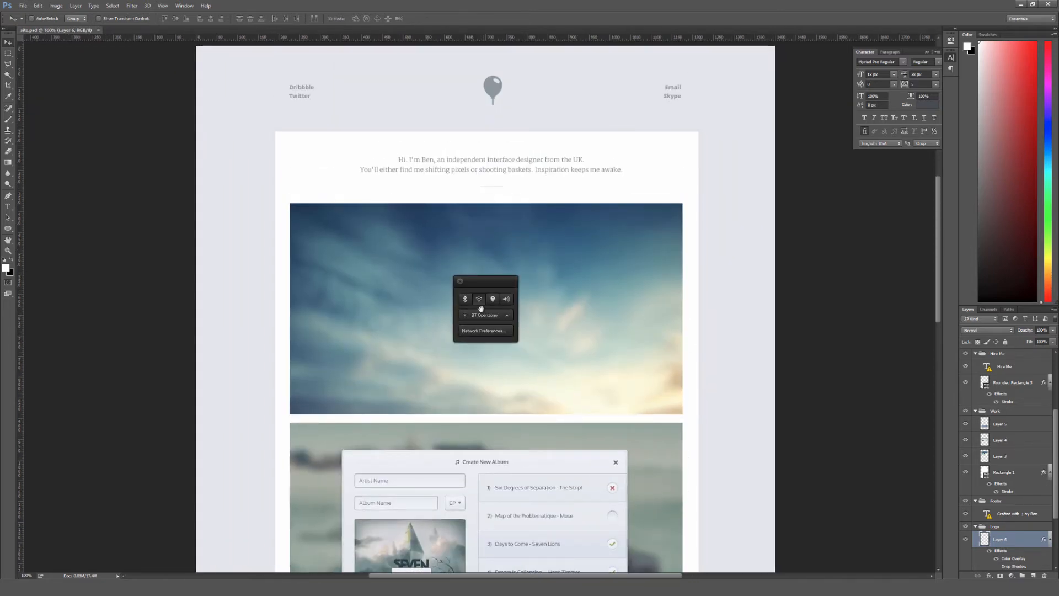
scroll(down, 3)
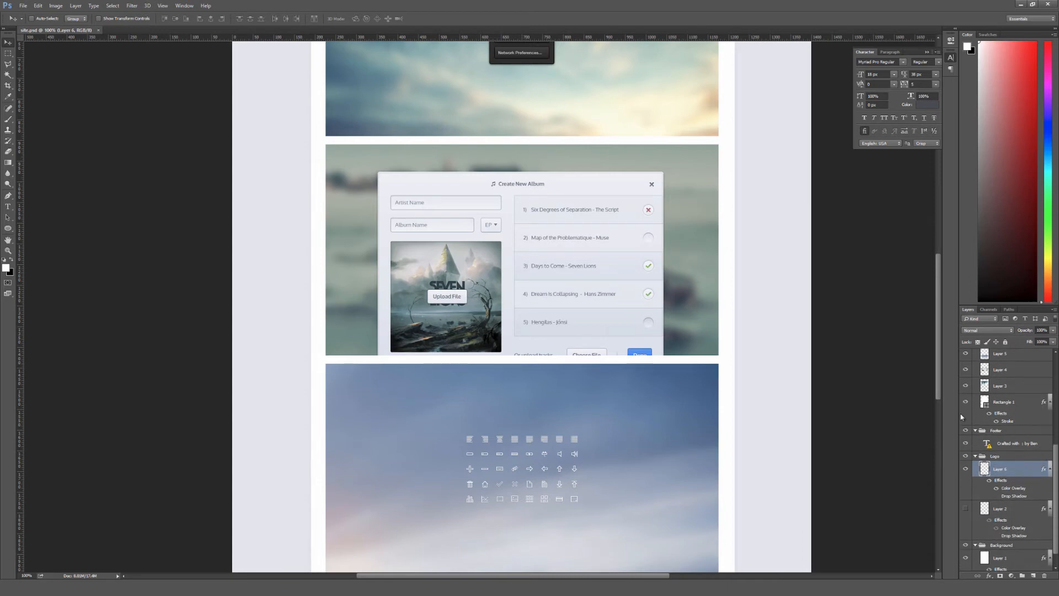
mouse_move(533, 360)
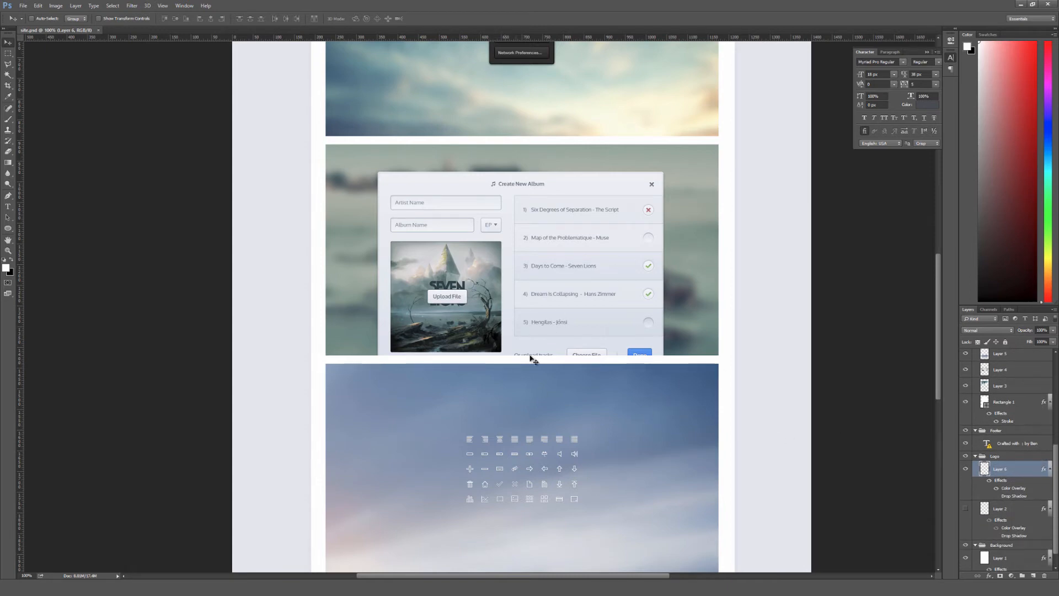
scroll(up, 3)
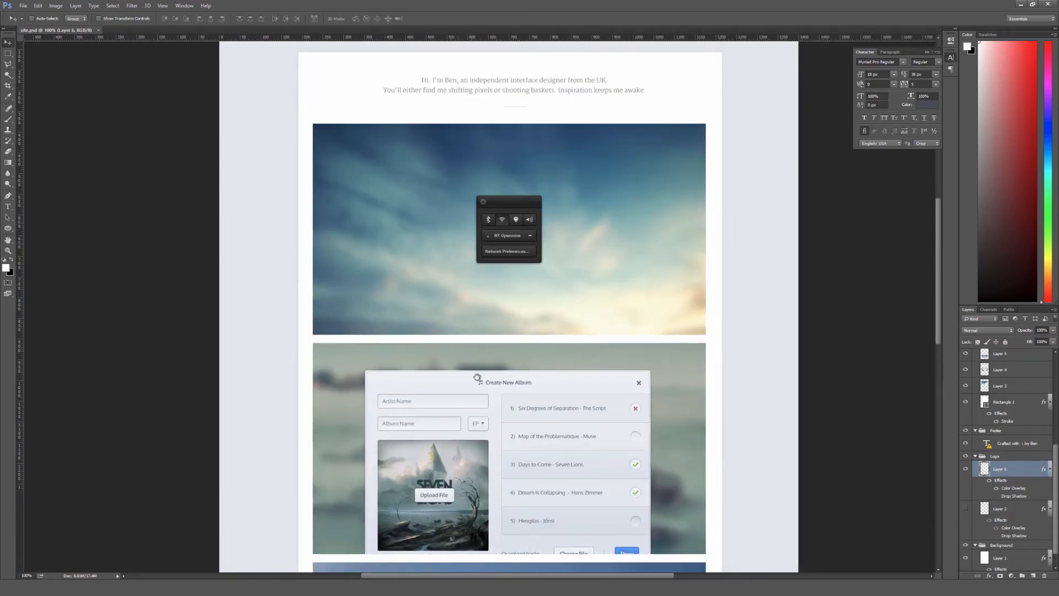
scroll(down, 3)
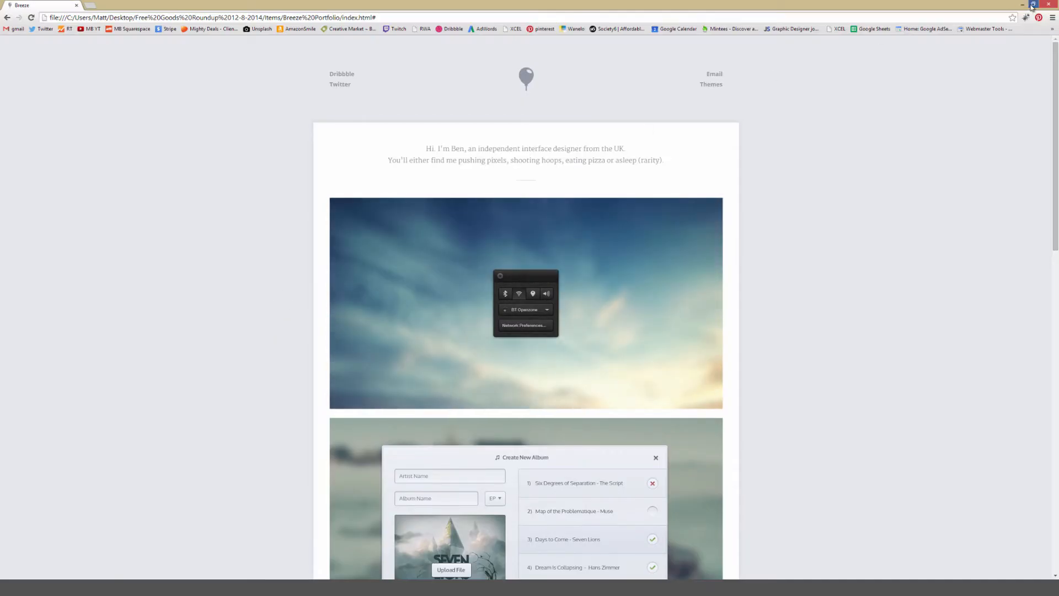
Narrow the browser window and browse Breeze's final showcase images down to the Hire Me button
click(1038, 5)
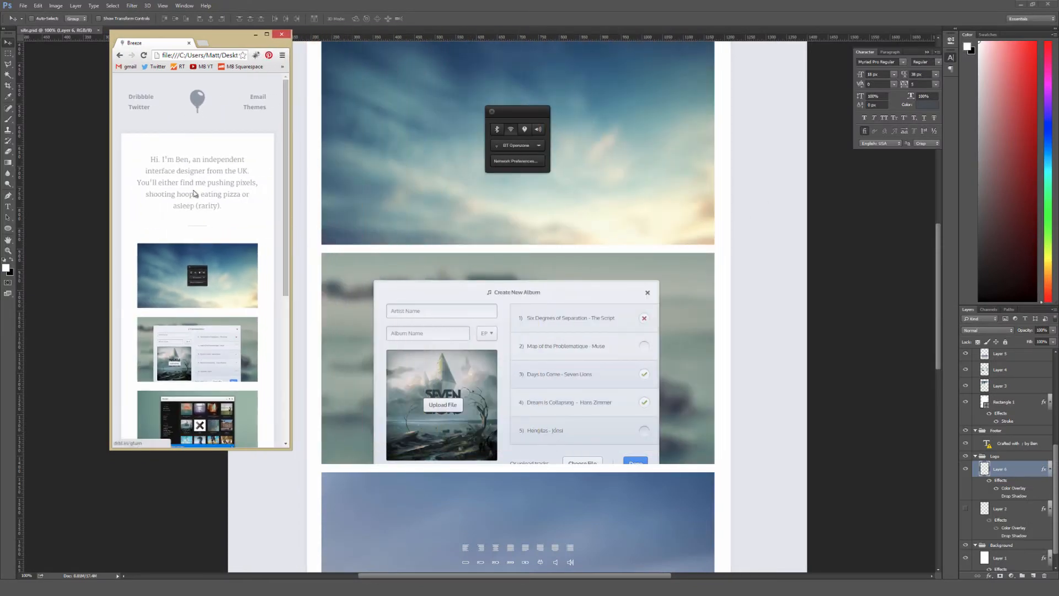
scroll(down, 3)
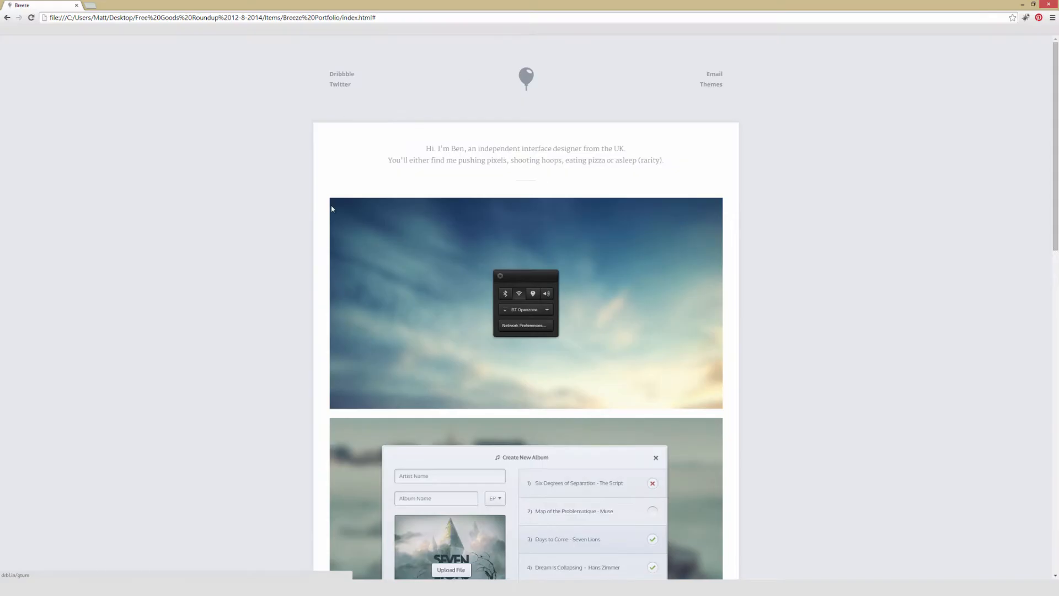
scroll(down, 3)
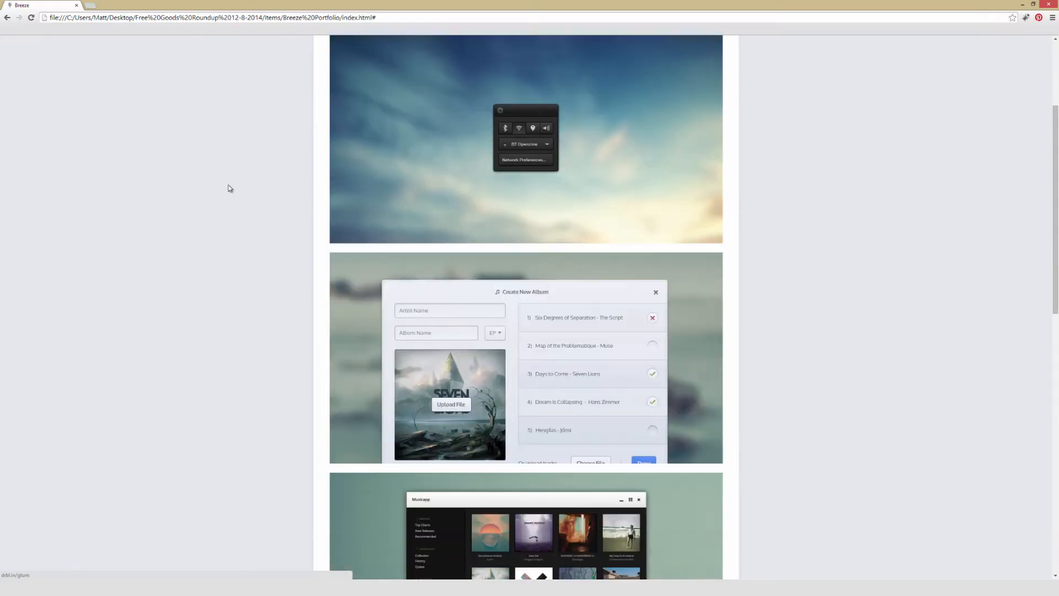
scroll(down, 3)
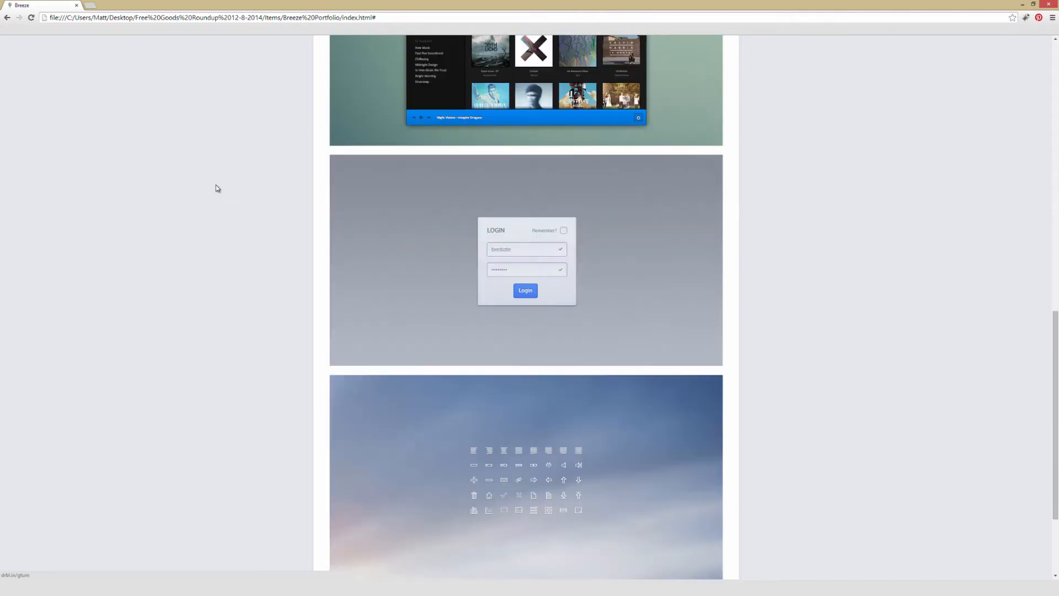
scroll(down, 3)
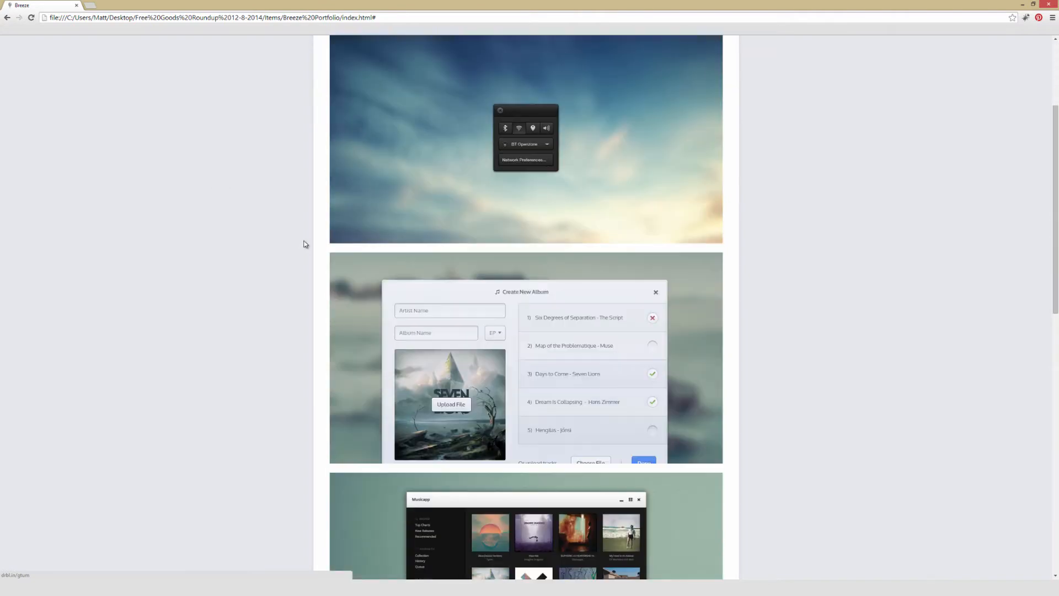
scroll(down, 3)
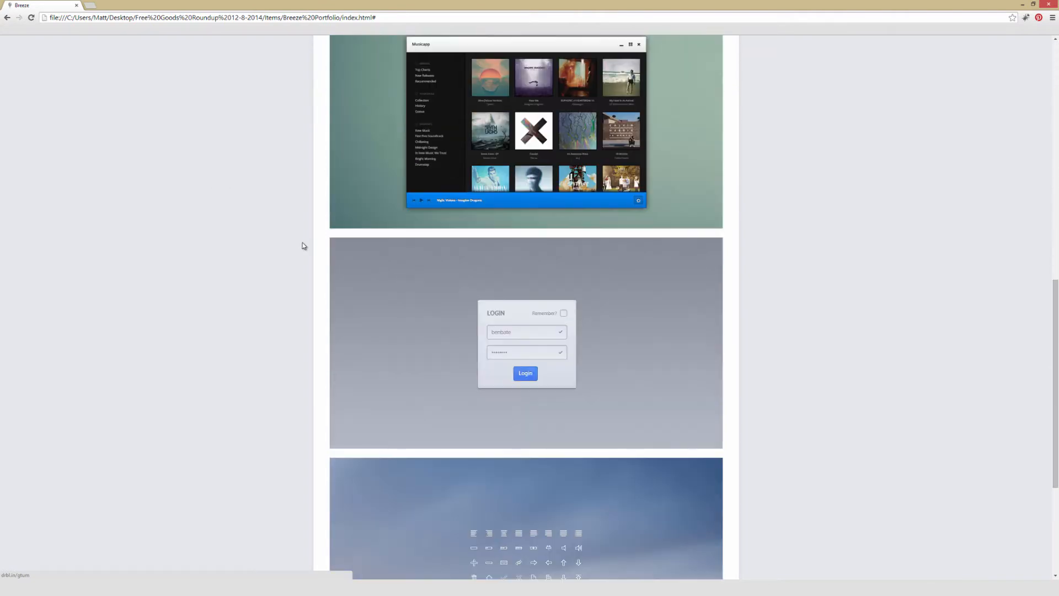
scroll(down, 3)
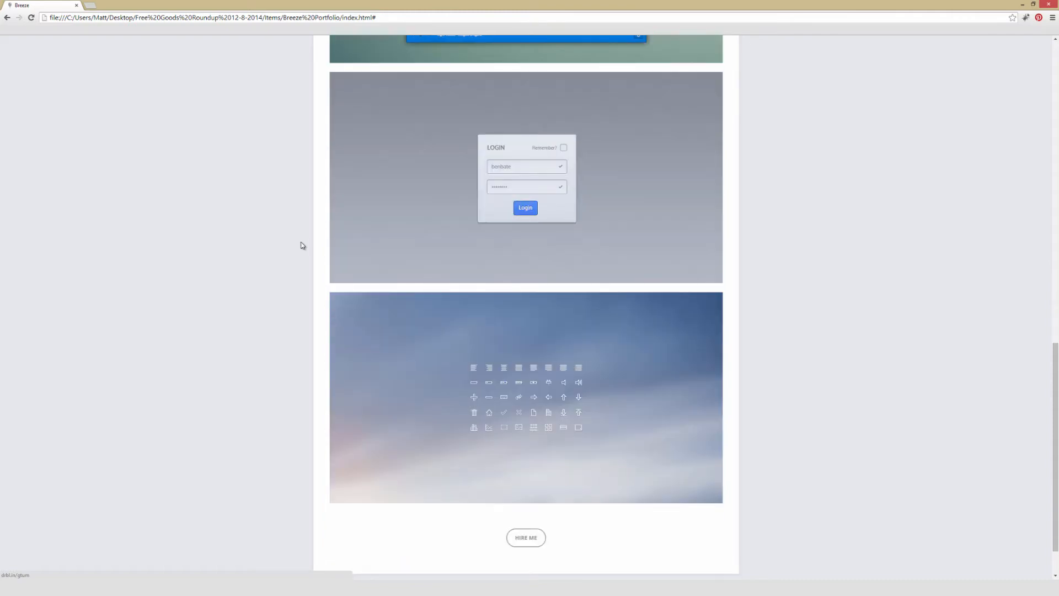
mouse_move(261, 298)
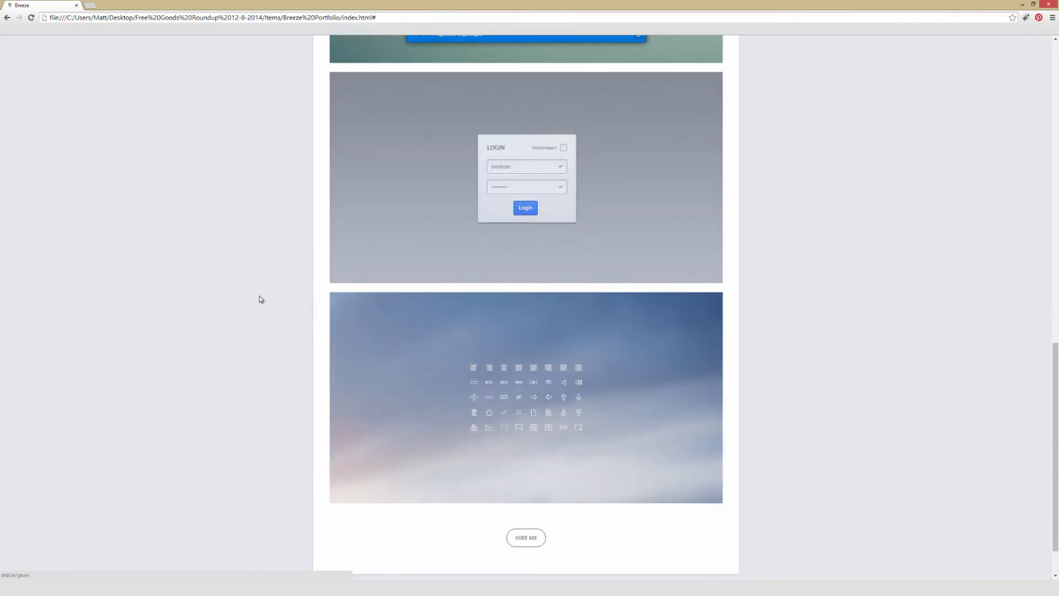
scroll(up, 3)
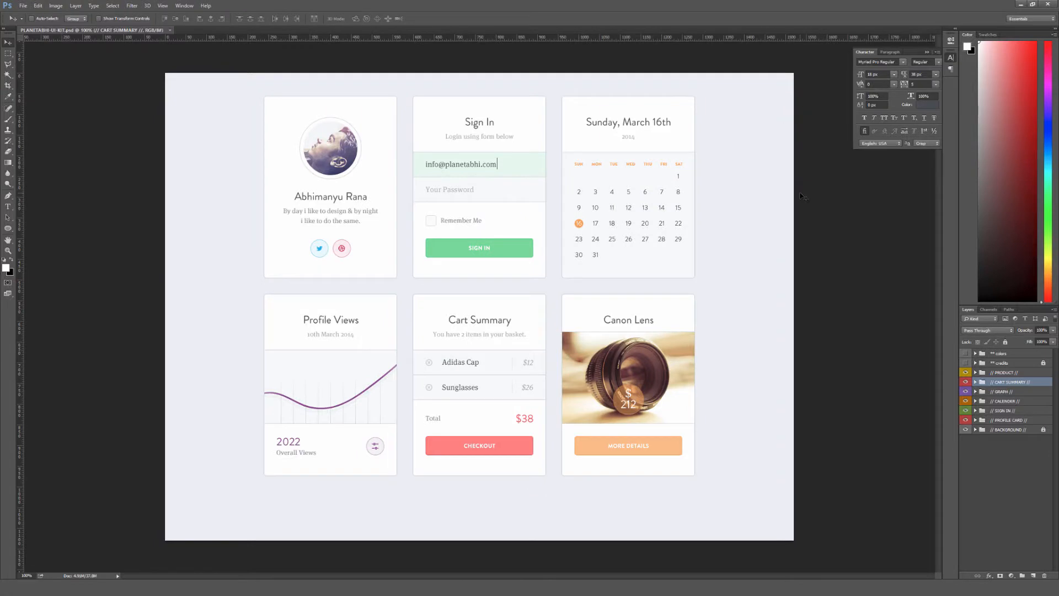
mouse_move(803, 193)
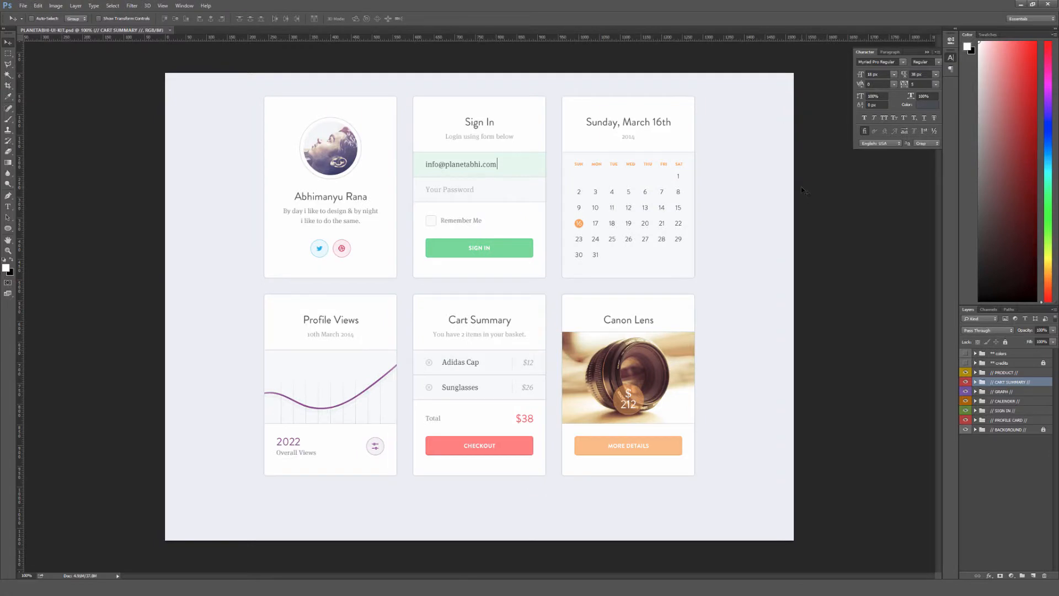
mouse_move(775, 187)
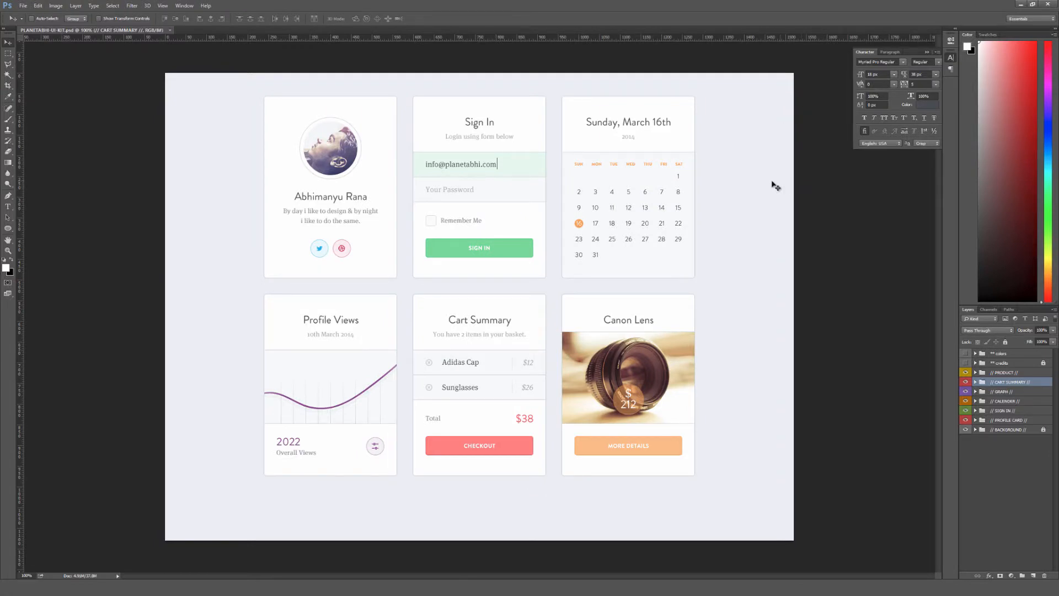
mouse_move(786, 283)
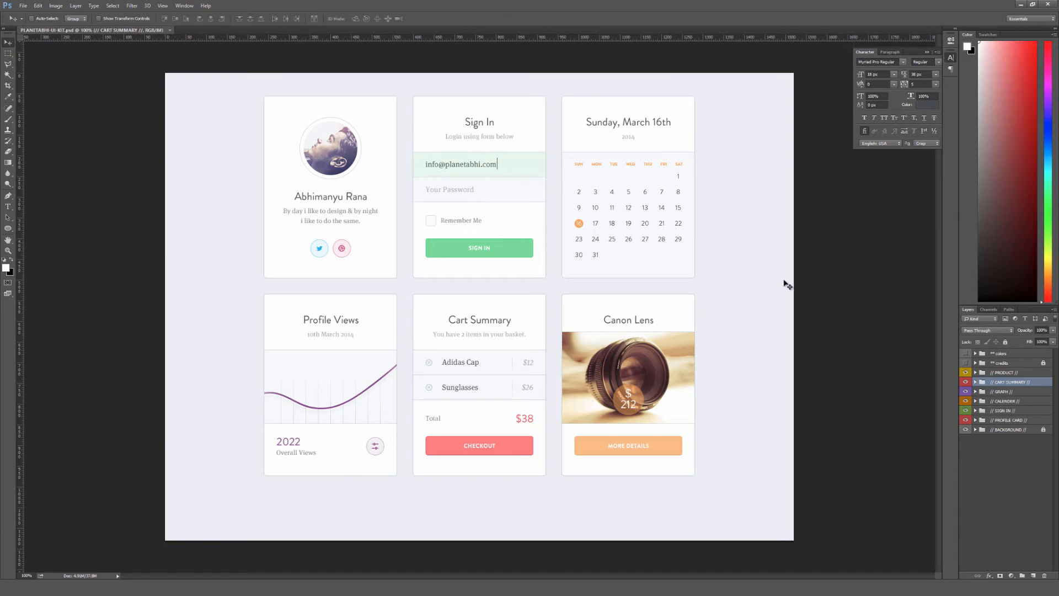
mouse_move(1002, 410)
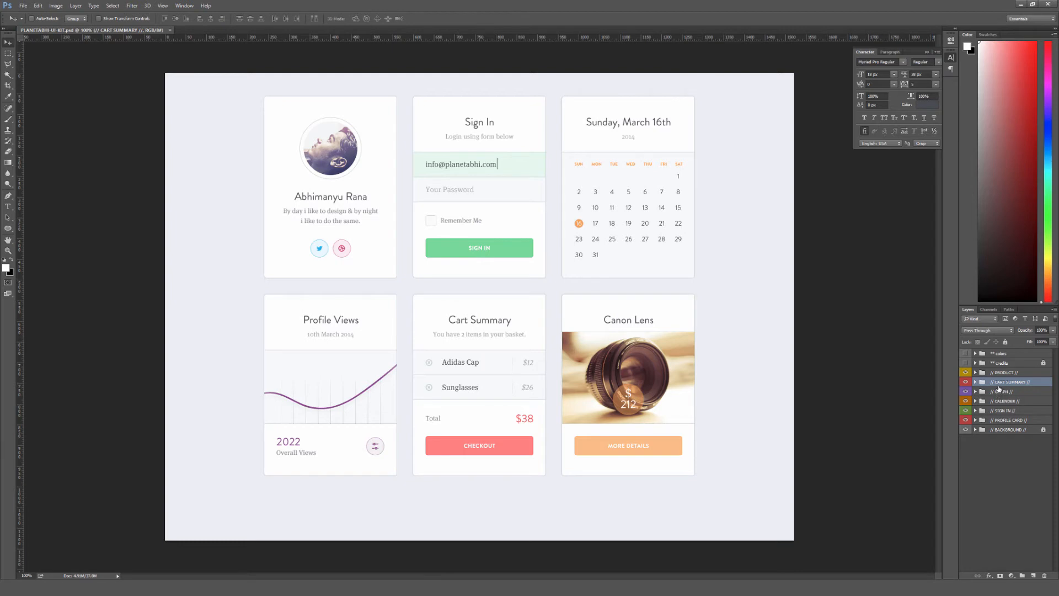
Hide the Cart Summary card's layer group and show it again
click(966, 372)
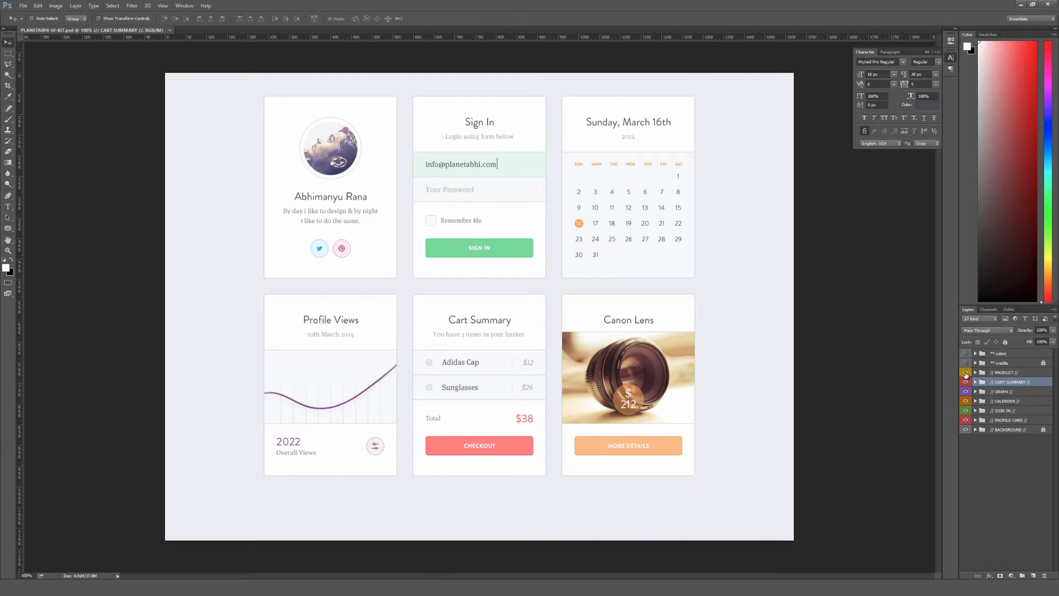
click(965, 372)
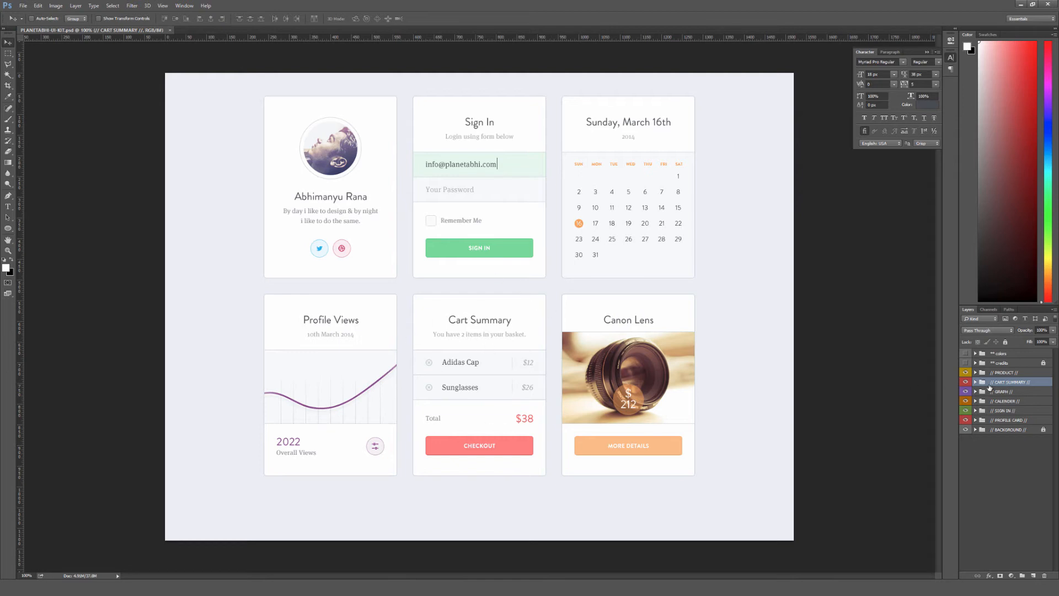
click(965, 382)
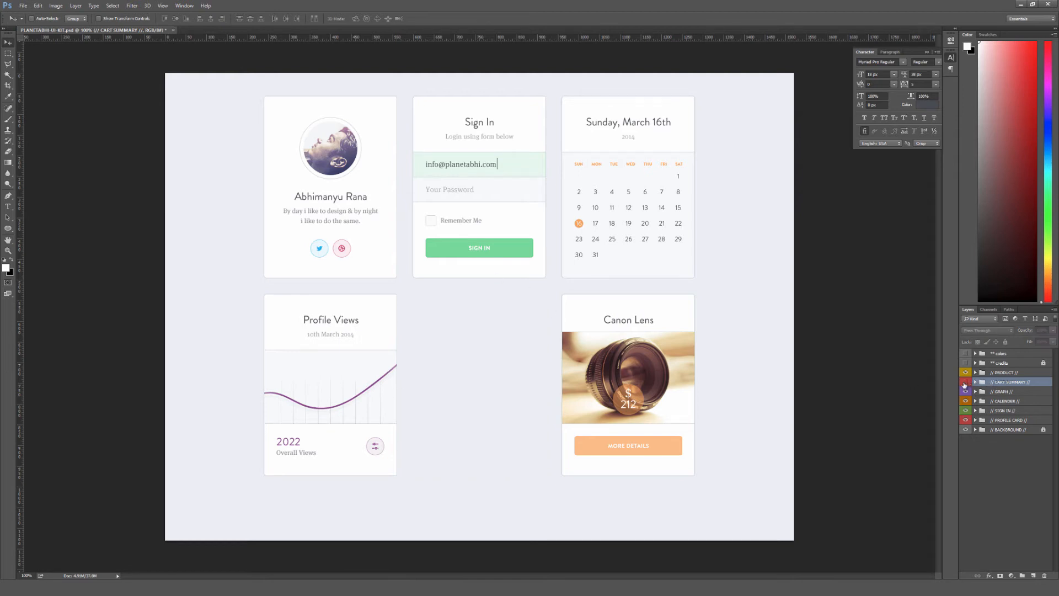
click(965, 381)
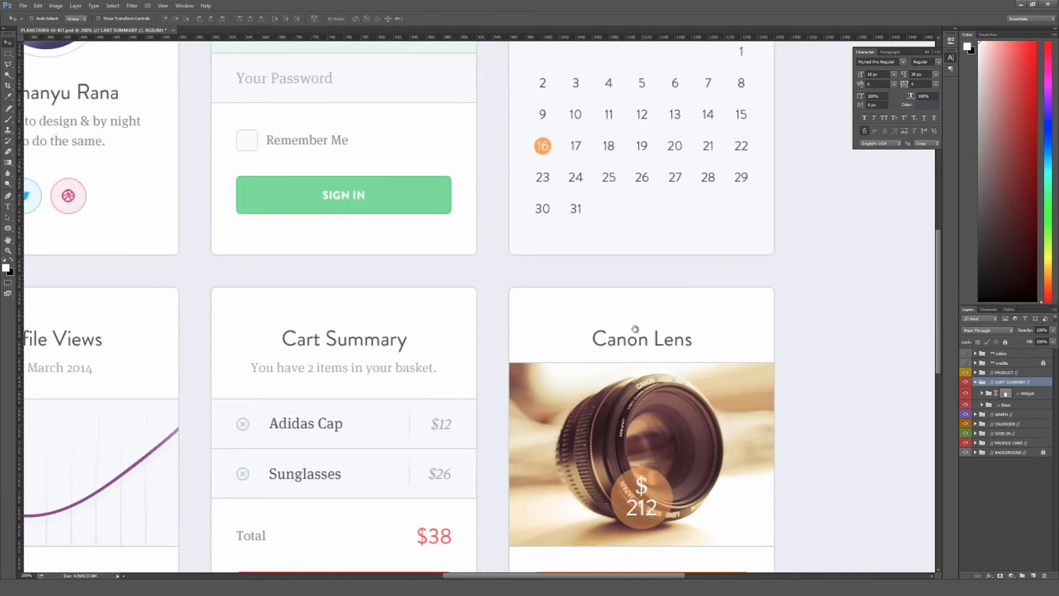
Fit the document in view and expand Cart Summary's Base folder to reveal its Stroke and Drop Shadow effects
scroll(down, 3)
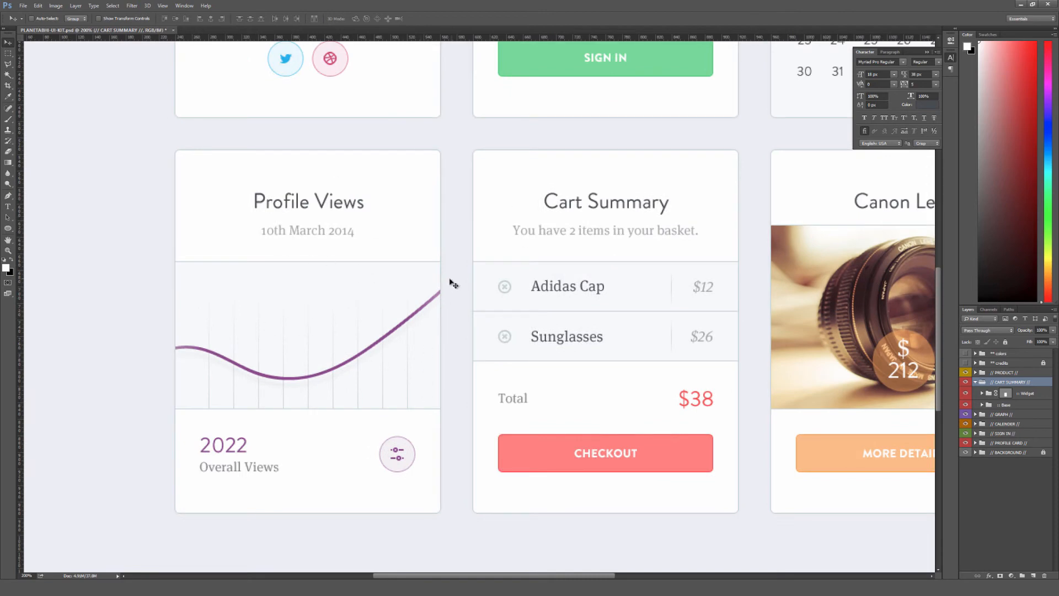
key(ctrl+minus)
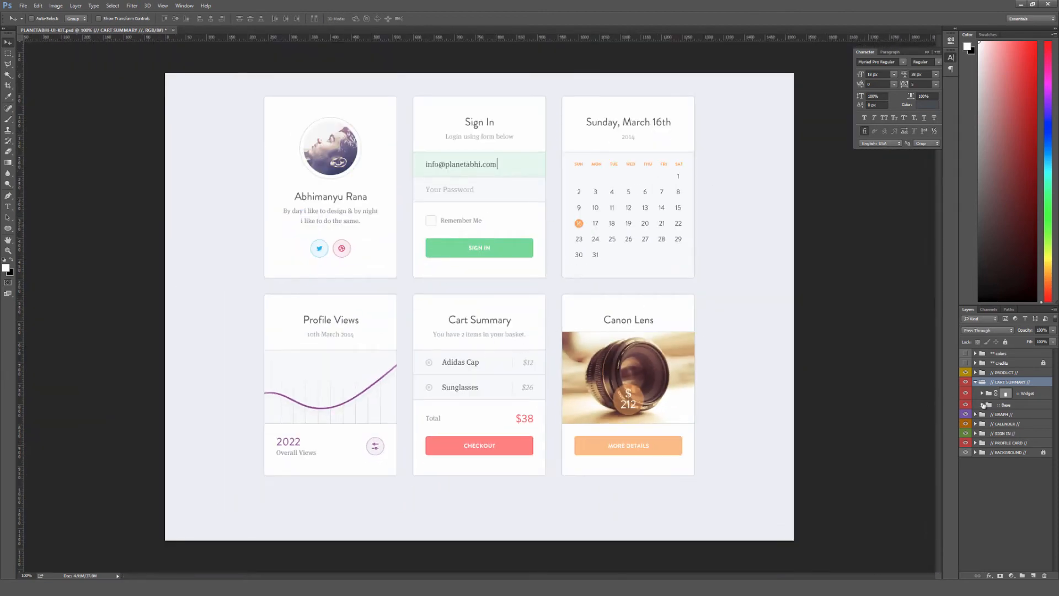
click(1006, 415)
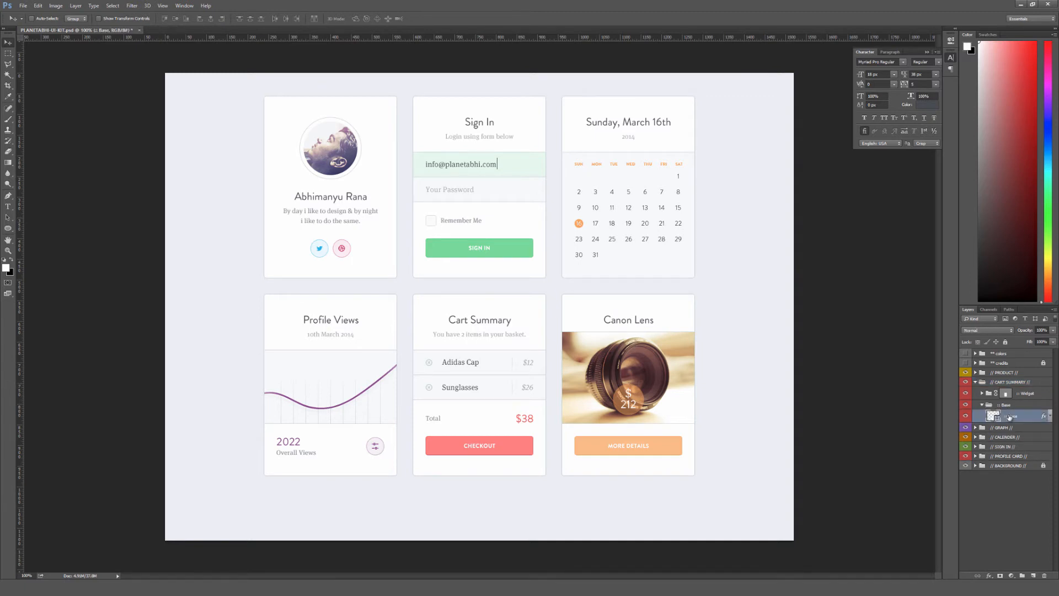
click(1045, 416)
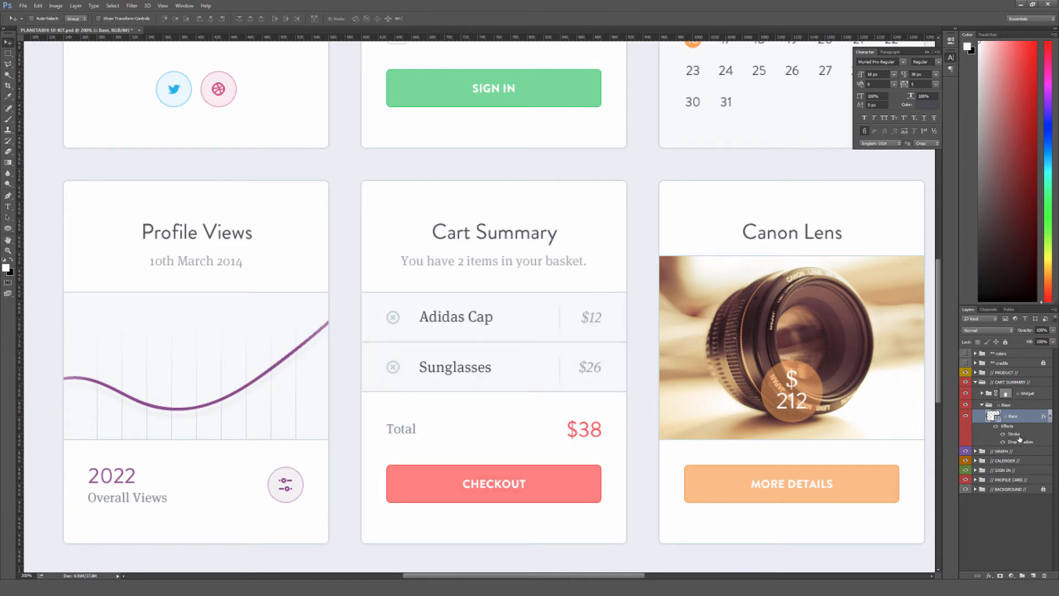
Inspect the card base's Stroke settings in Layer Style, close it and collapse the Base folder
double_click(1011, 433)
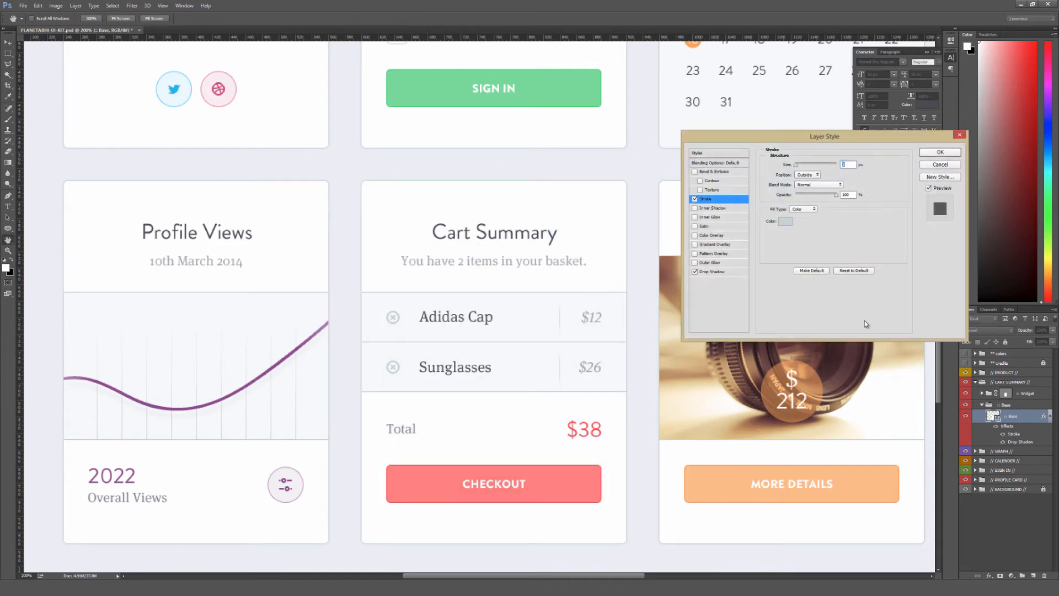
click(785, 222)
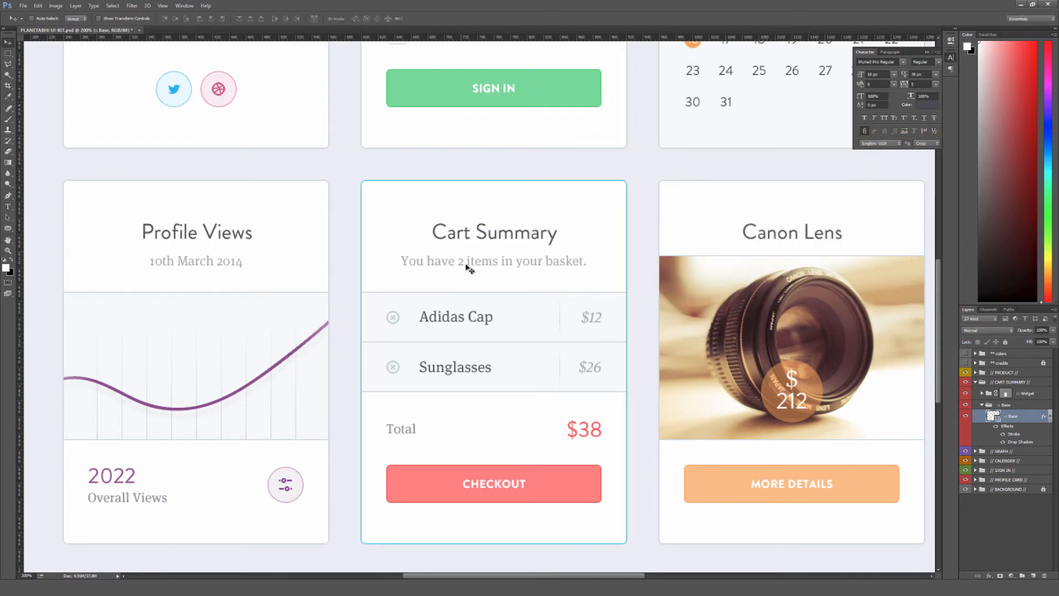
click(976, 393)
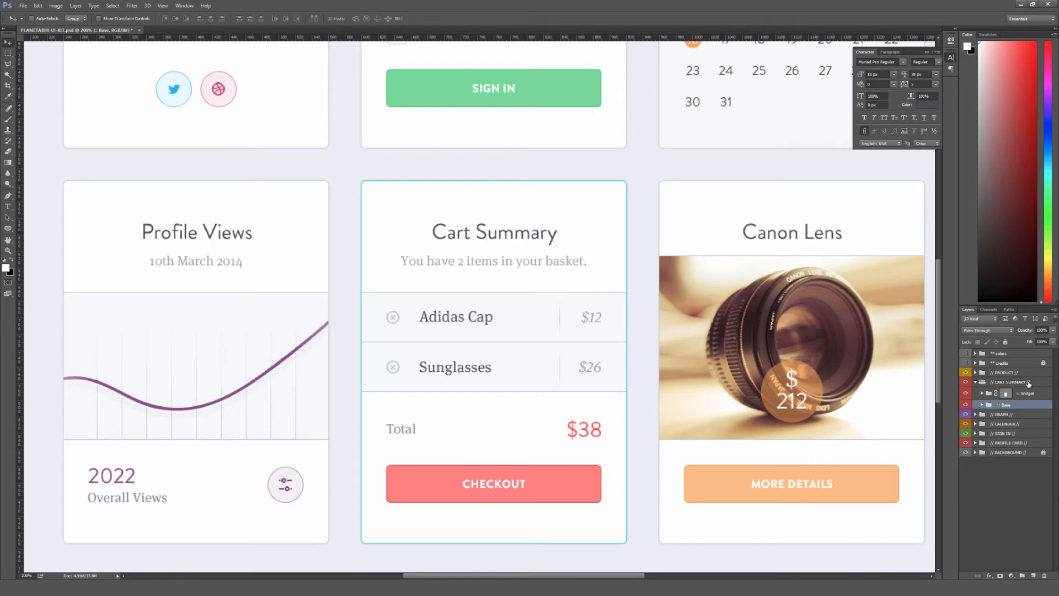
Expand the Profile Card group and select its Mail layer
click(1006, 381)
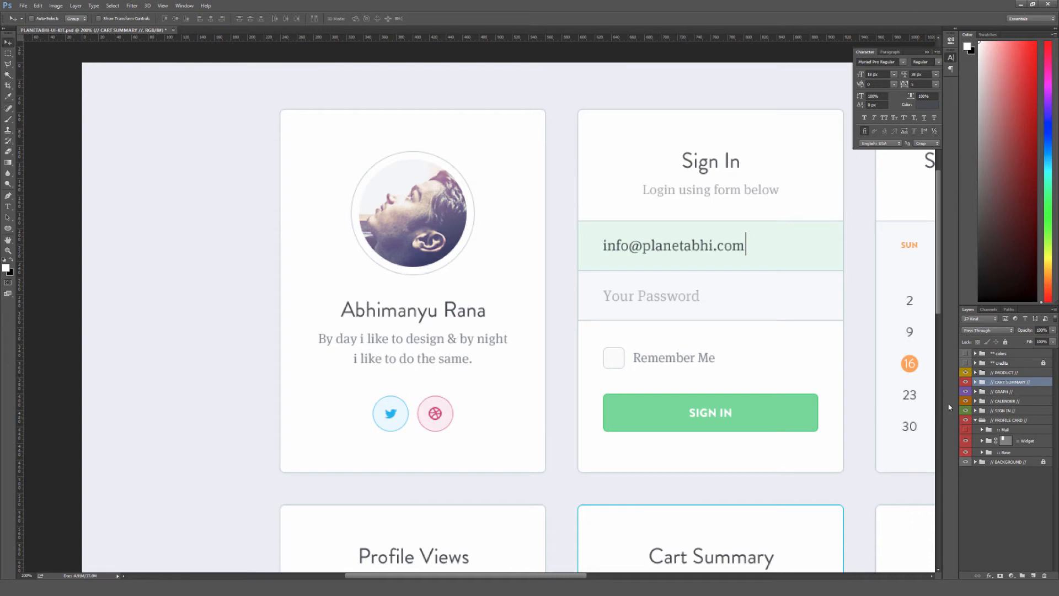
mouse_move(483, 397)
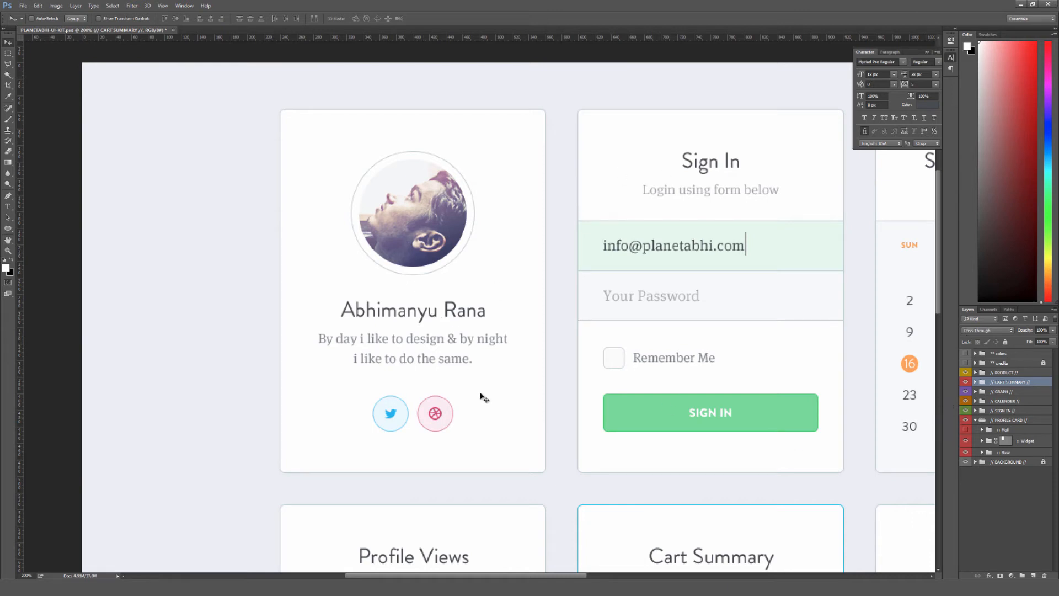
click(1005, 429)
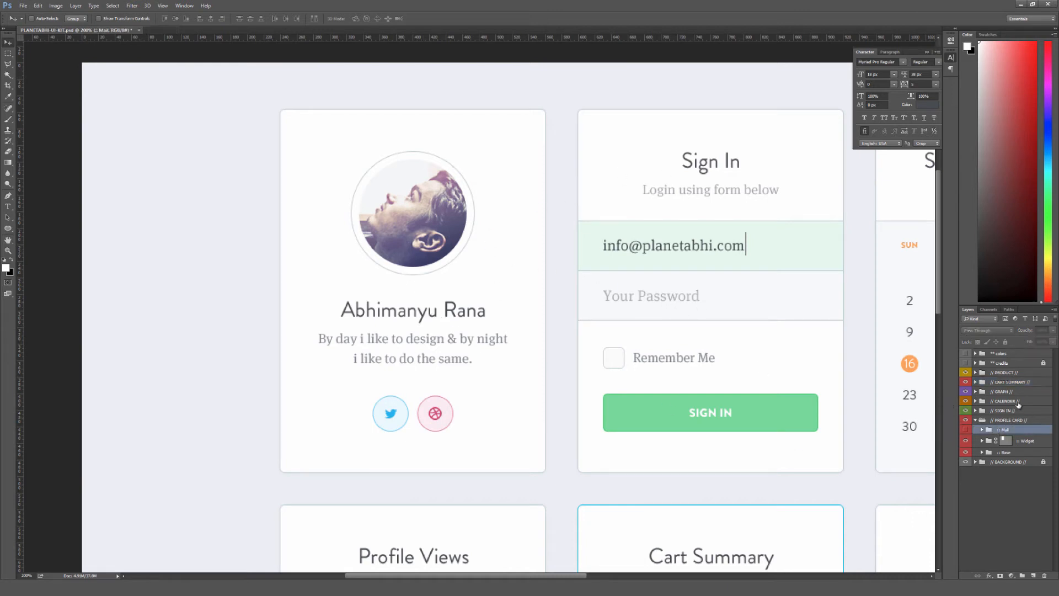
click(965, 430)
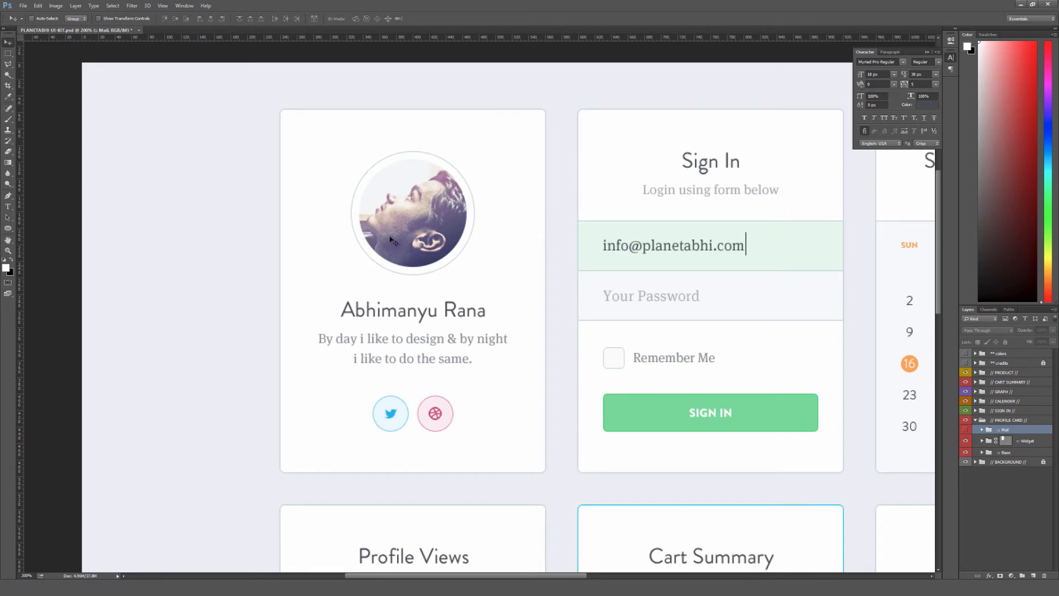
mouse_move(306, 244)
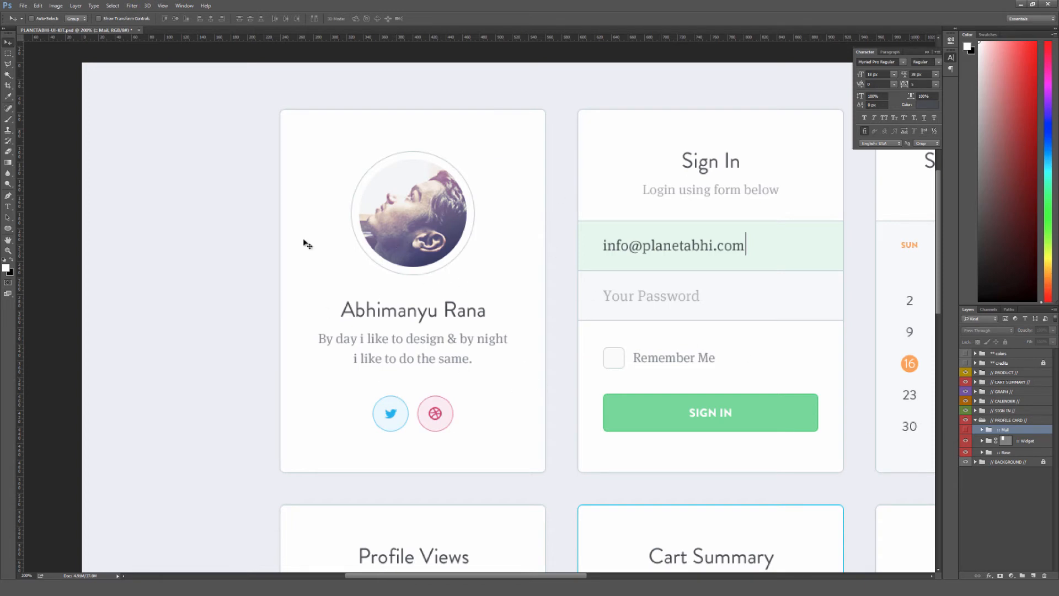
mouse_move(464, 412)
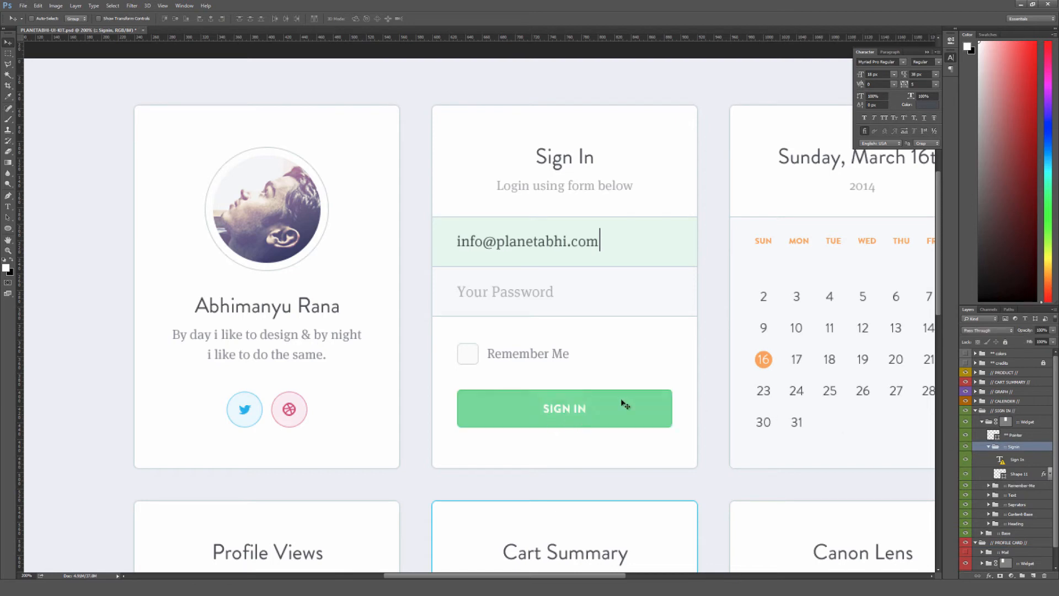
Start editing the Sign In button label, accepting the missing-font substitution
click(1017, 459)
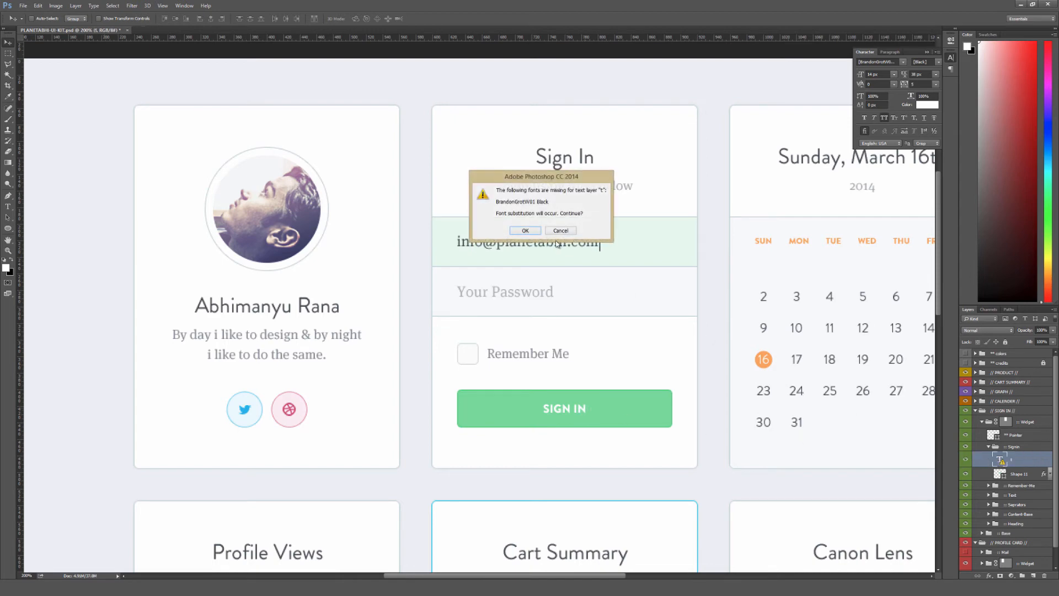
click(526, 231)
text(CHANGE IT UP)
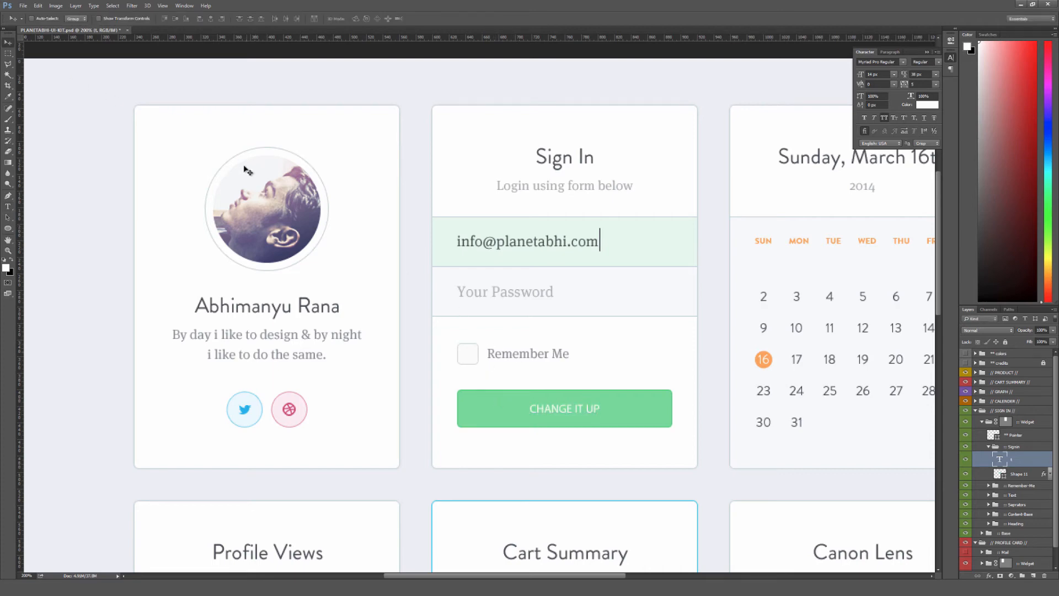
mouse_move(656, 441)
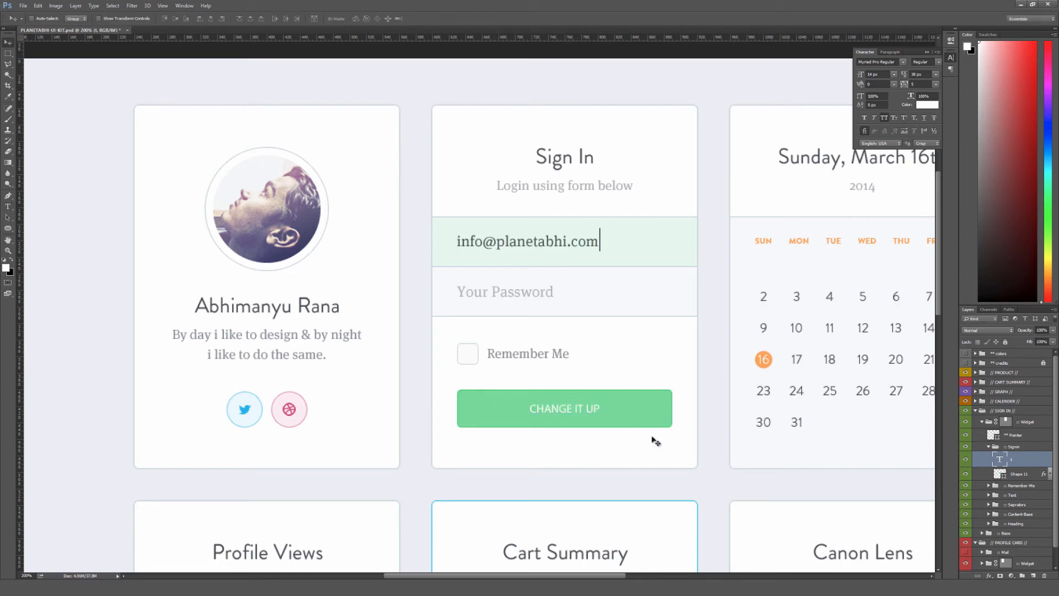
mouse_move(616, 405)
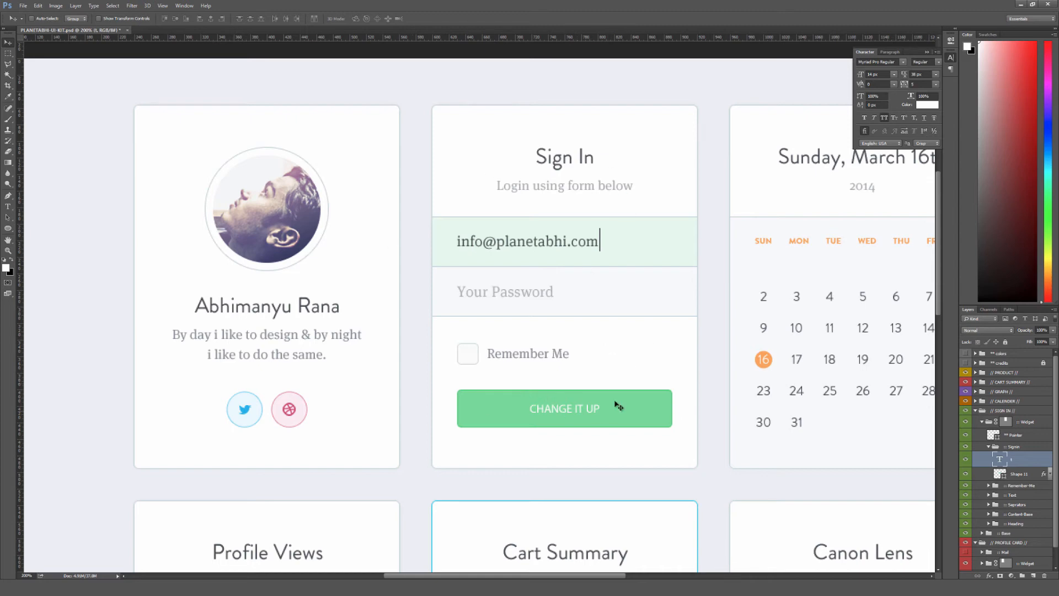
mouse_move(584, 392)
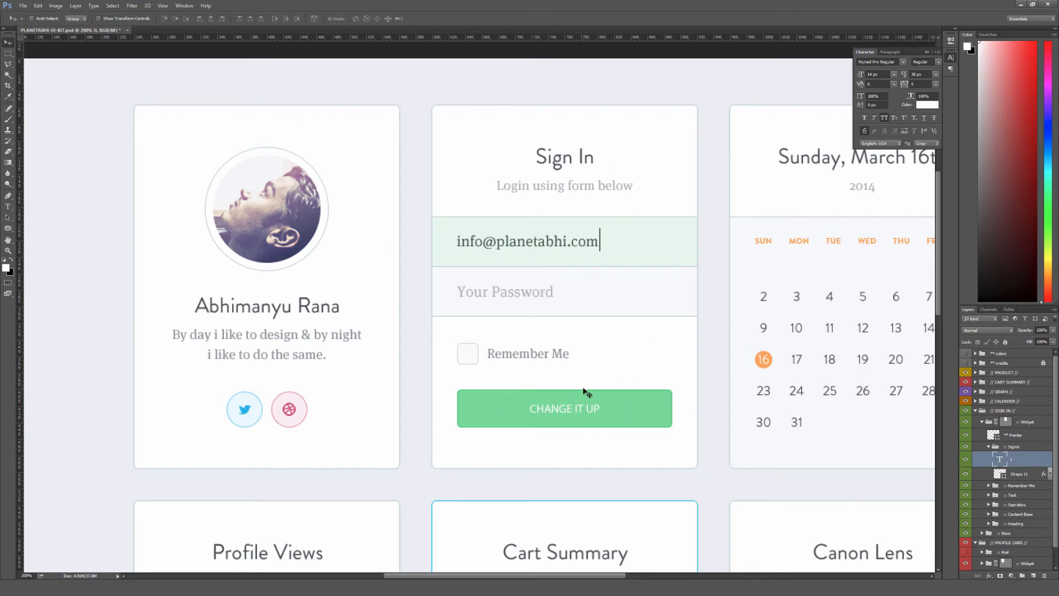
mouse_move(395, 257)
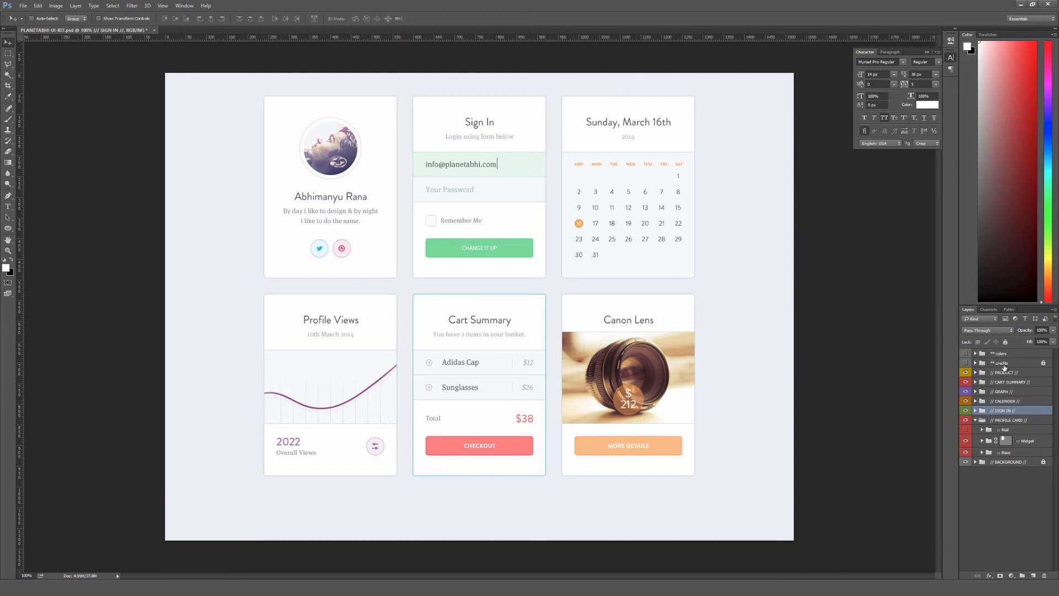
Select the colors group and reveal the seven colour swatch circles beside the cards
click(1001, 352)
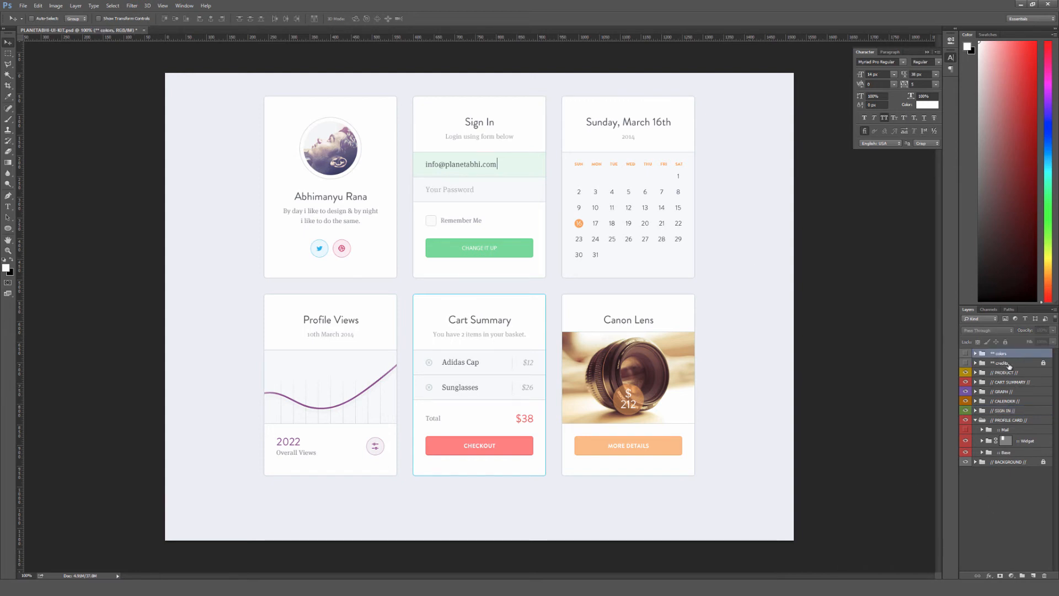
click(966, 363)
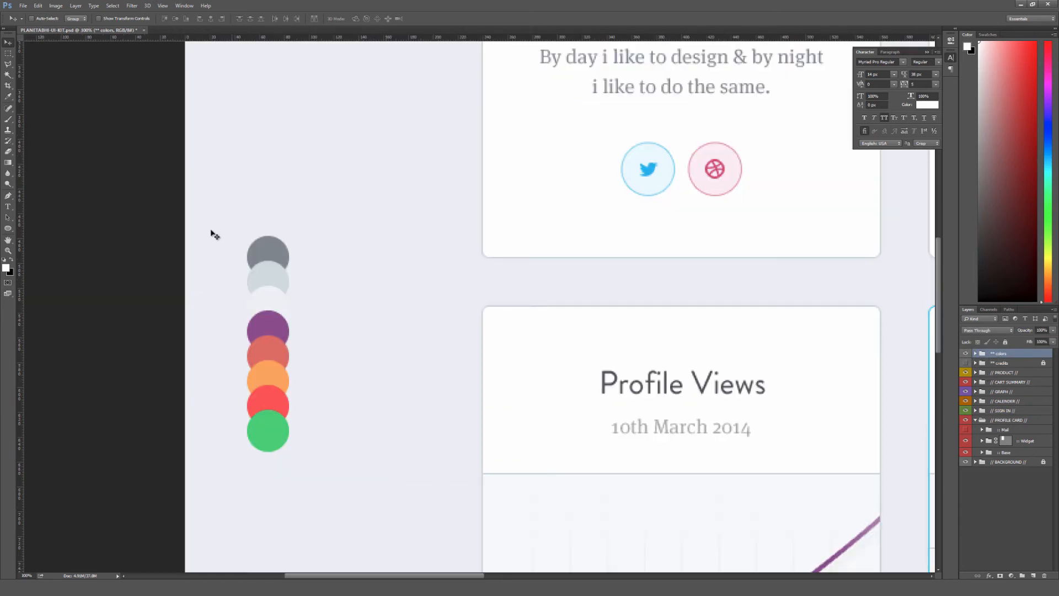
mouse_move(318, 233)
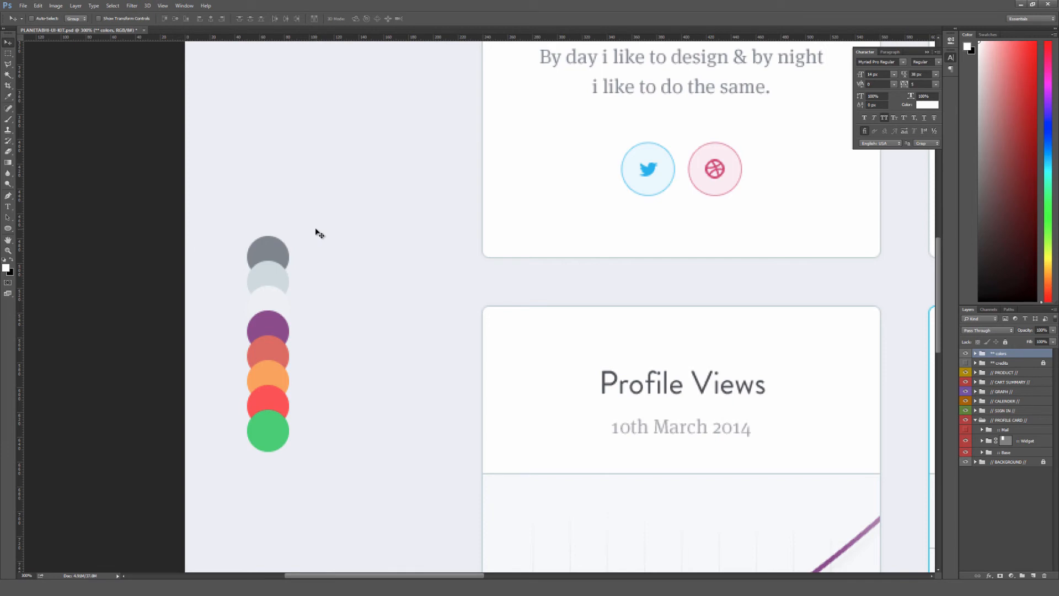
mouse_move(287, 301)
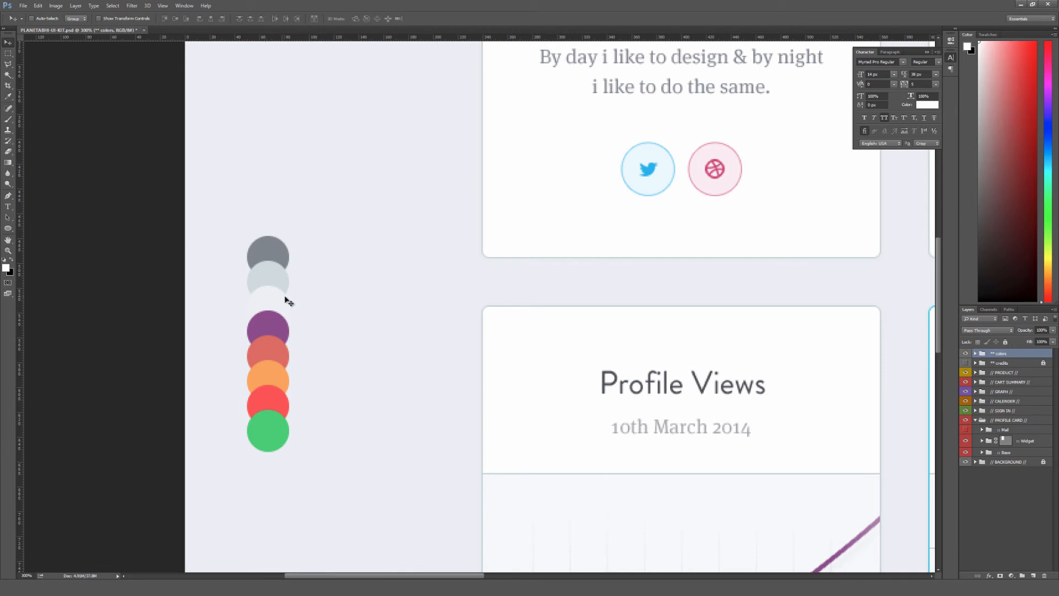
mouse_move(328, 324)
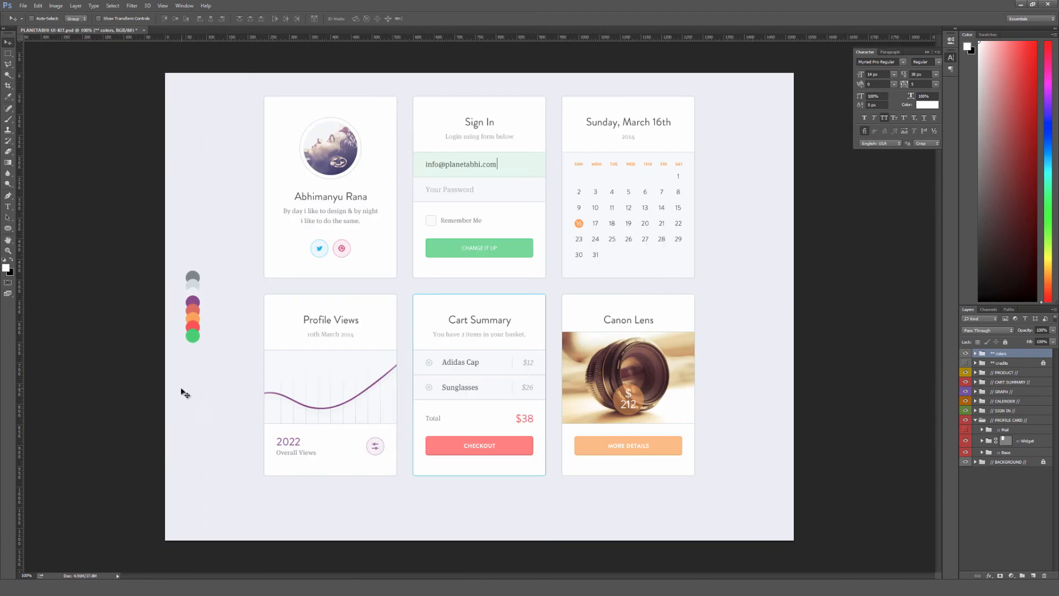
mouse_move(195, 391)
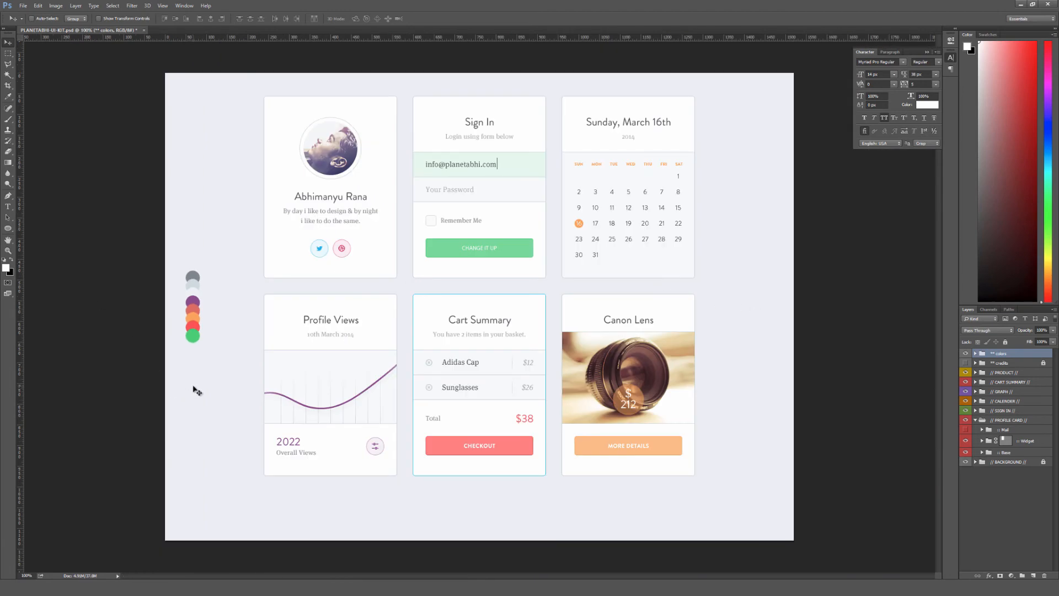
mouse_move(387, 486)
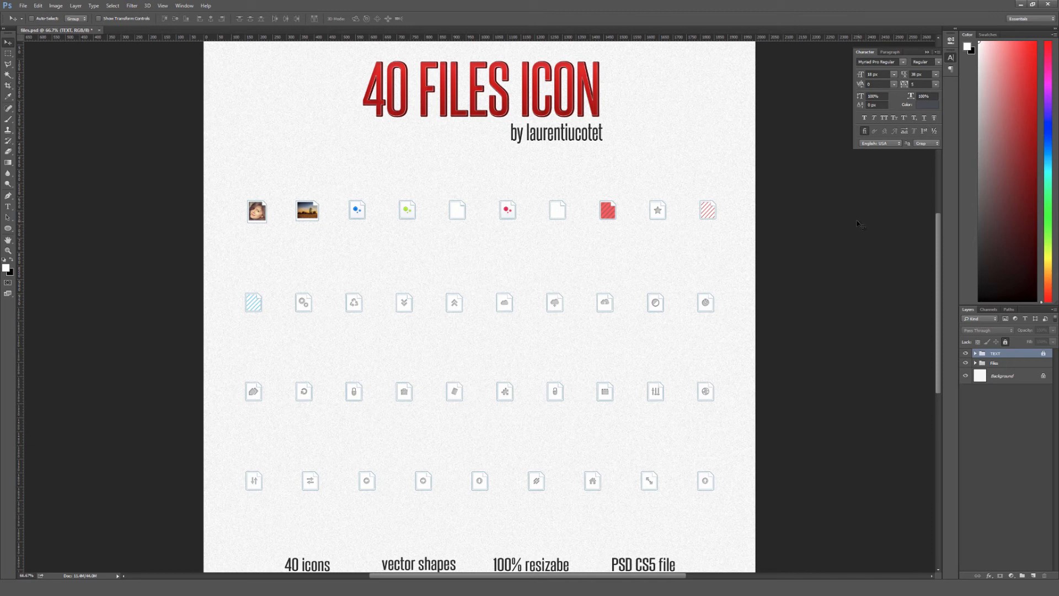
mouse_move(777, 192)
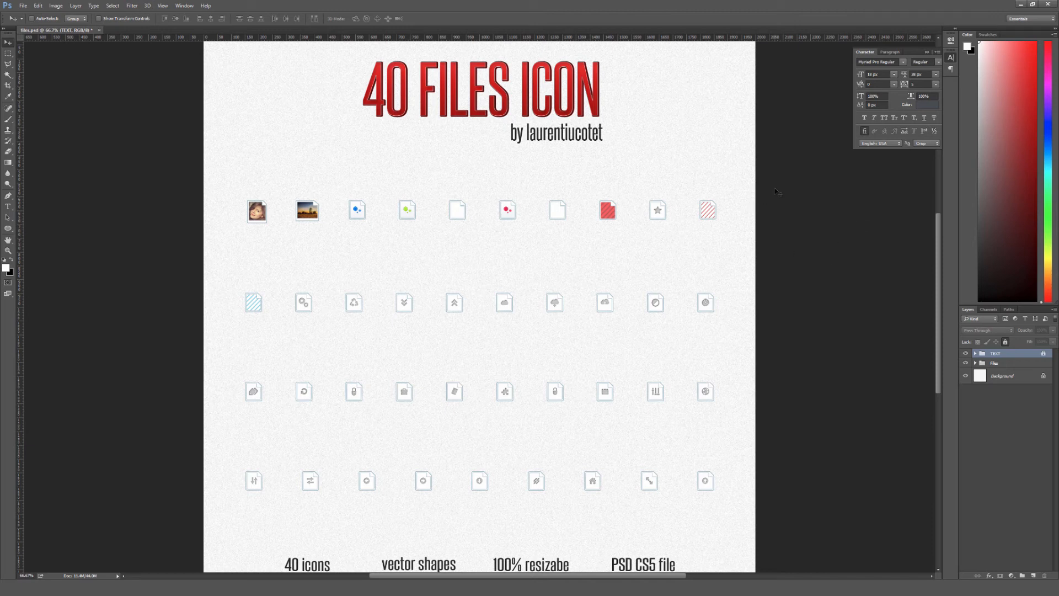
mouse_move(835, 347)
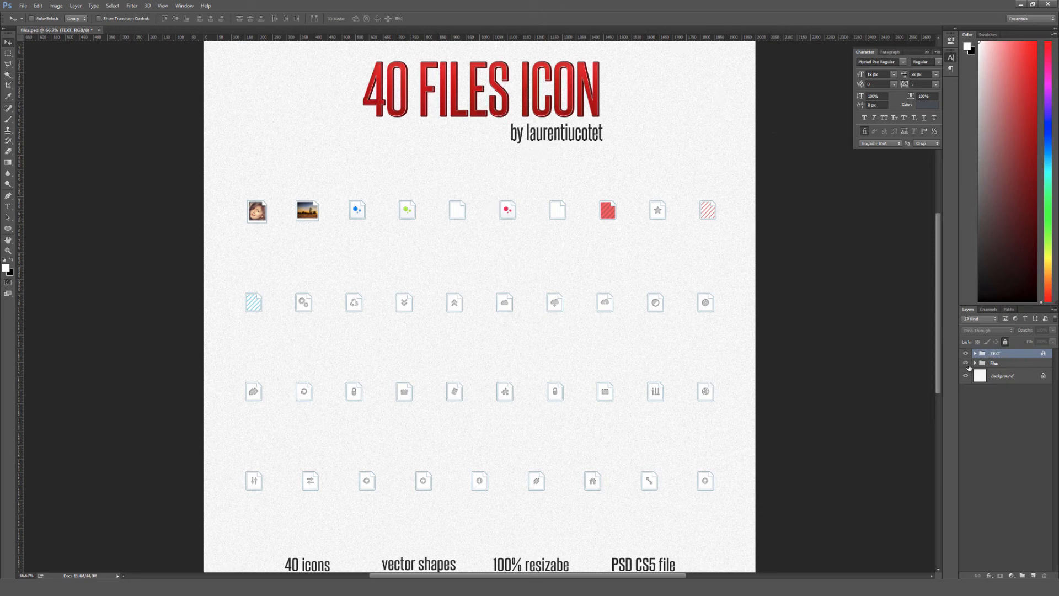
Hide the 40 FILES ICON title, expand the Files group, and toggle the icons and textured background off and on
click(965, 352)
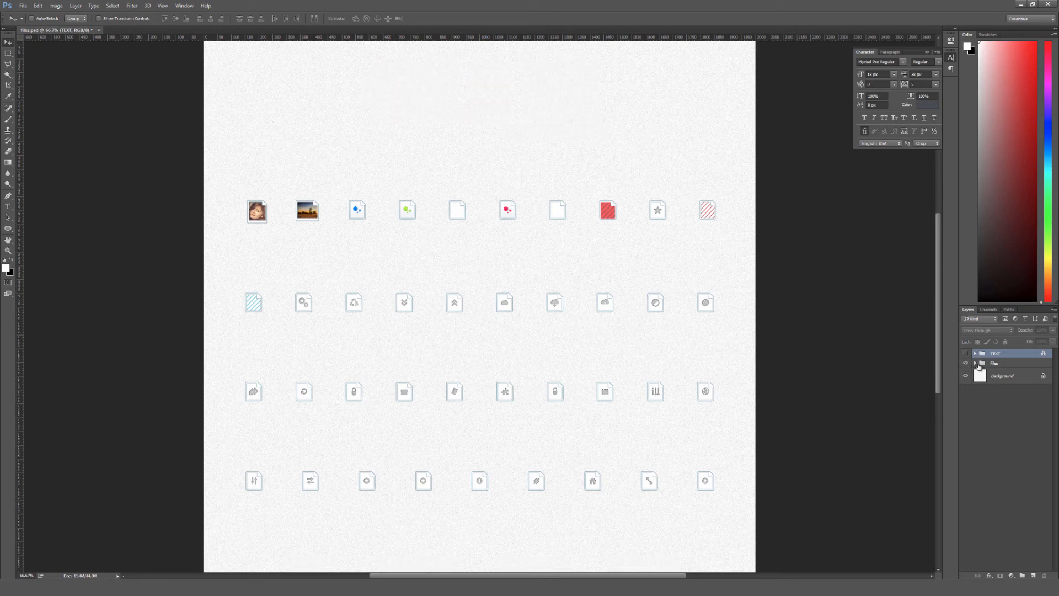
click(975, 363)
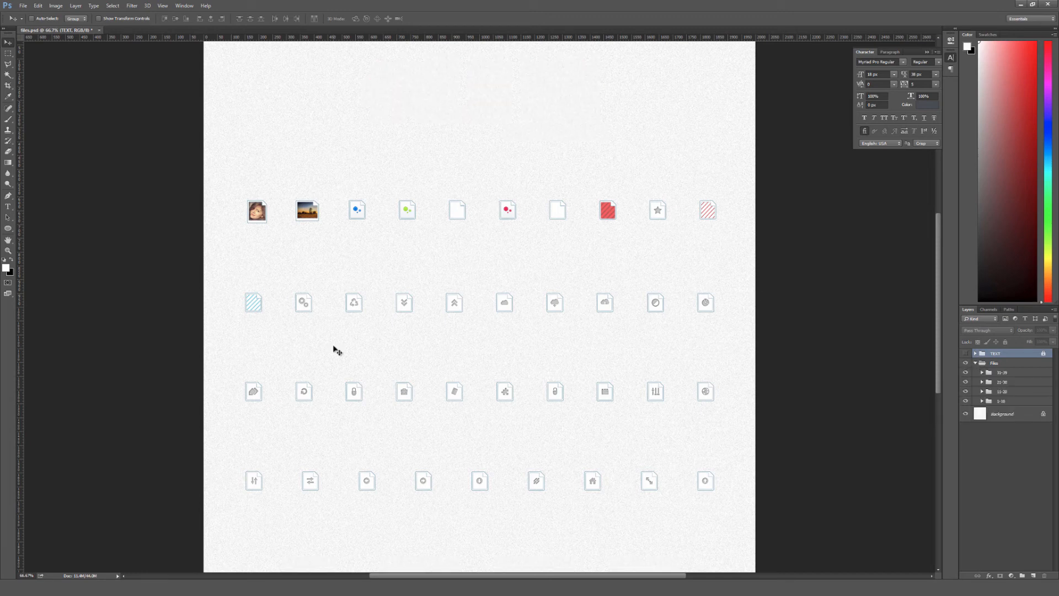
click(965, 353)
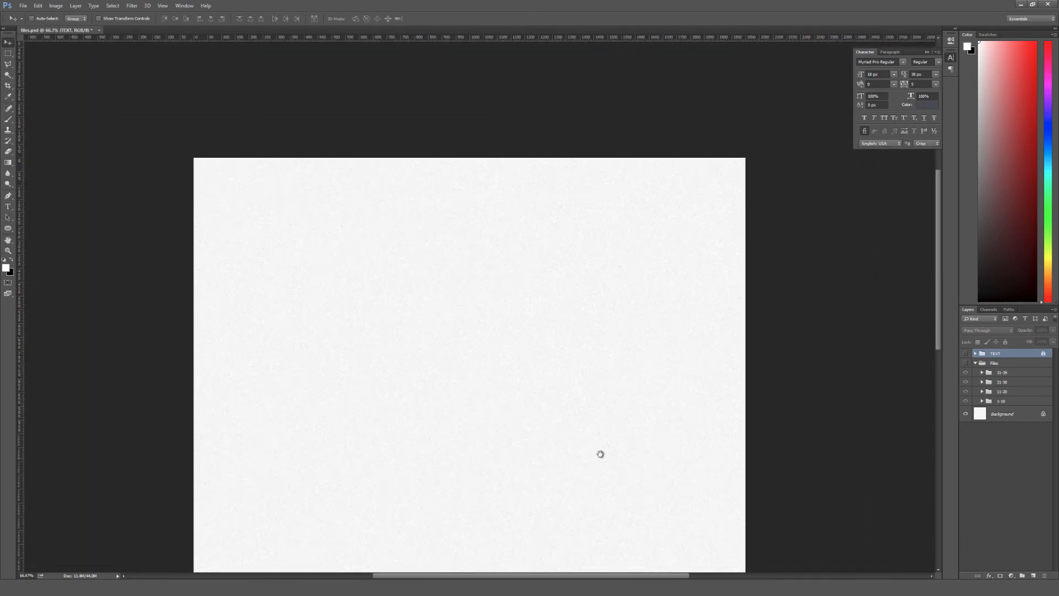
click(965, 415)
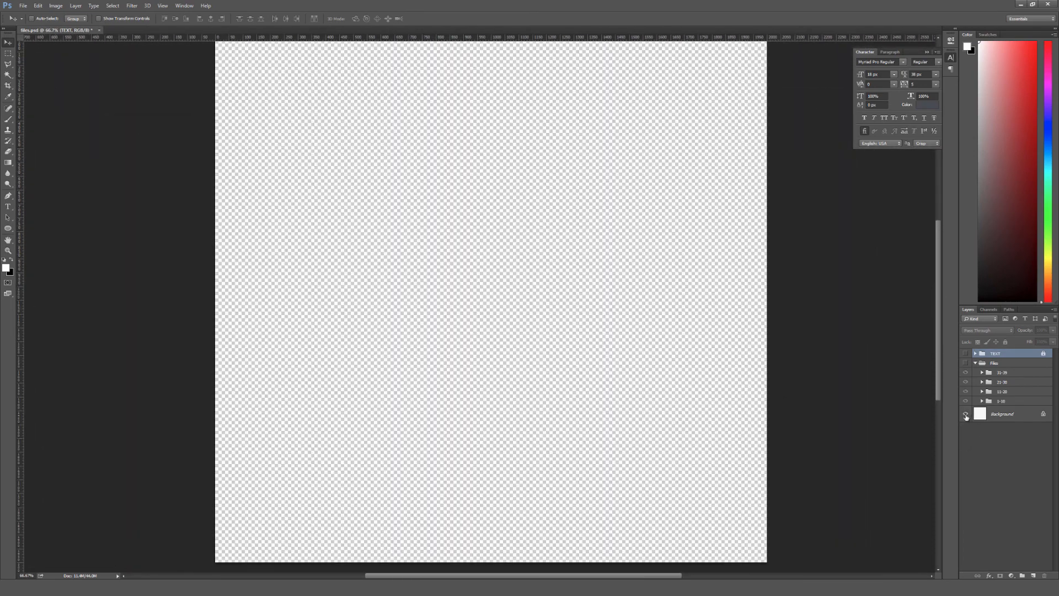
click(966, 414)
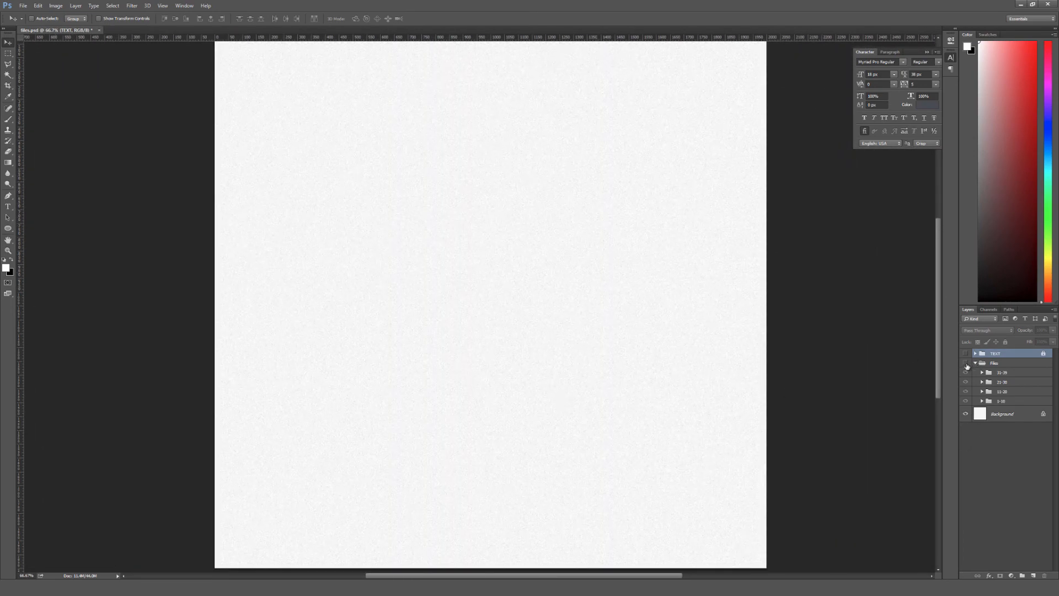
click(965, 363)
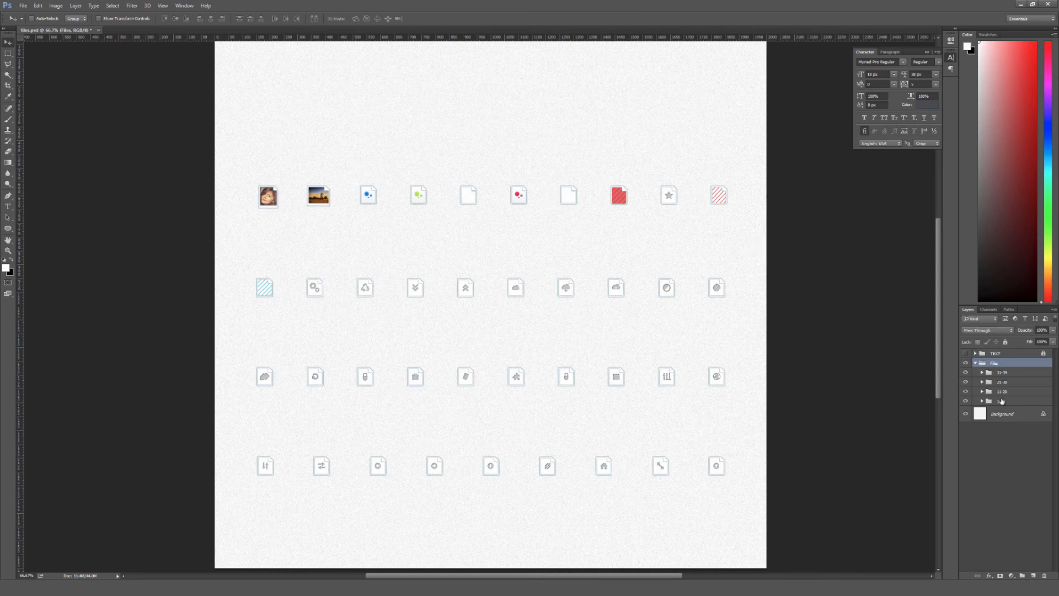
Select the first set of ten icons and zoom in to inspect them closely
click(1002, 400)
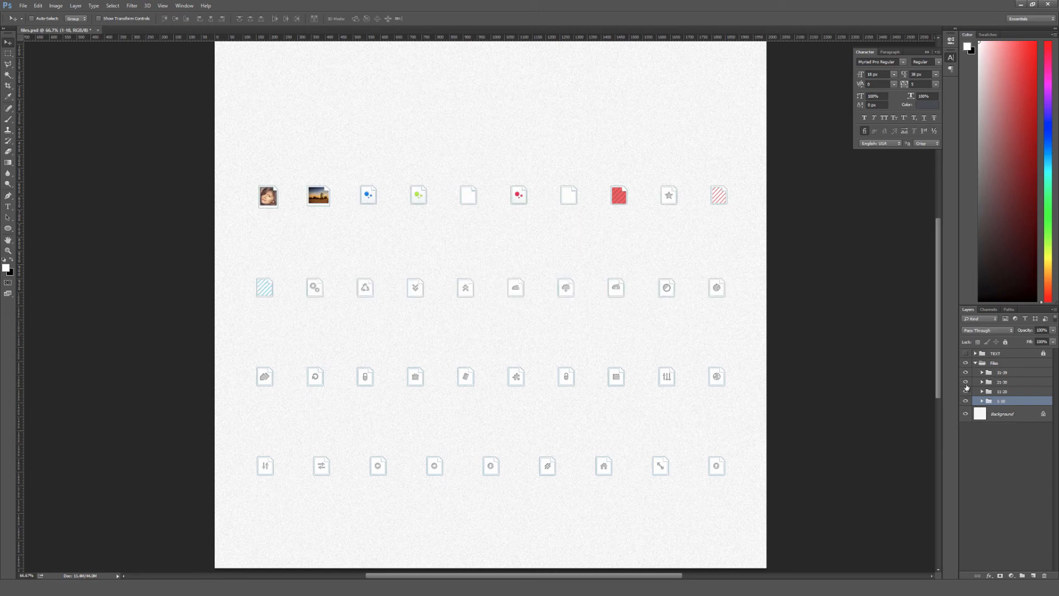
click(966, 381)
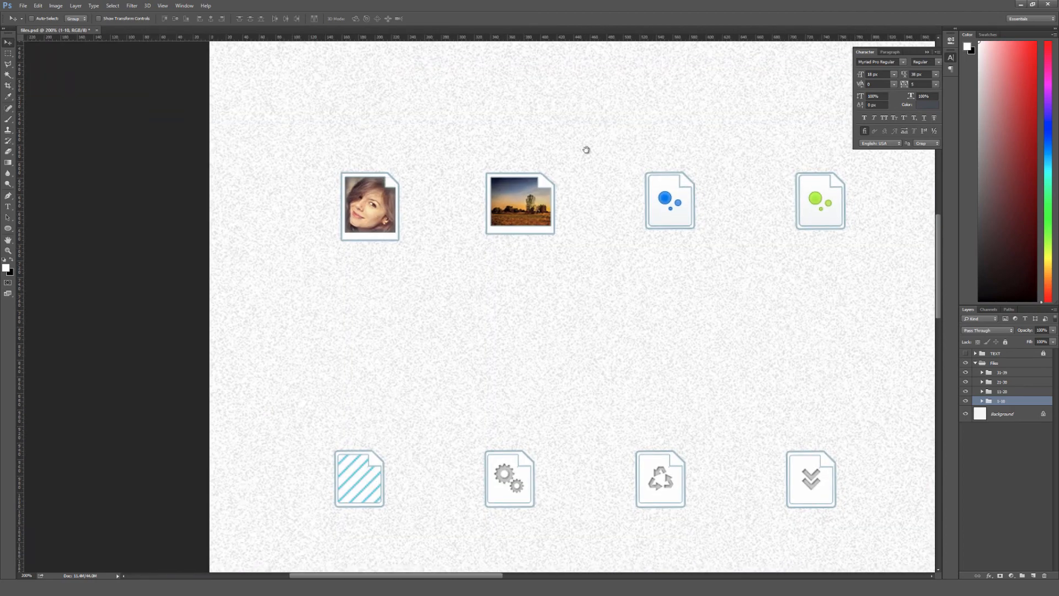
Pan right and back left across the file icons while zoomed in
scroll(right, 3)
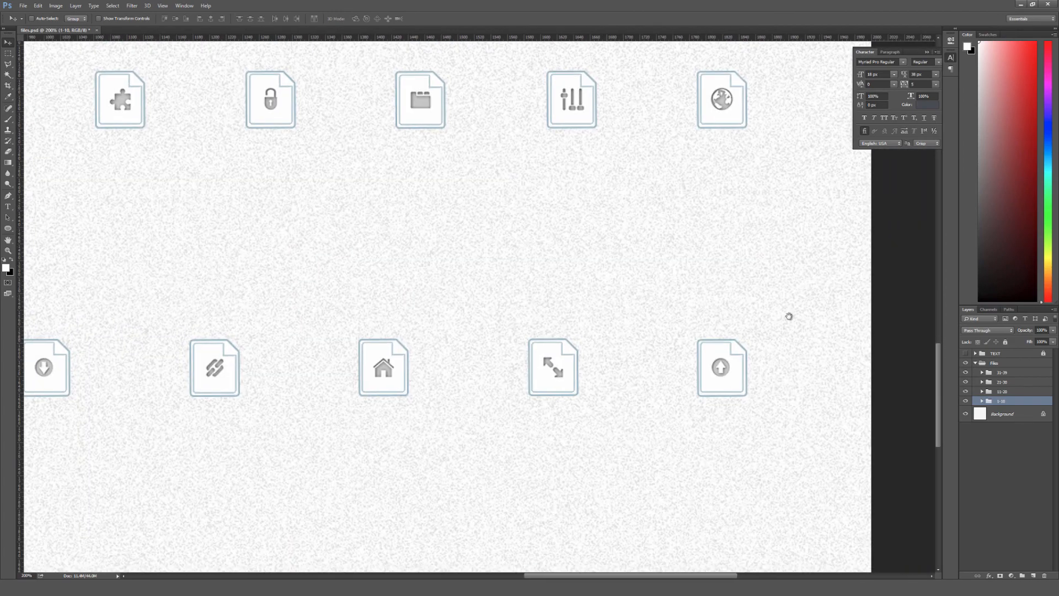
scroll(left, 3)
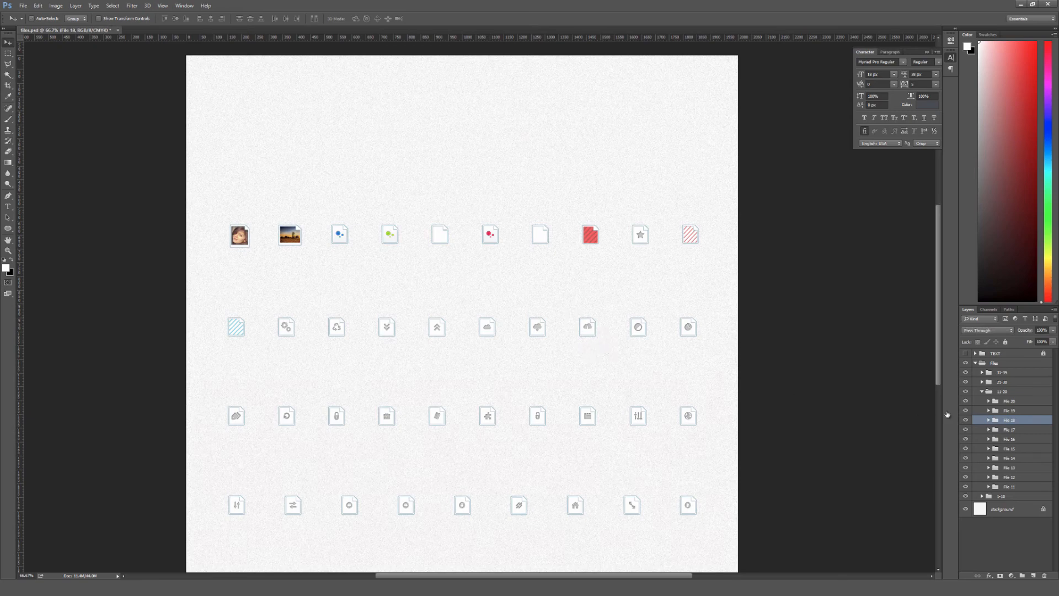
click(587, 327)
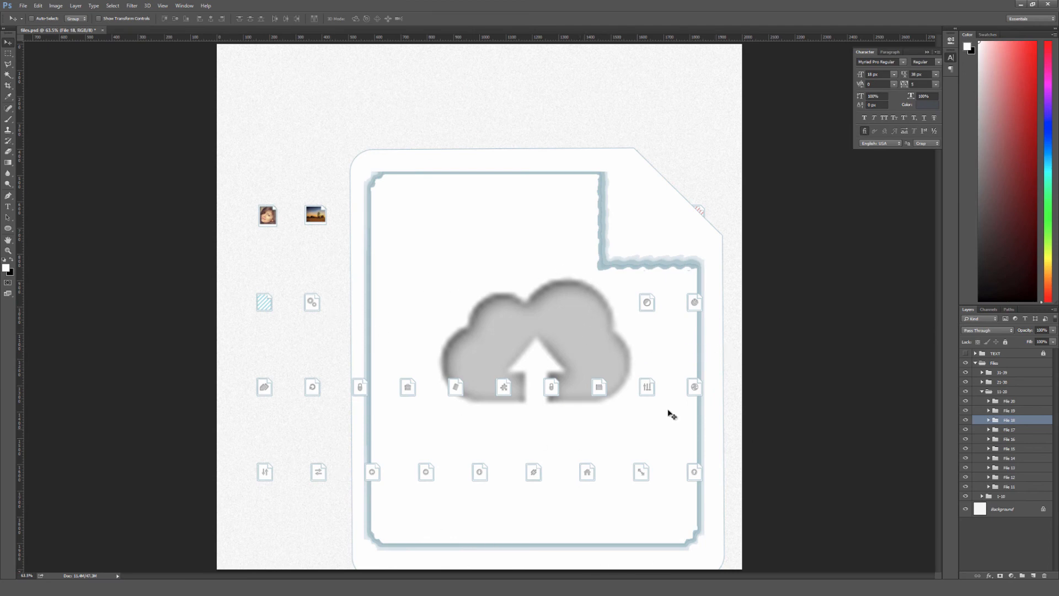
mouse_move(665, 312)
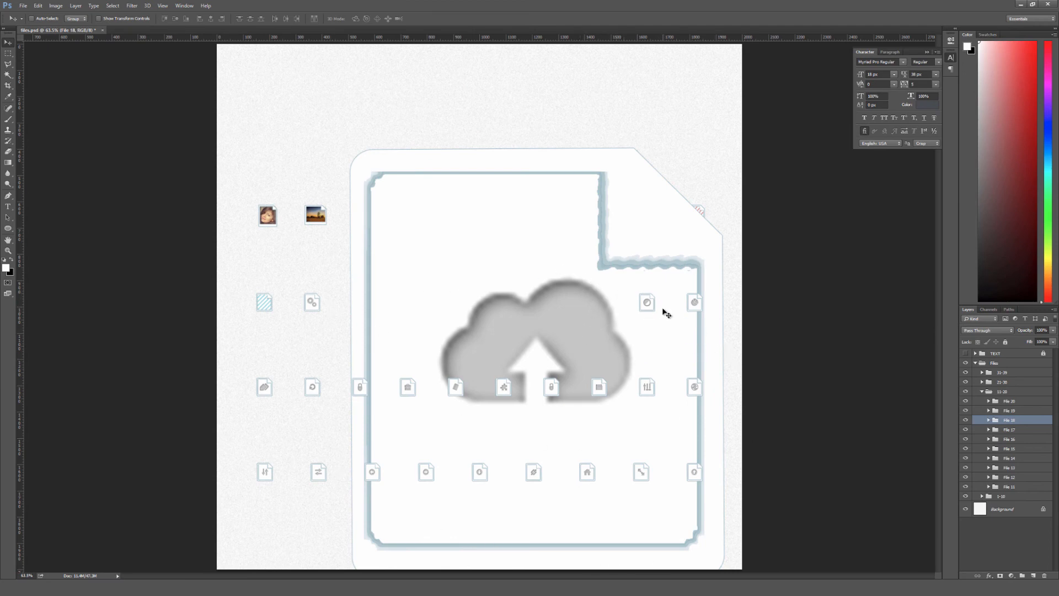
click(996, 352)
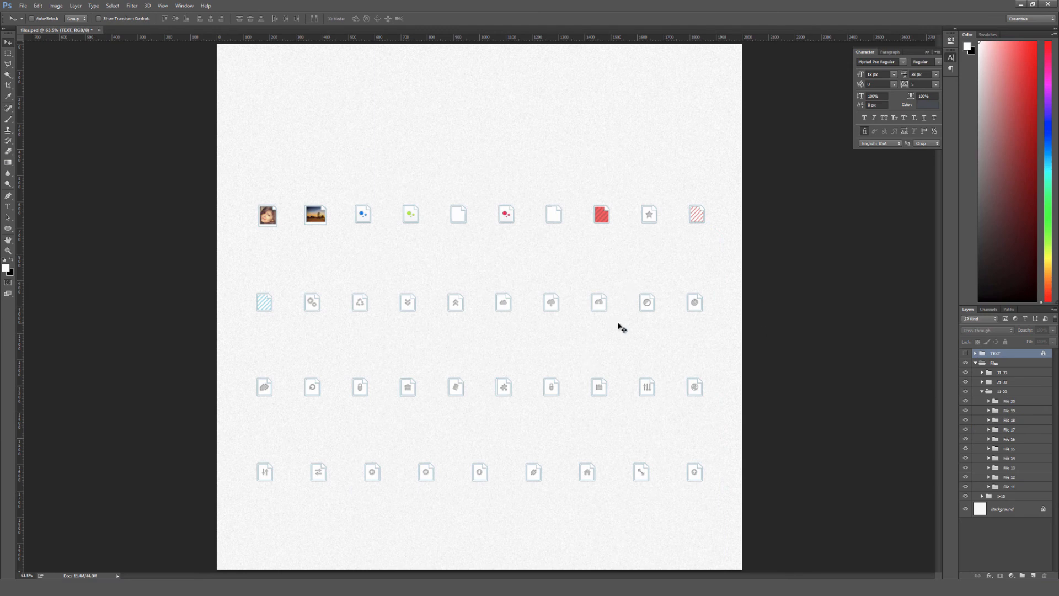
mouse_move(579, 298)
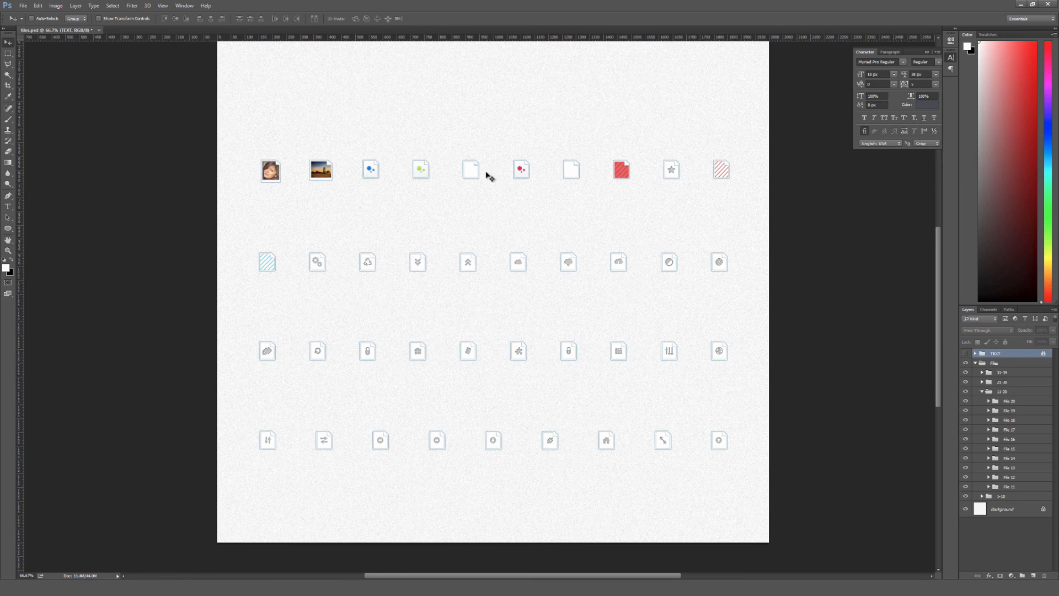
mouse_move(474, 160)
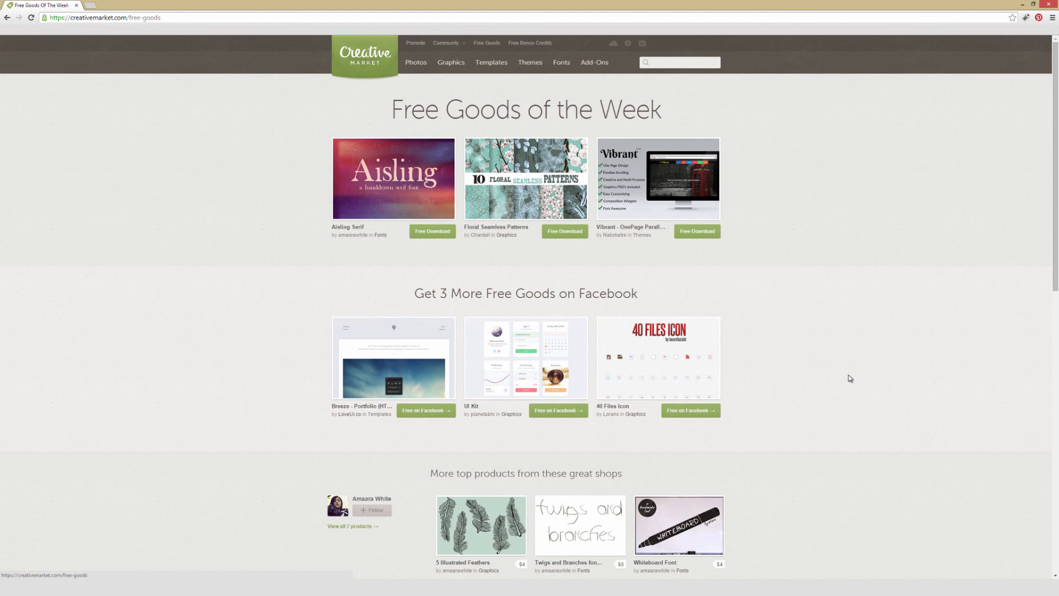
mouse_move(776, 286)
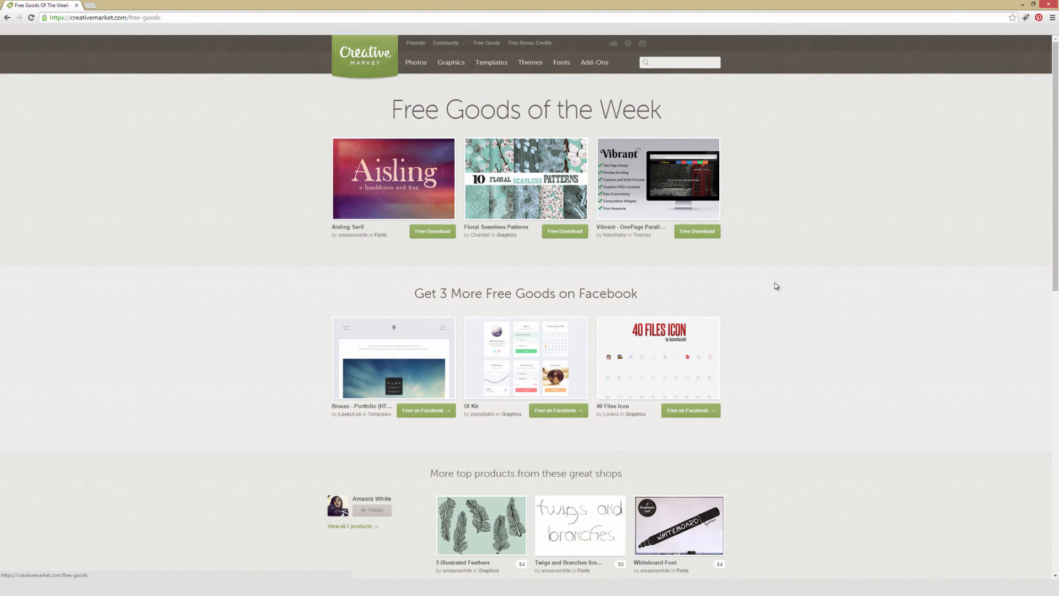
mouse_move(778, 258)
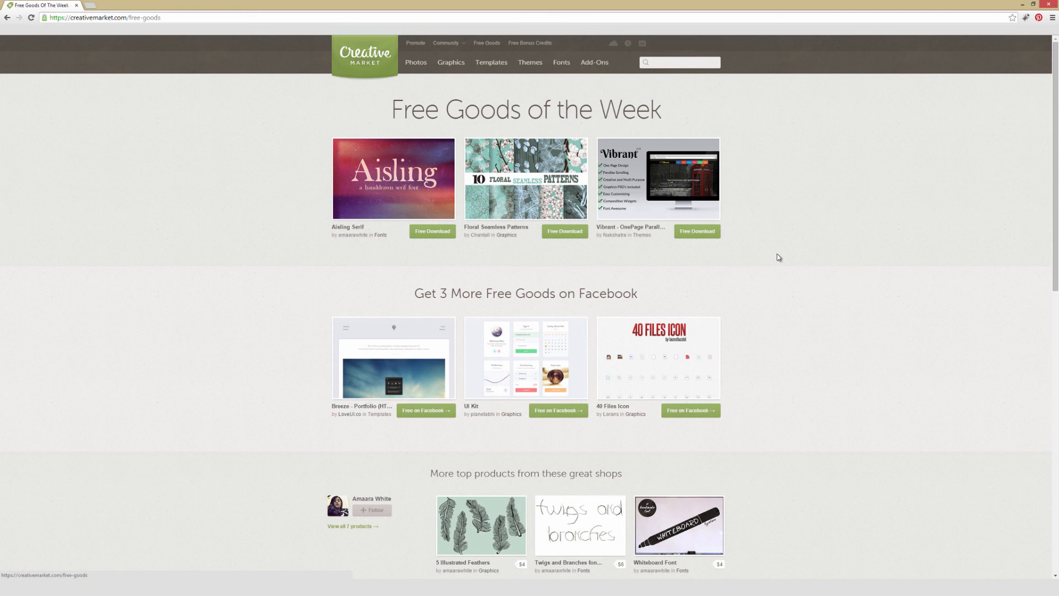
mouse_move(839, 274)
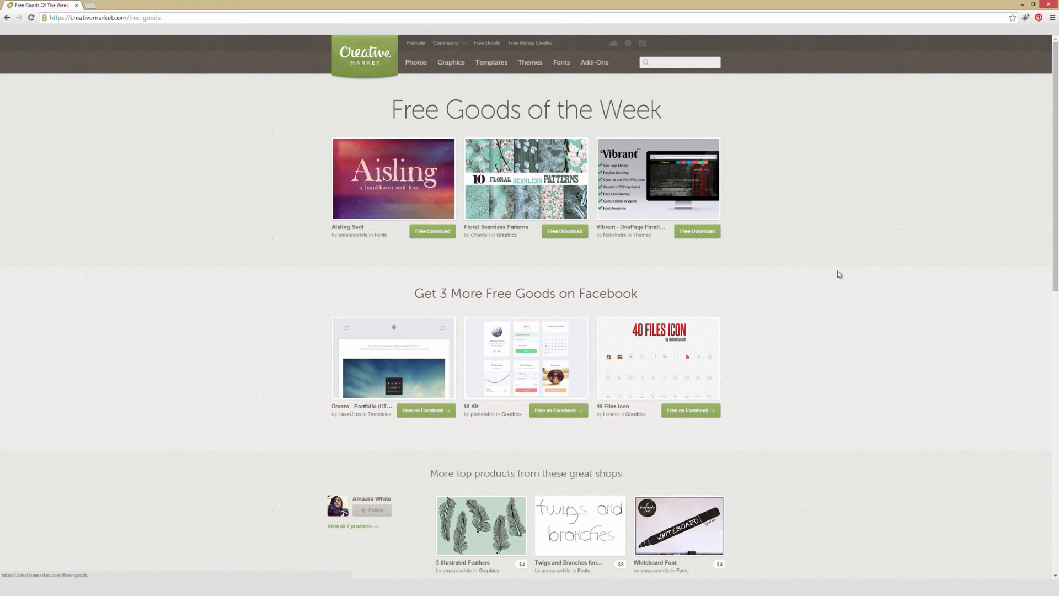